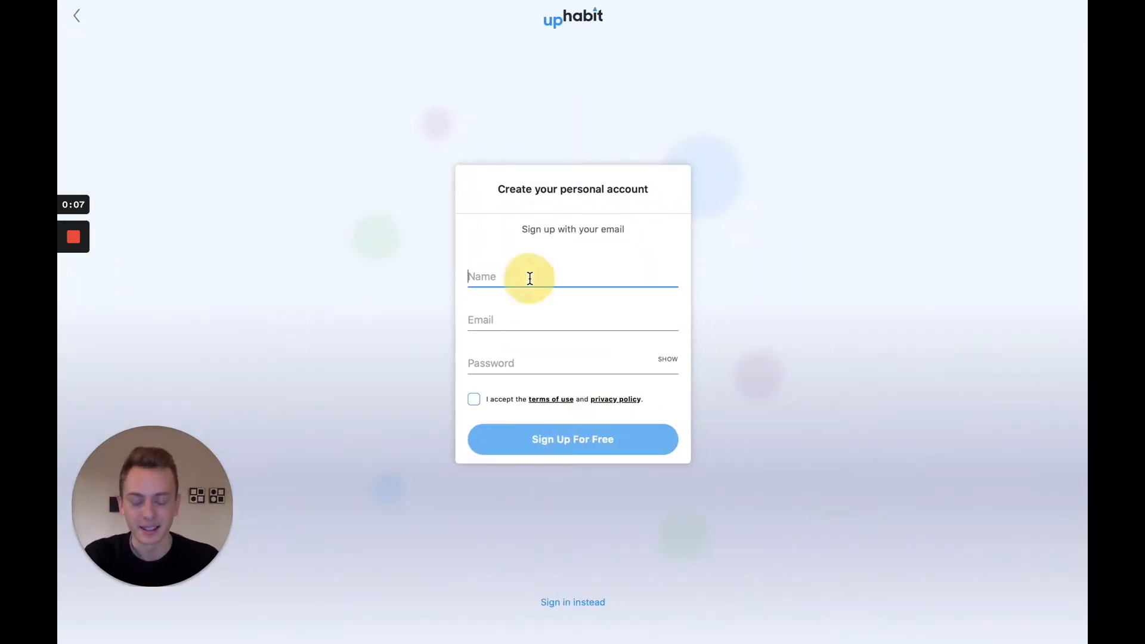
Step: Fill in Nathan's name, email and password, accept terms and sign up for free
{"action": "type", "text": "Nathan"}
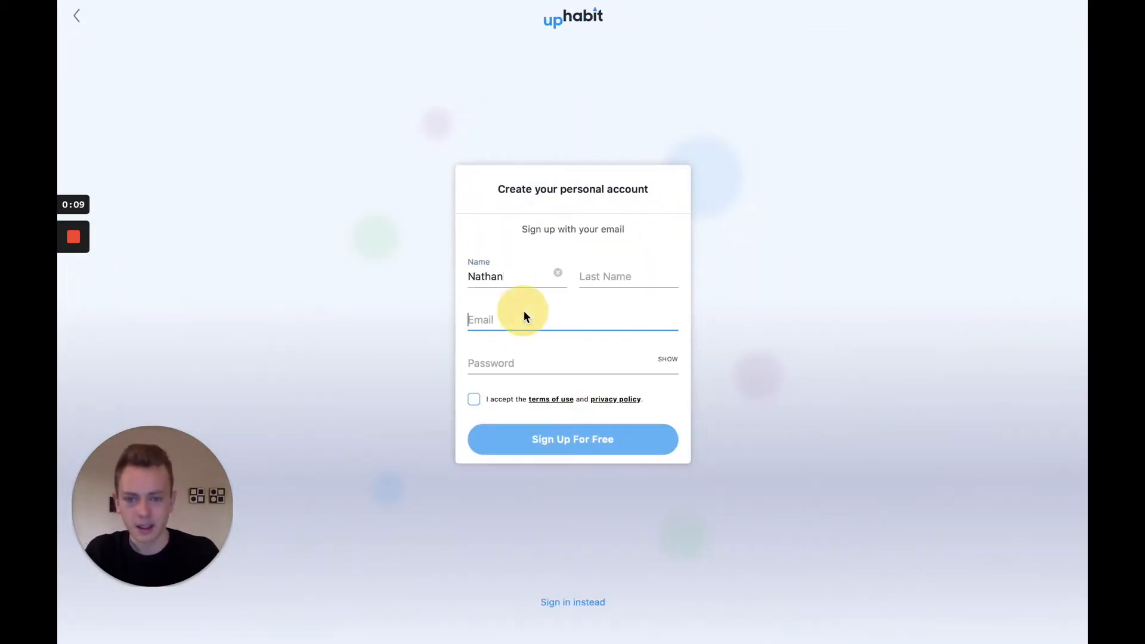
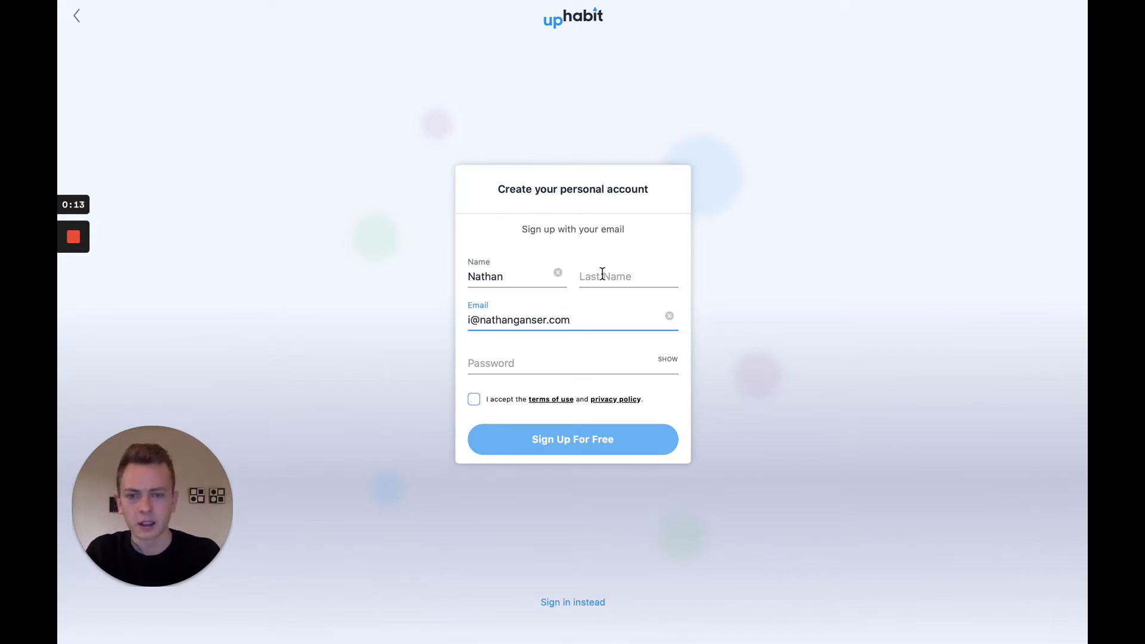
{"action": "type", "text": "G"}
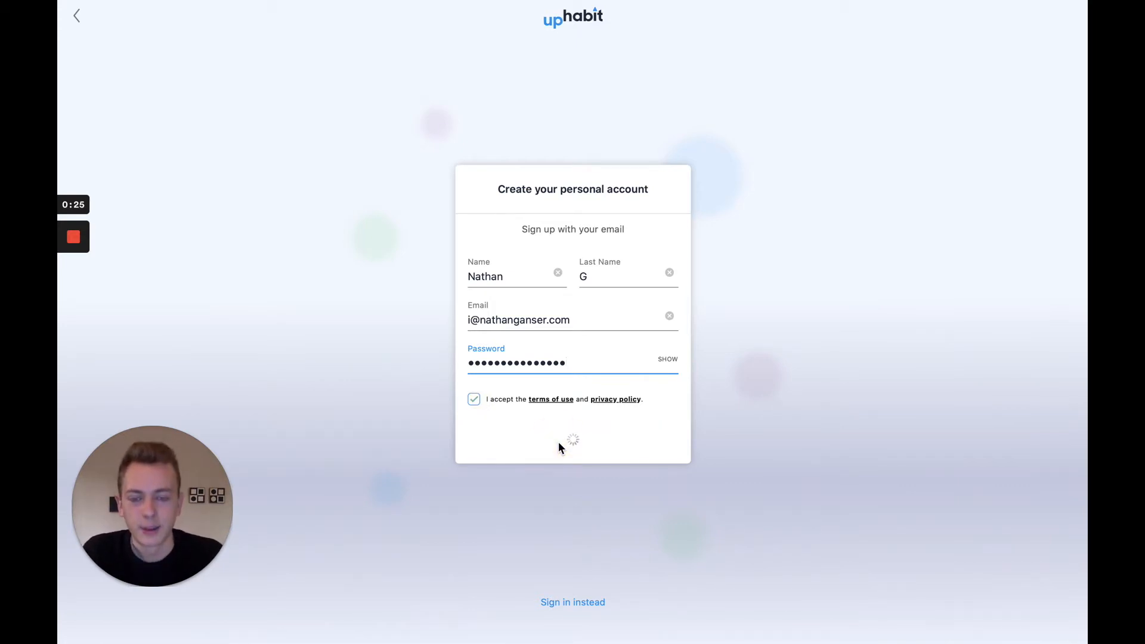
{"action": "left_click", "coordinate": [572, 438]}
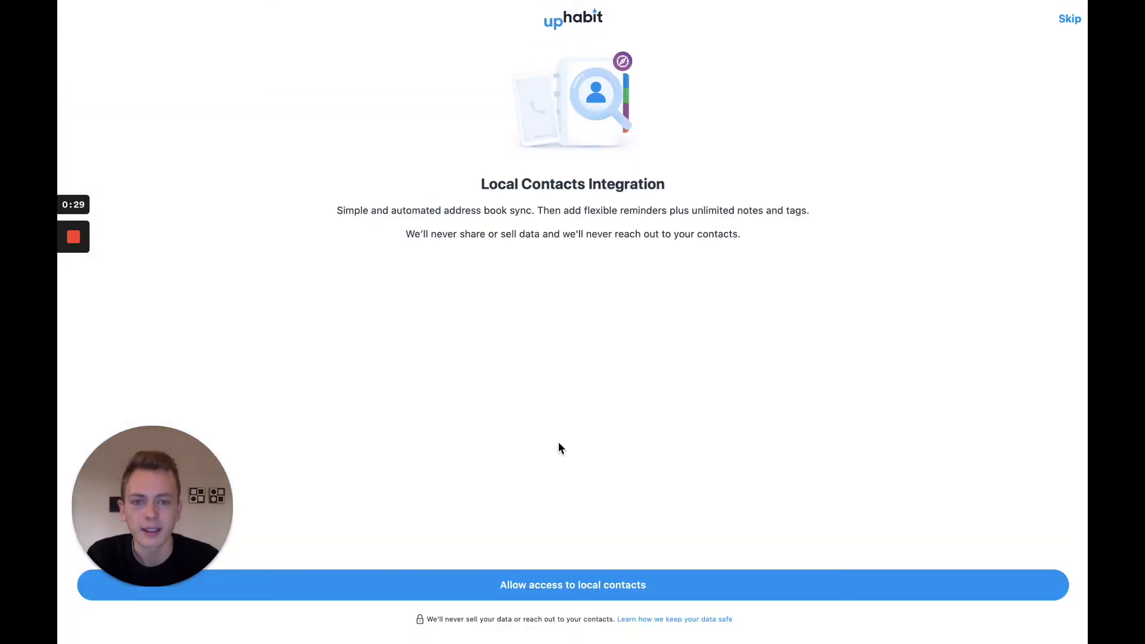
{"action": "mouse_move", "coordinate": [562, 525]}
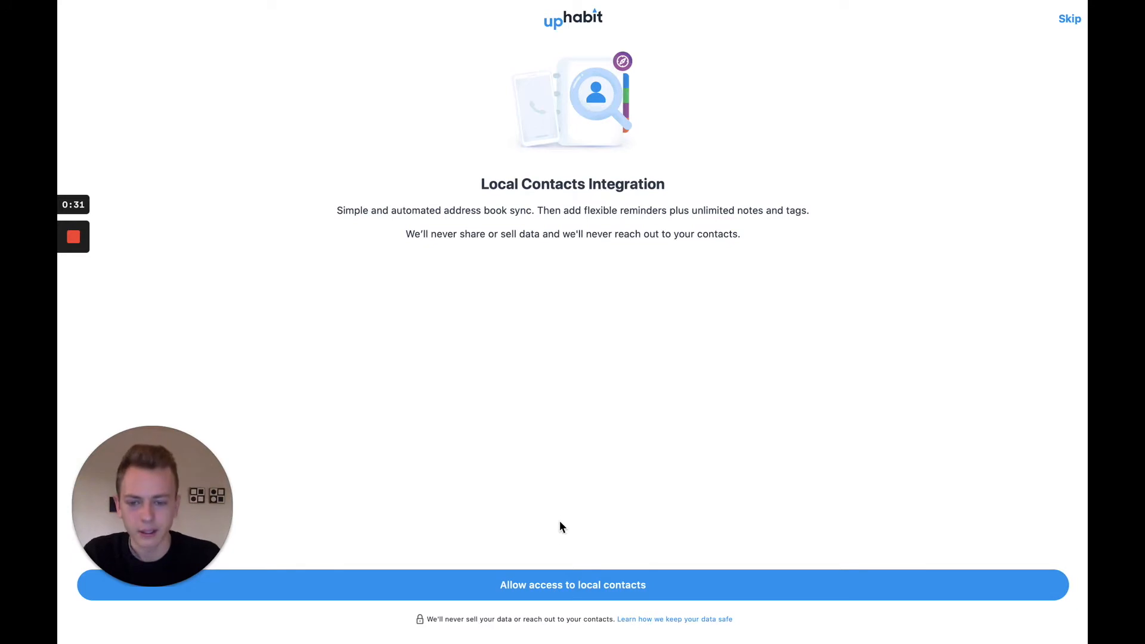
{"action": "mouse_move", "coordinate": [512, 626]}
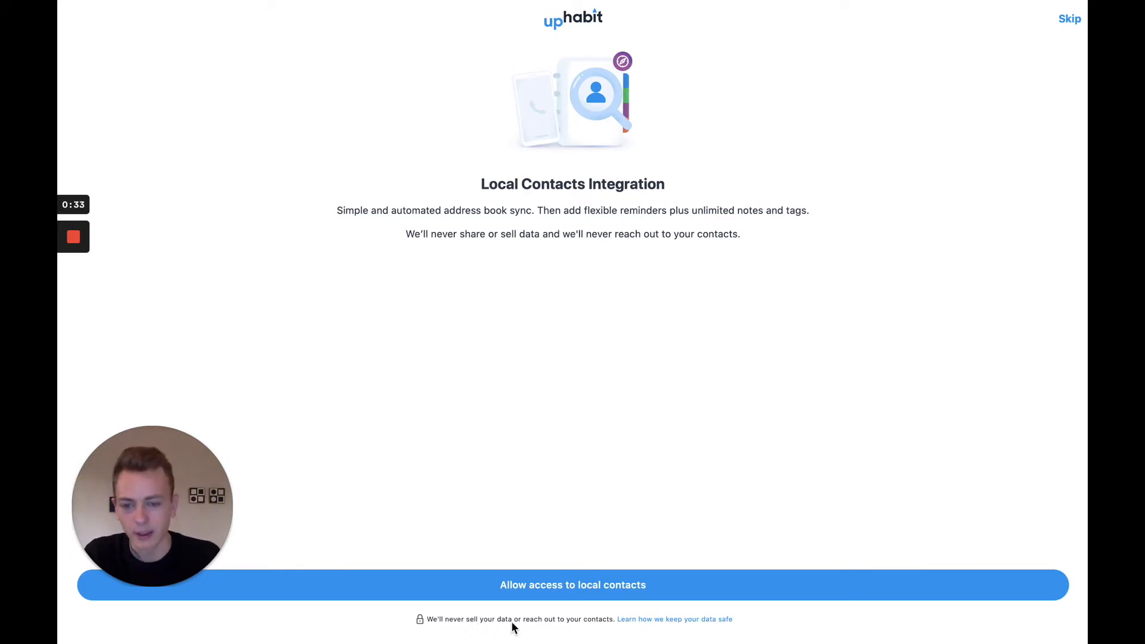
Step: Allow local contacts and calendars access, then skip the unsupported Google email integration
{"action": "left_click", "coordinate": [572, 584]}
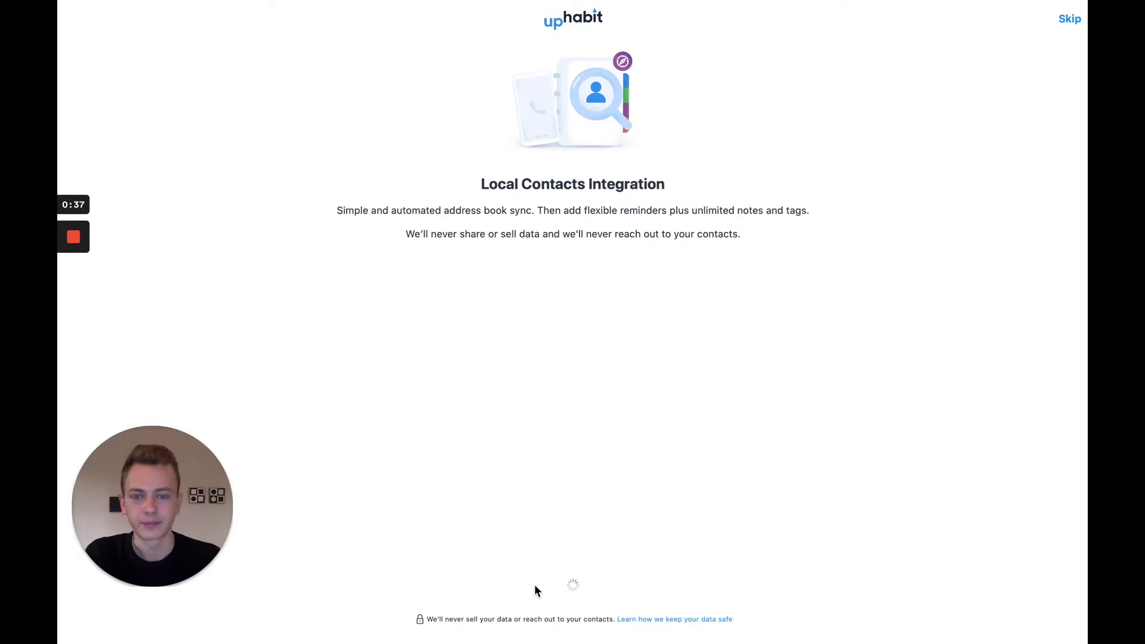
{"action": "mouse_move", "coordinate": [554, 550]}
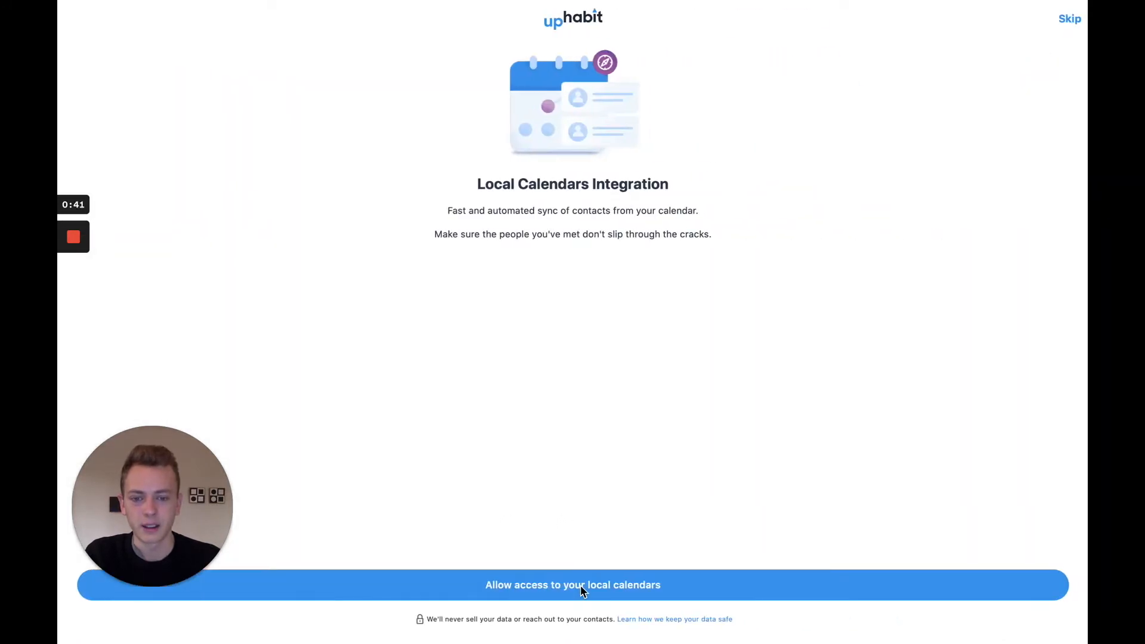
{"action": "left_click", "coordinate": [571, 584]}
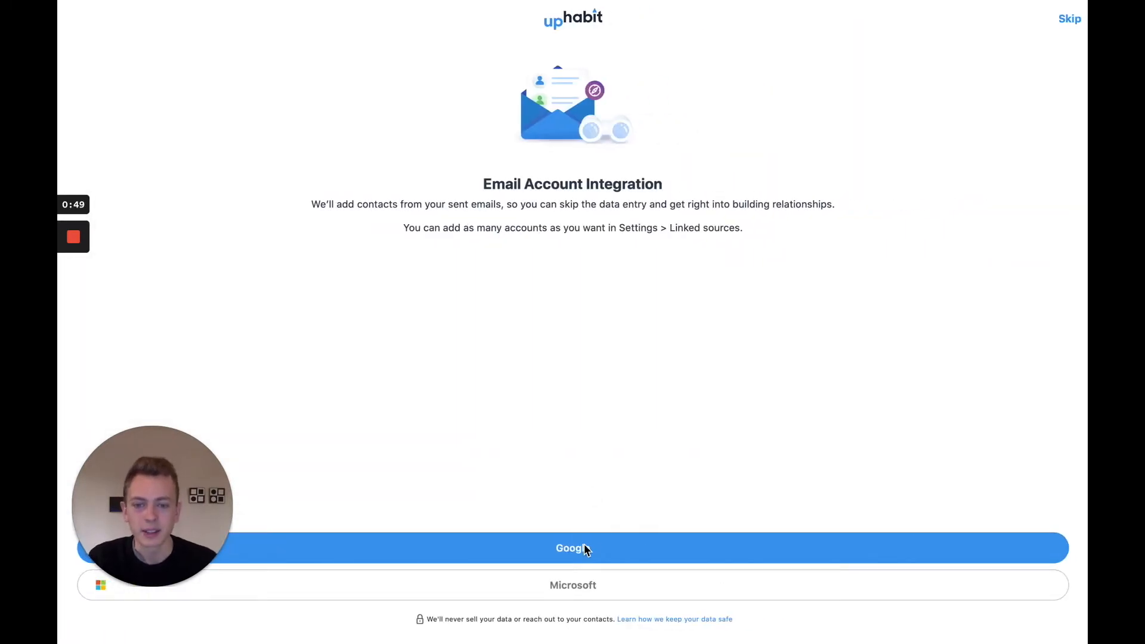
{"action": "left_click", "coordinate": [571, 548]}
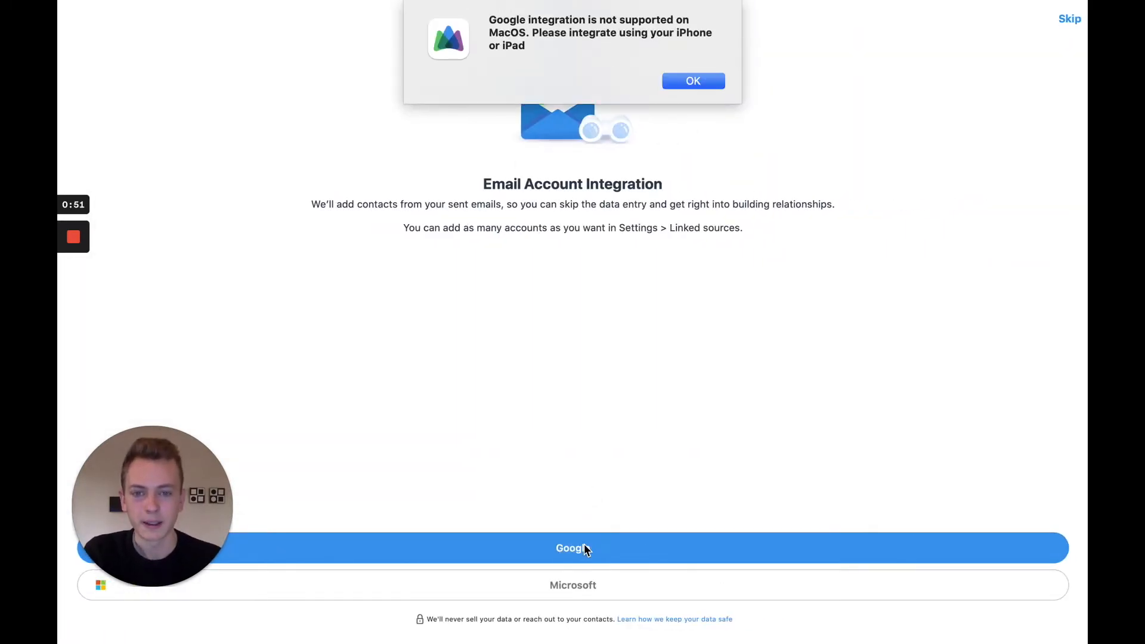
{"action": "mouse_move", "coordinate": [662, 167]}
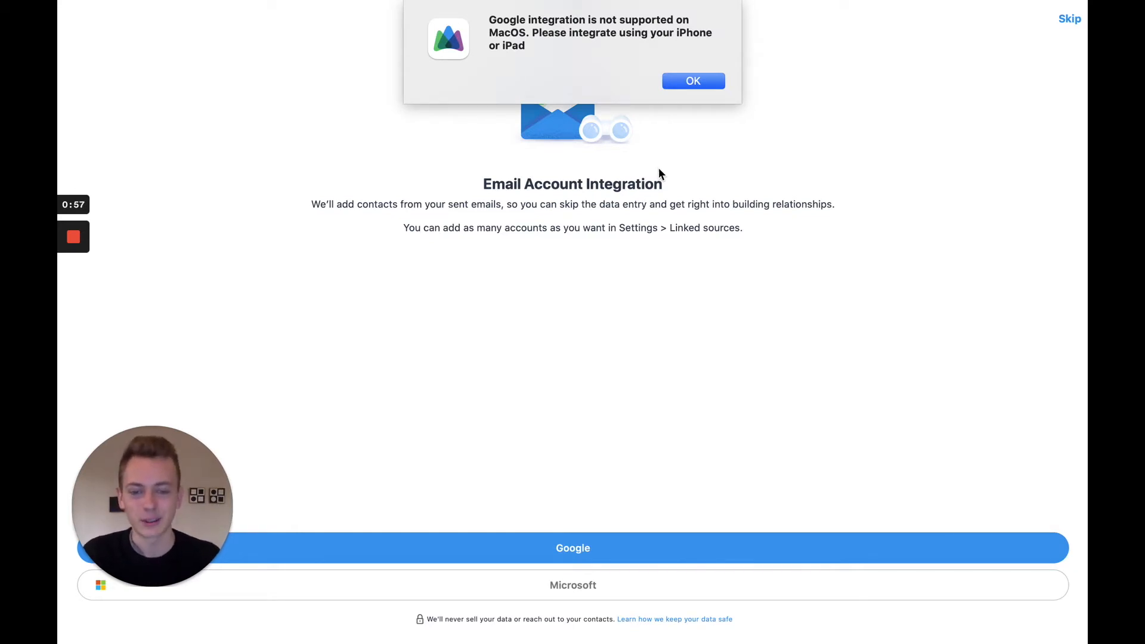
{"action": "mouse_move", "coordinate": [691, 85]}
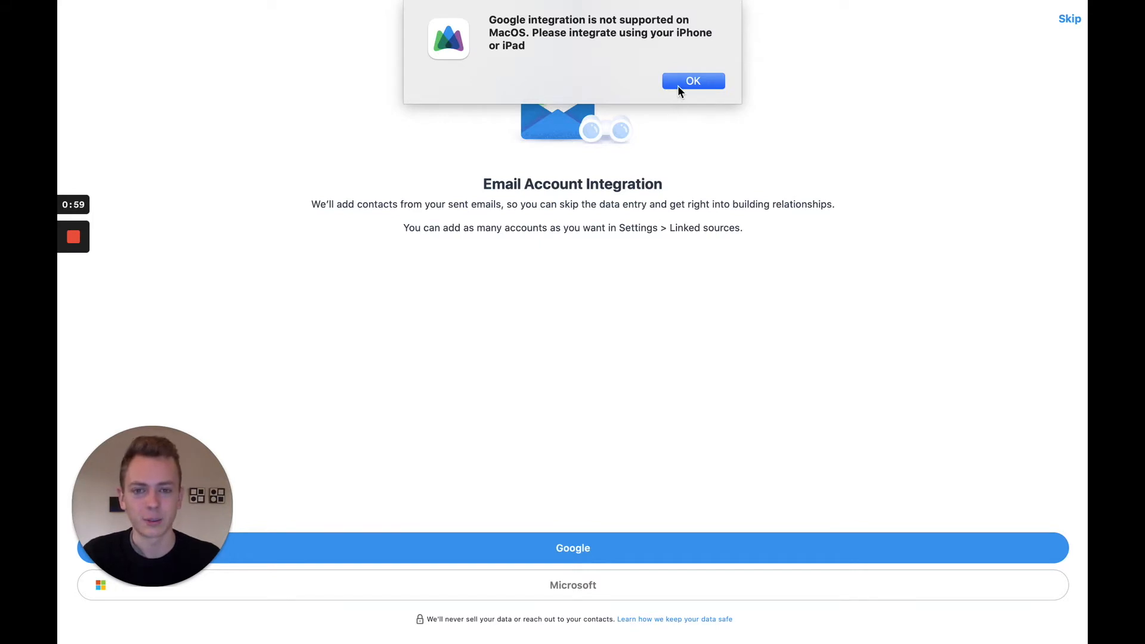
{"action": "left_click", "coordinate": [692, 80]}
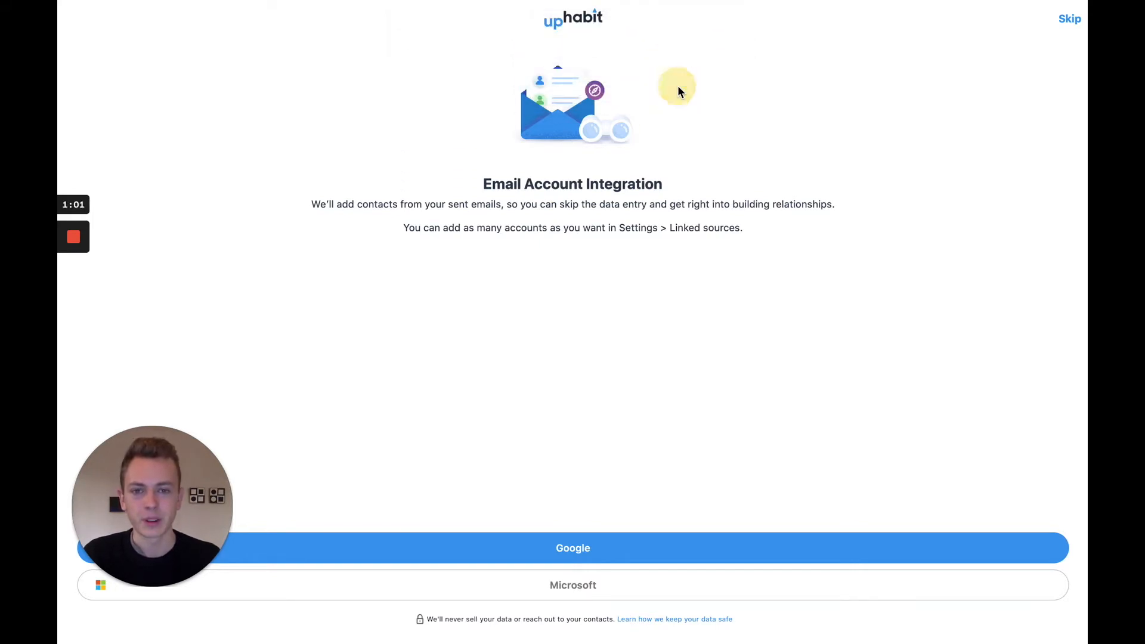
{"action": "mouse_move", "coordinate": [808, 205]}
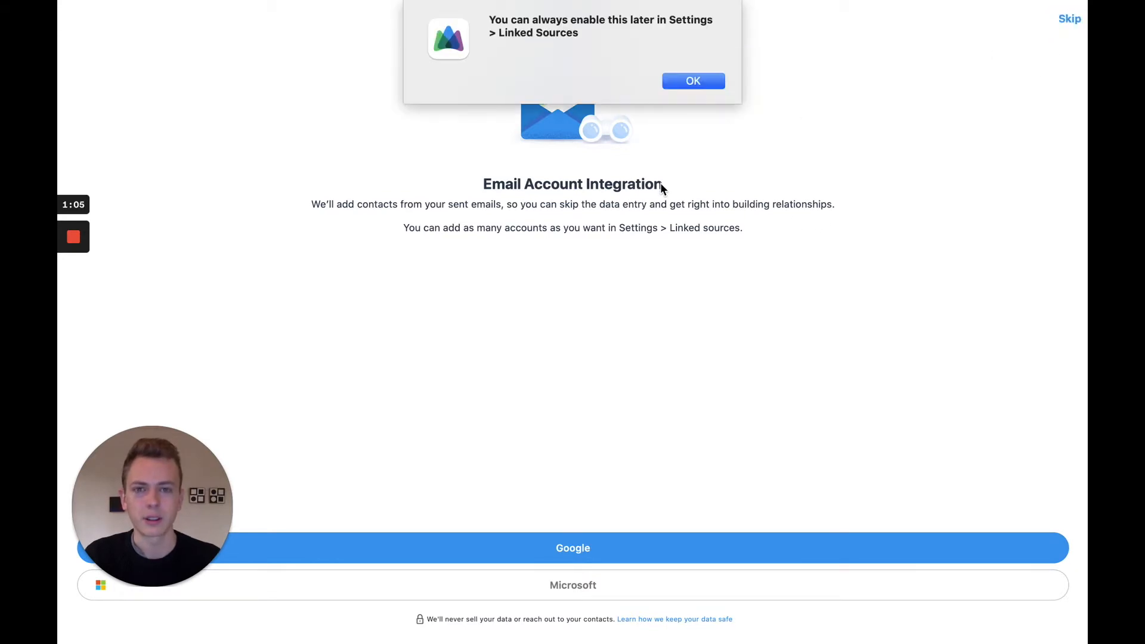
{"action": "left_click", "coordinate": [691, 80]}
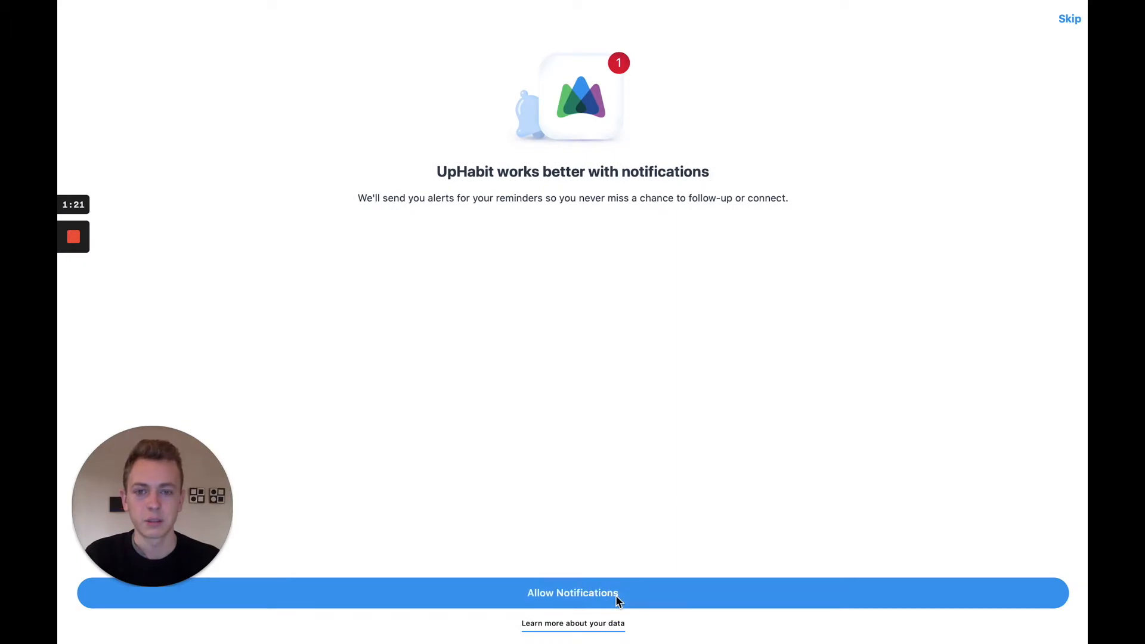
Step: Allow notifications for reminders and let contact syncing finish
{"action": "left_click", "coordinate": [573, 593]}
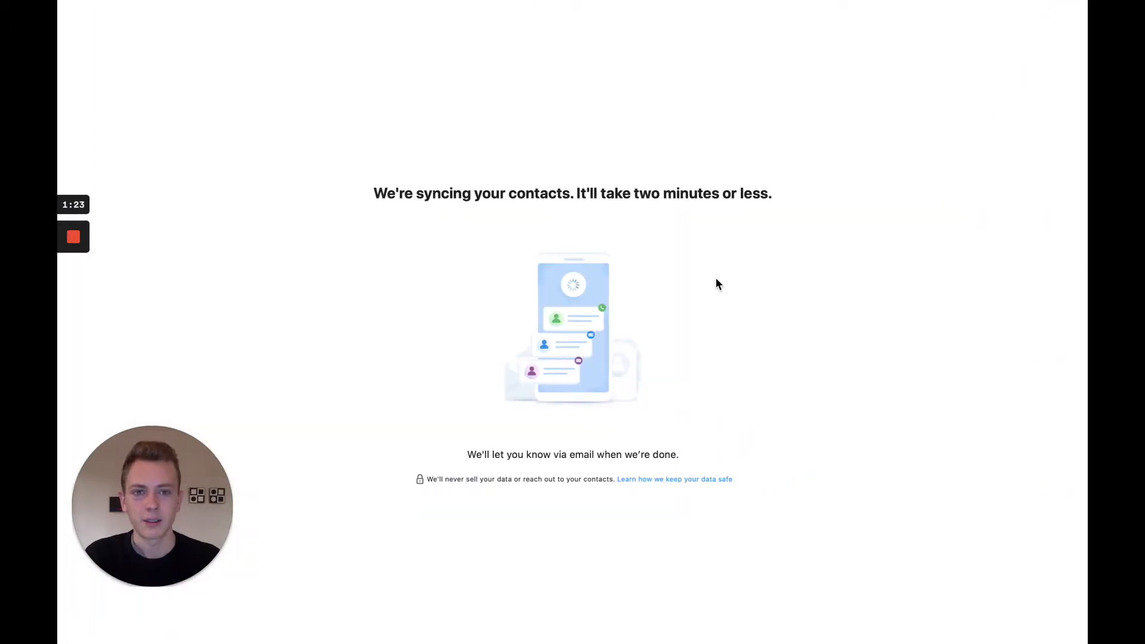
{"action": "mouse_move", "coordinate": [712, 286]}
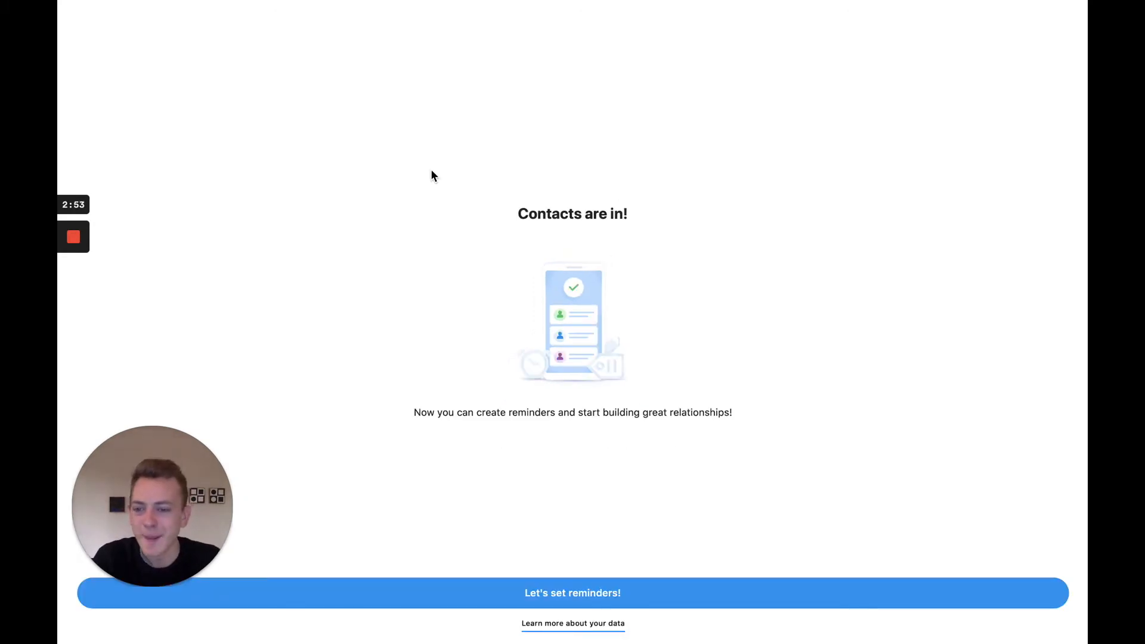
Step: Read about how UpHabit handles data, then finish onboarding with Let's set reminders
{"action": "left_click", "coordinate": [572, 623]}
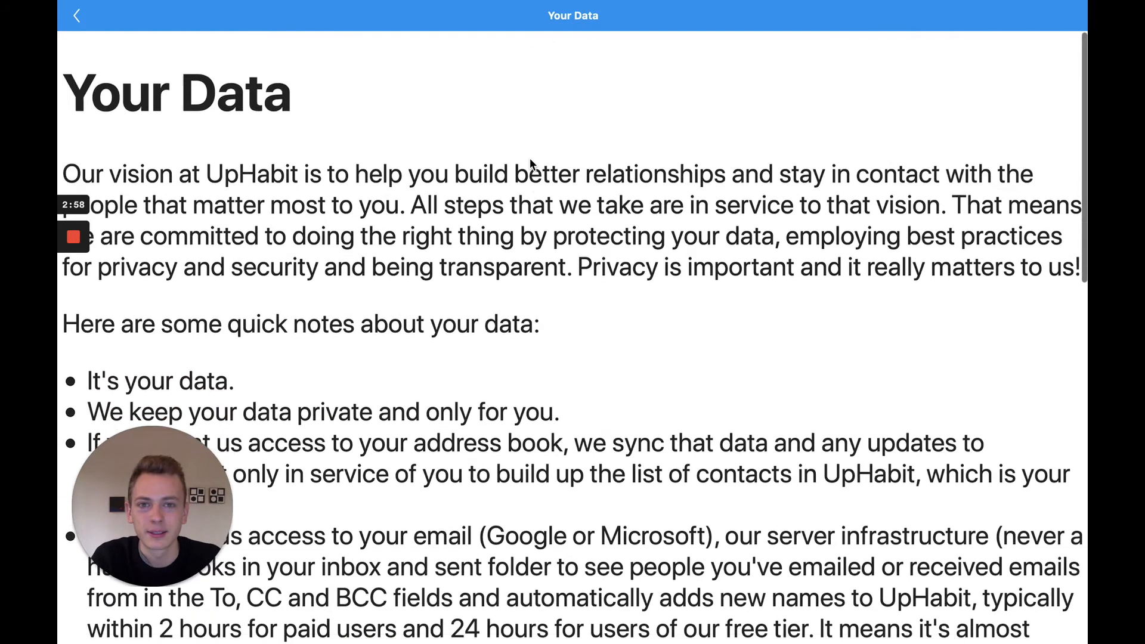
{"action": "scroll", "scroll_direction": "down", "scroll_amount": 3}
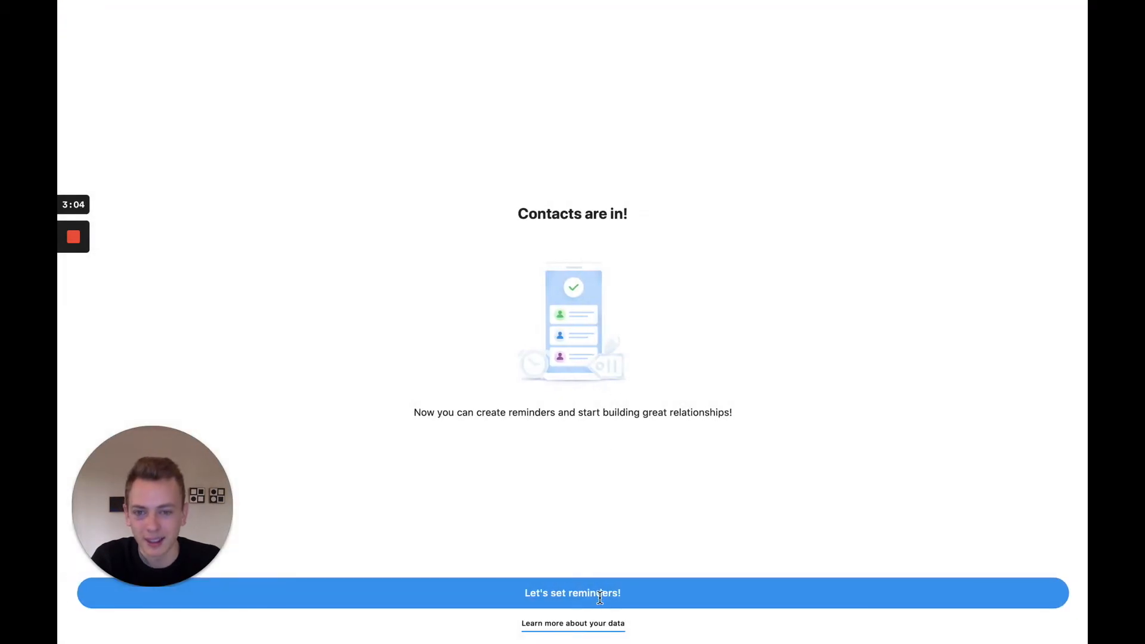
{"action": "left_click", "coordinate": [572, 593]}
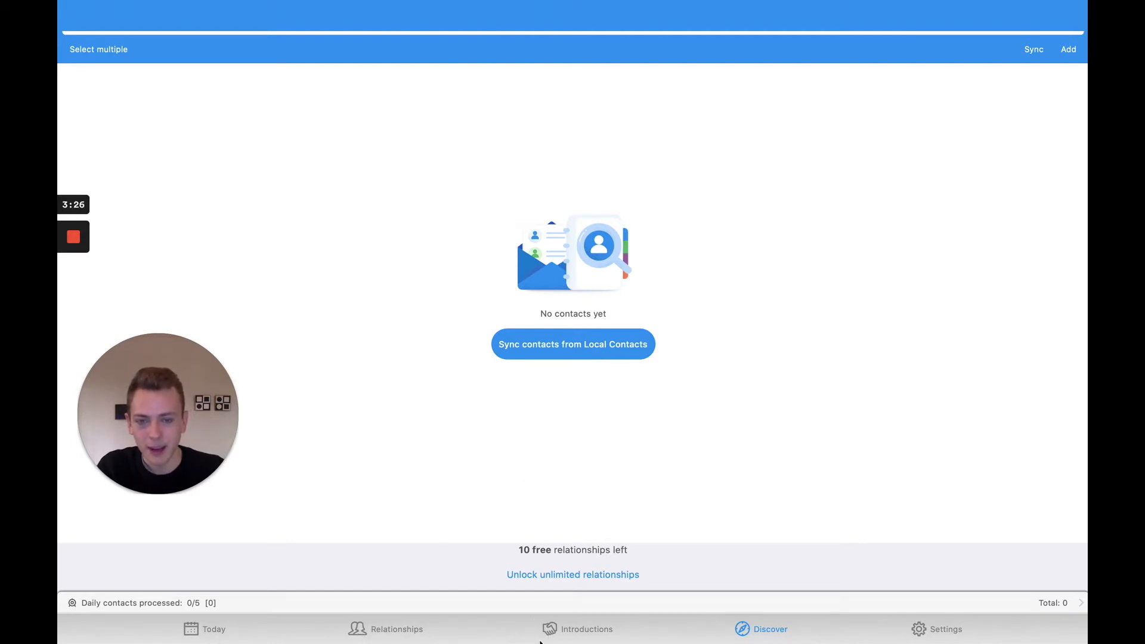
Step: Browse the empty Introductions and Relationships sections, then land on the Today overview
{"action": "left_click", "coordinate": [587, 629]}
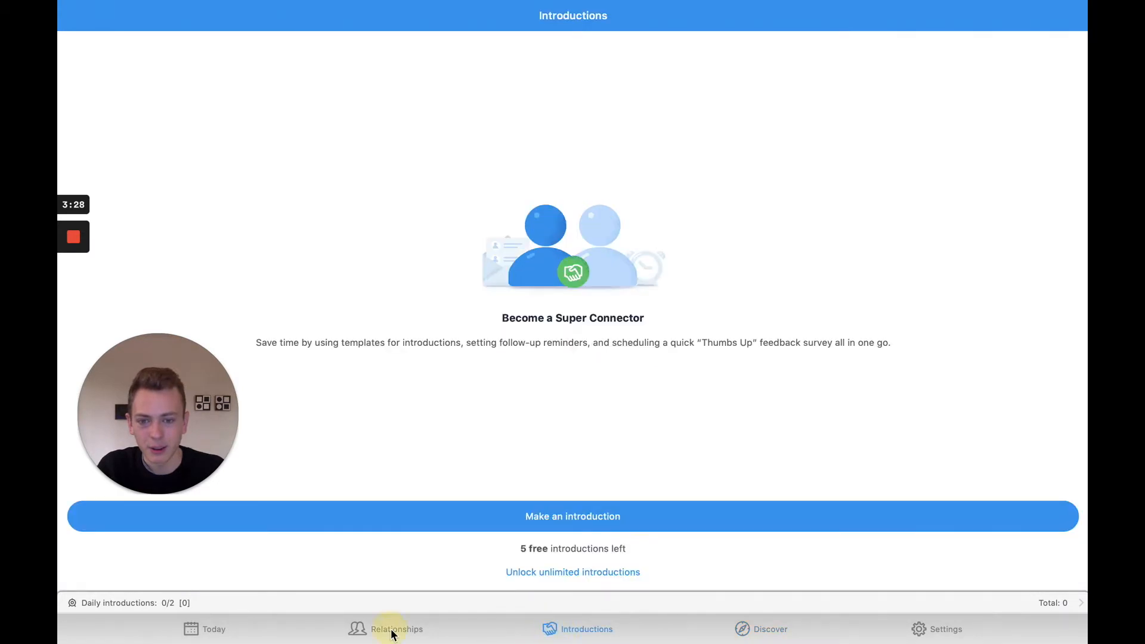
{"action": "left_click", "coordinate": [396, 629]}
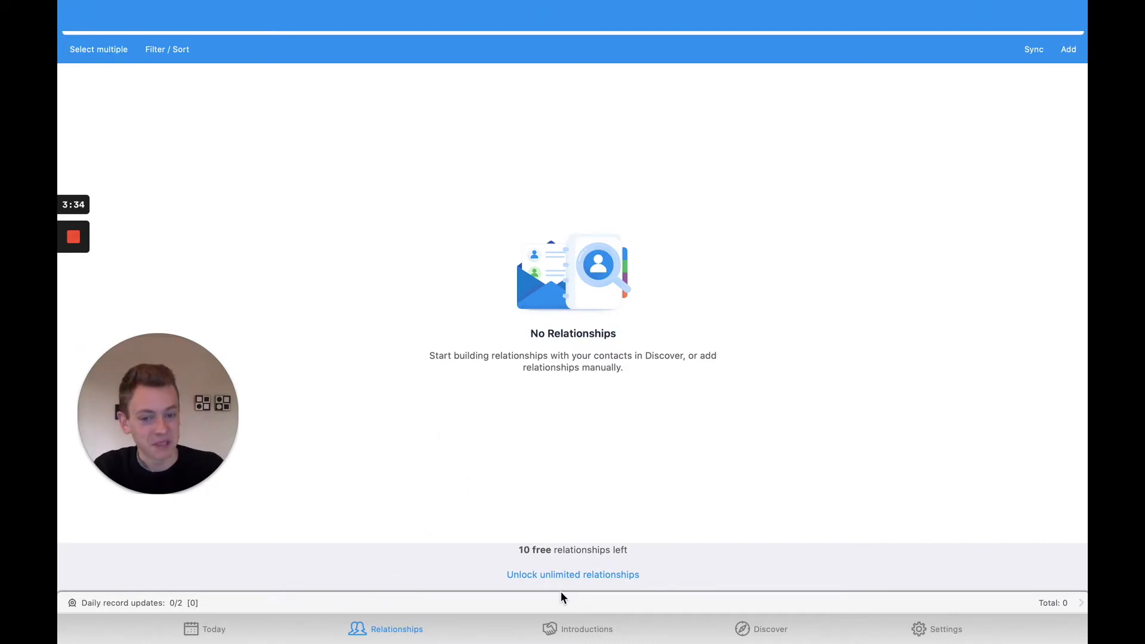
{"action": "left_click", "coordinate": [587, 629]}
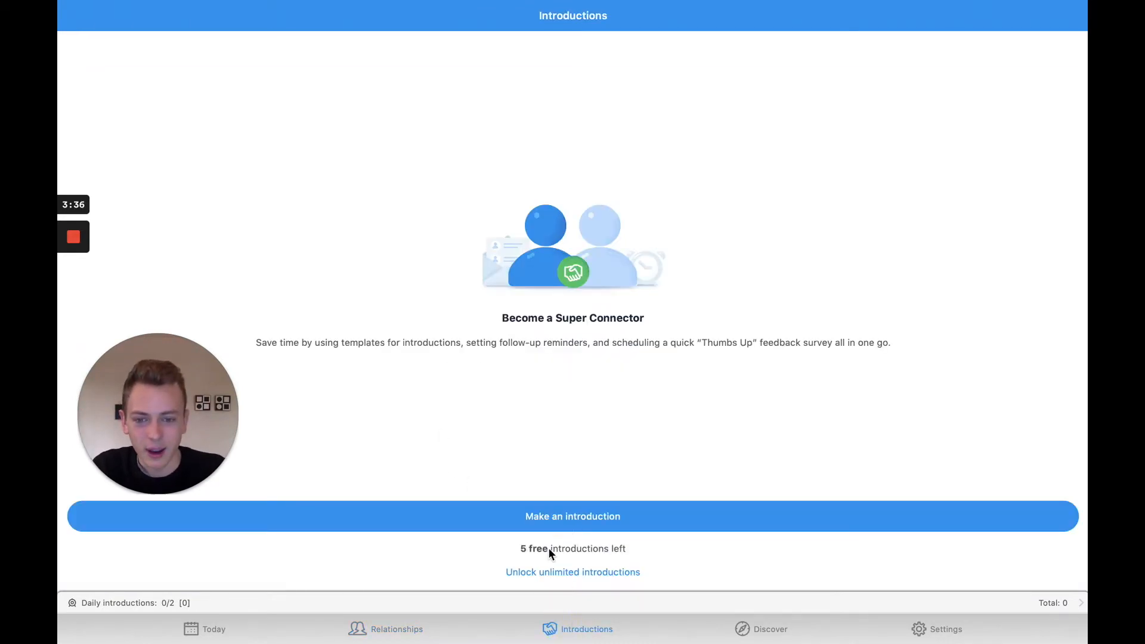
{"action": "left_click", "coordinate": [214, 628]}
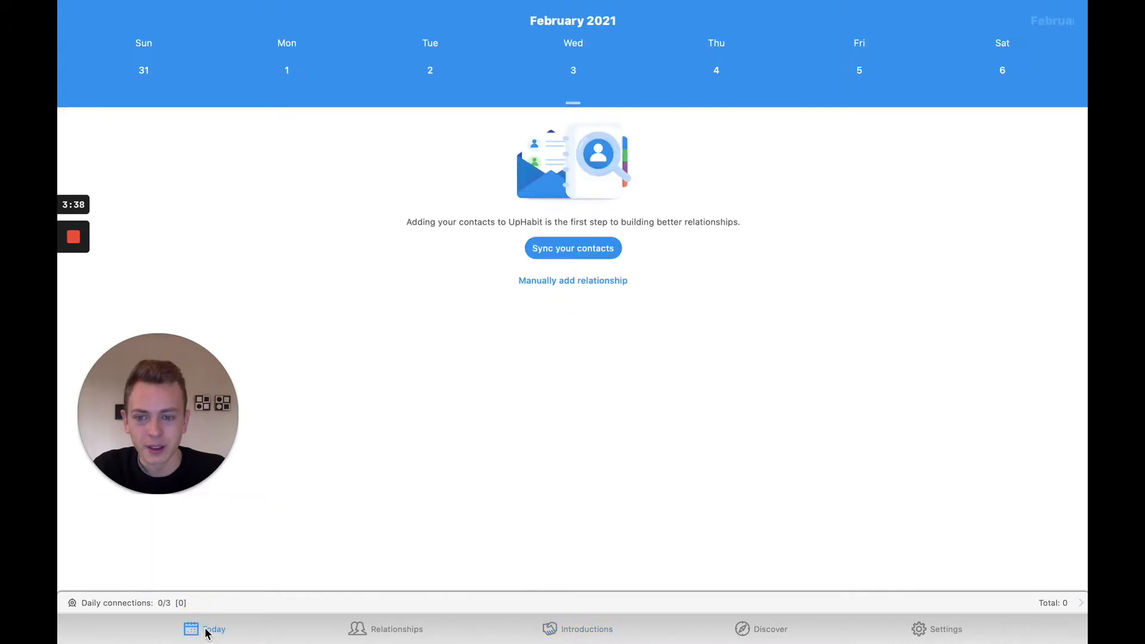
Step: Skip the reopened contacts, email and notifications prompts, then return to Today via Relationships
{"action": "left_click", "coordinate": [572, 248]}
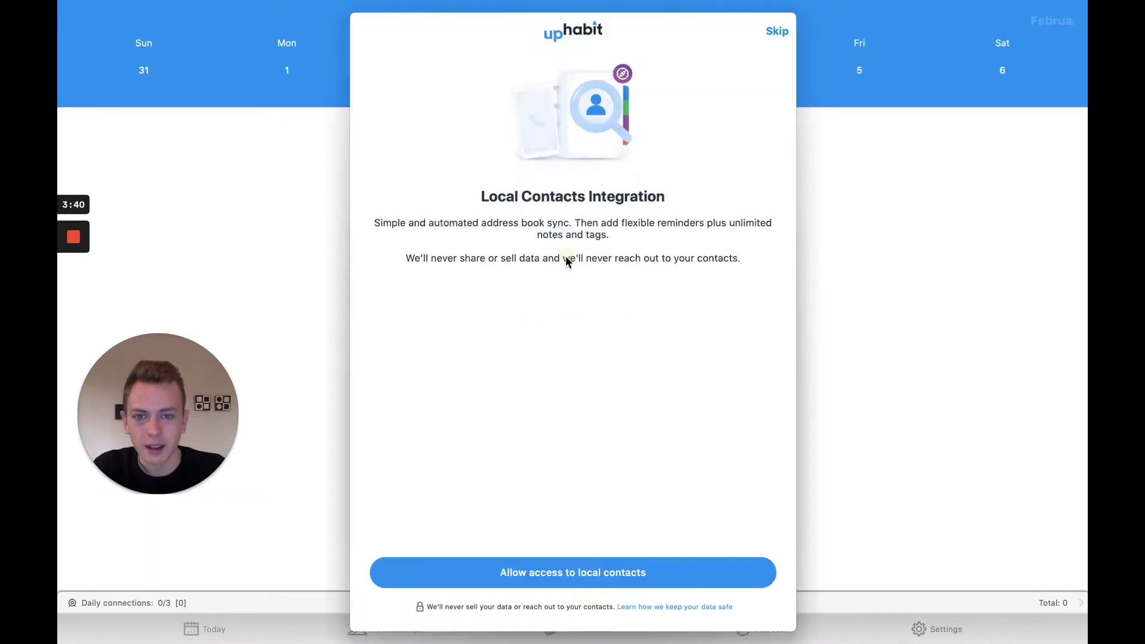
{"action": "left_click", "coordinate": [572, 572]}
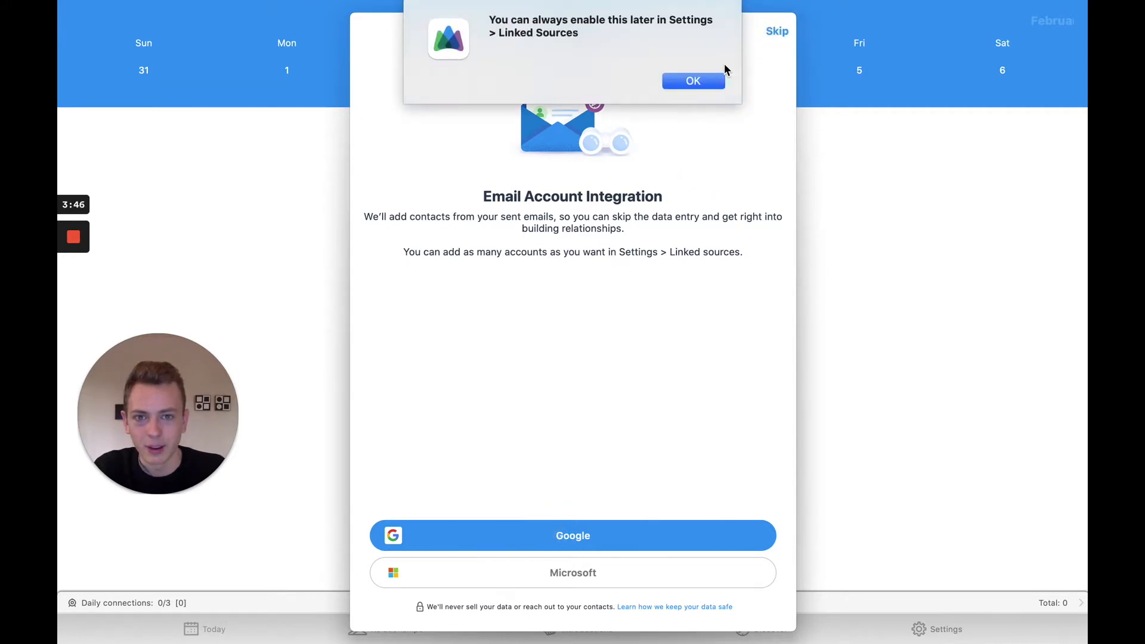
{"action": "left_click", "coordinate": [692, 80]}
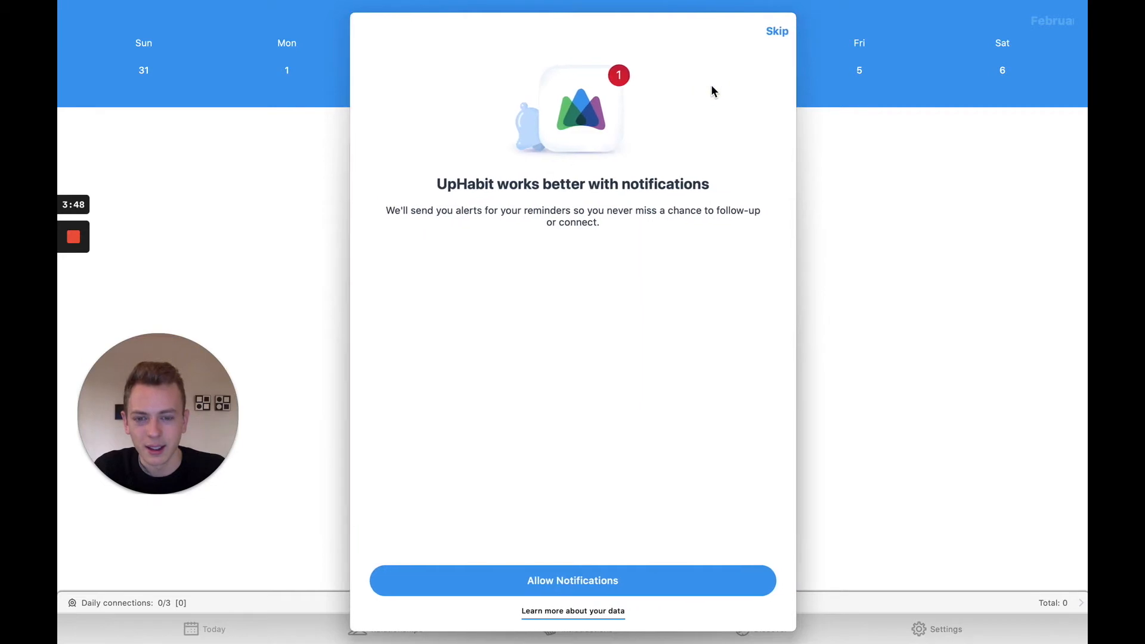
{"action": "left_click", "coordinate": [776, 31]}
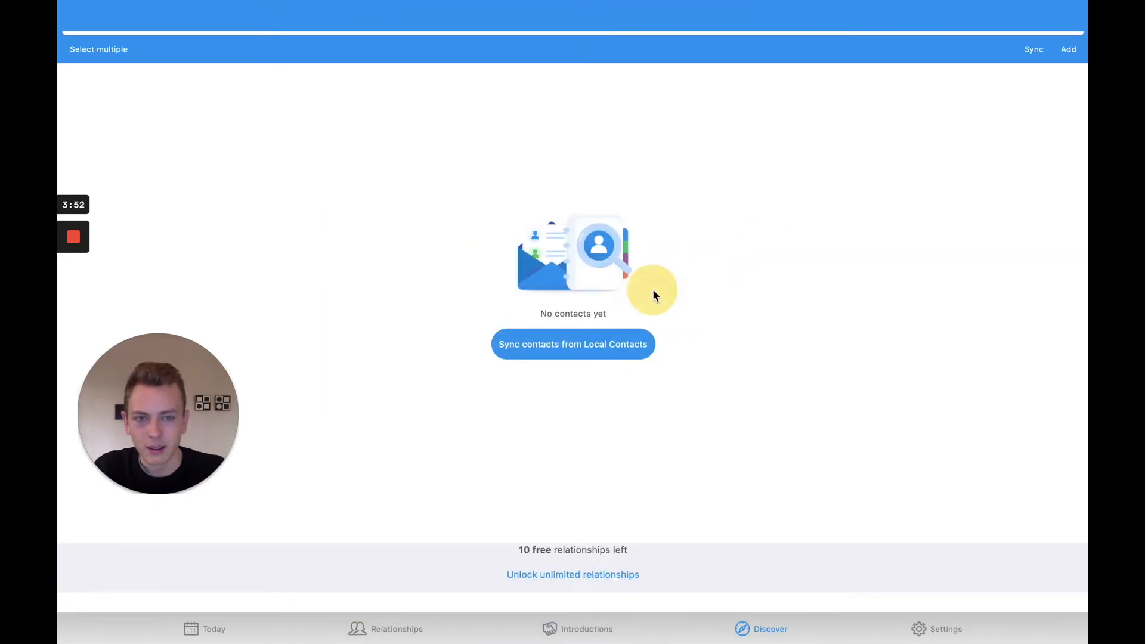
{"action": "left_click", "coordinate": [396, 628]}
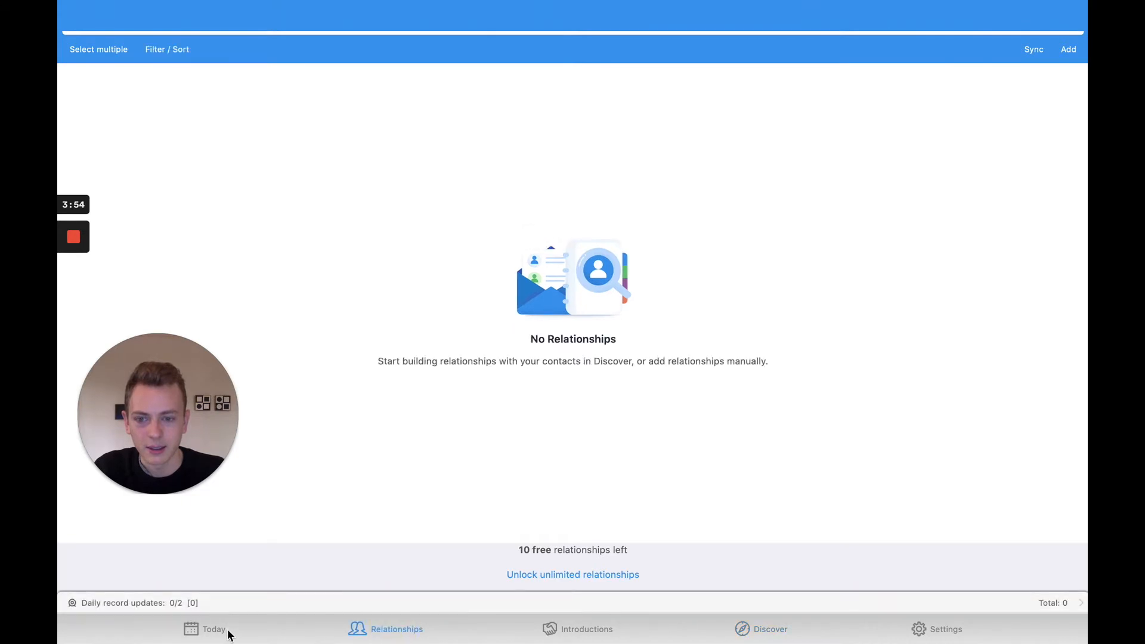
{"action": "left_click", "coordinate": [214, 629]}
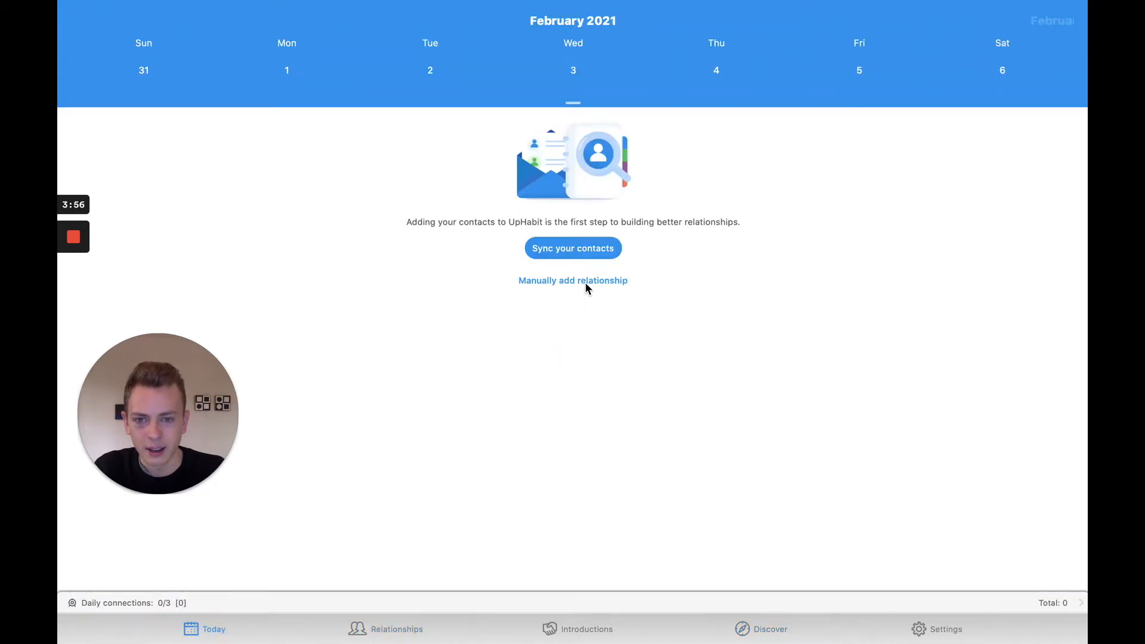
{"action": "left_click", "coordinate": [572, 280]}
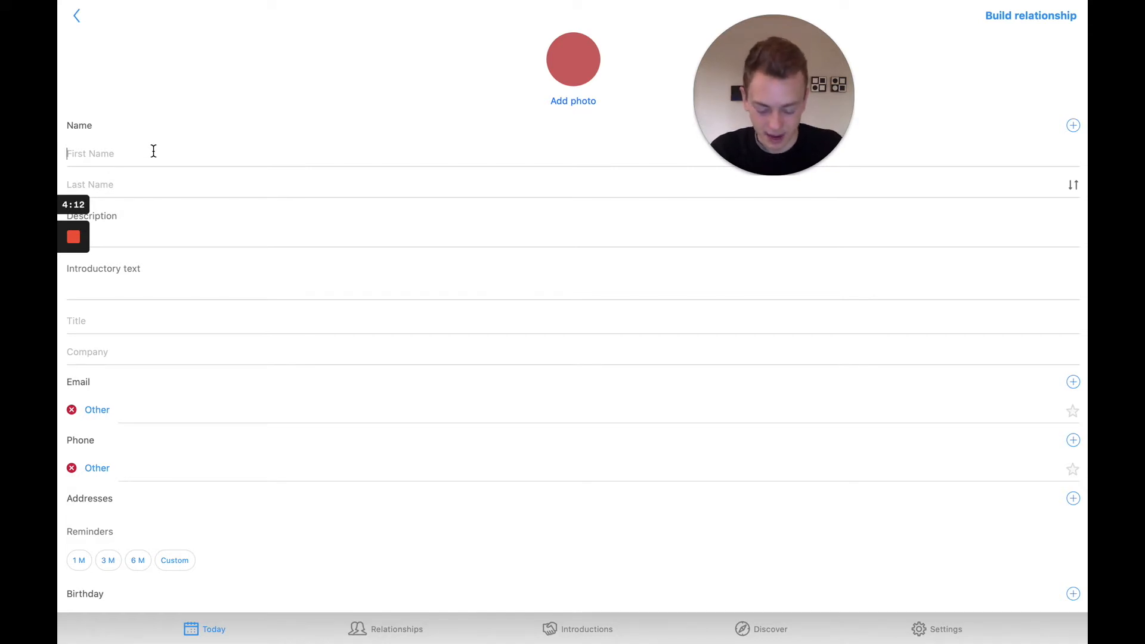
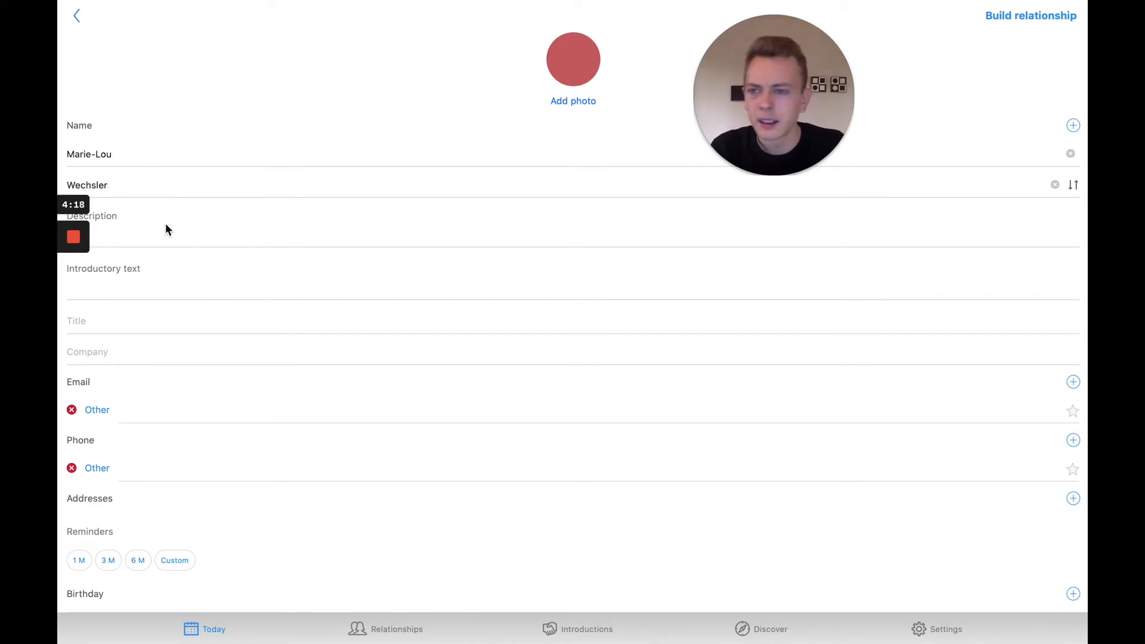
{"action": "scroll", "scroll_direction": "down", "scroll_amount": 3}
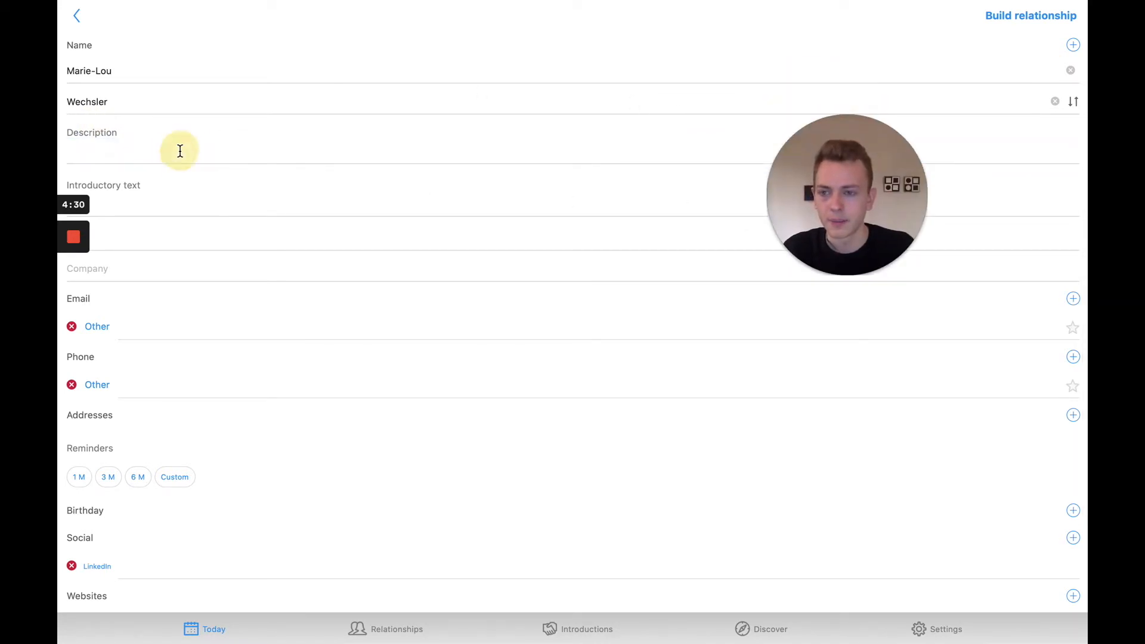
{"action": "type", "text": "de"}
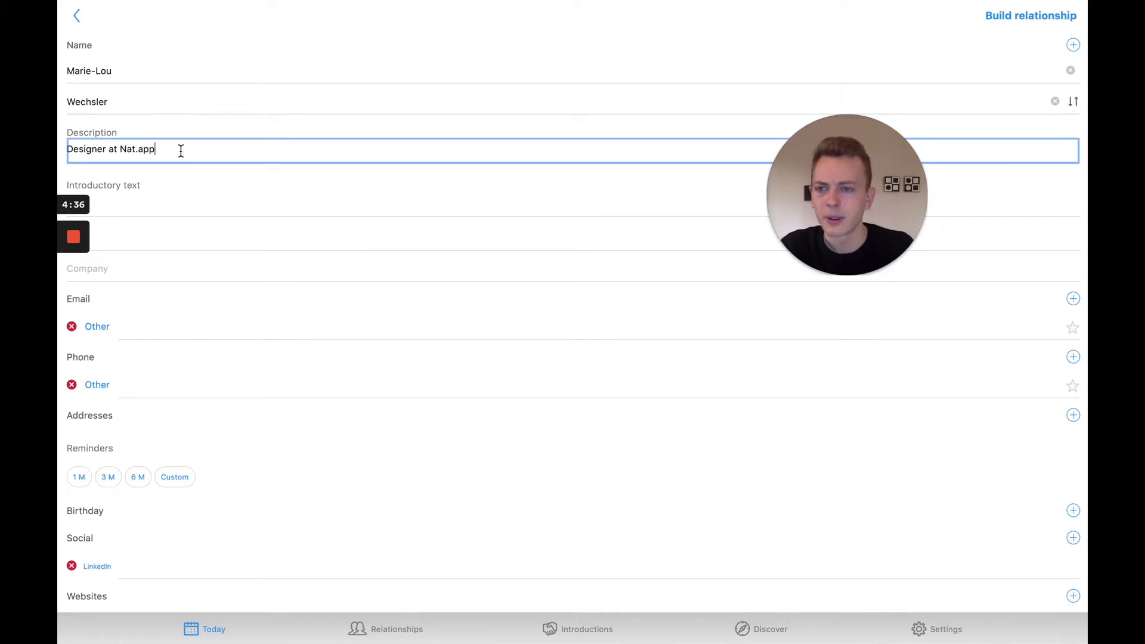
{"action": "scroll", "scroll_direction": "down", "scroll_amount": 3}
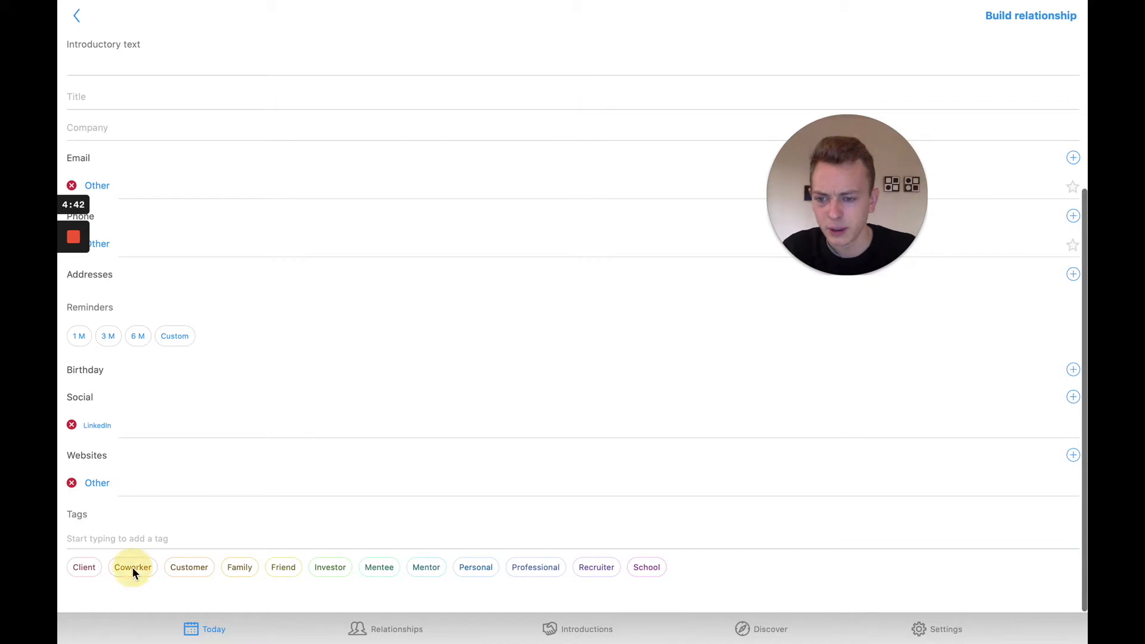
{"action": "left_click", "coordinate": [132, 566]}
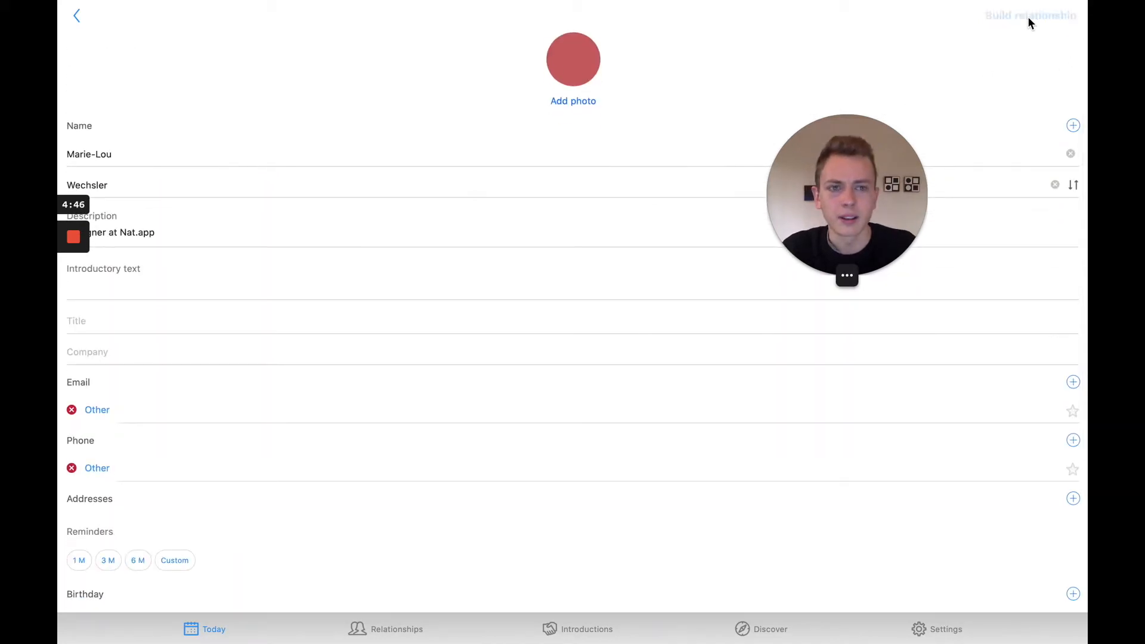
{"action": "left_click", "coordinate": [76, 16]}
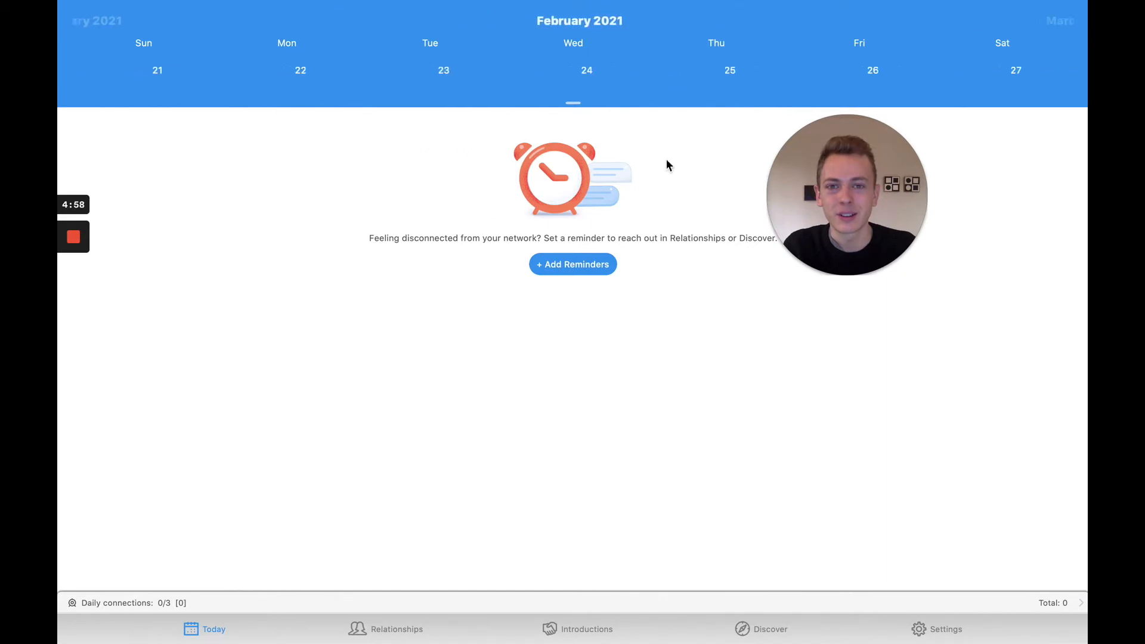
{"action": "left_click", "coordinate": [396, 629]}
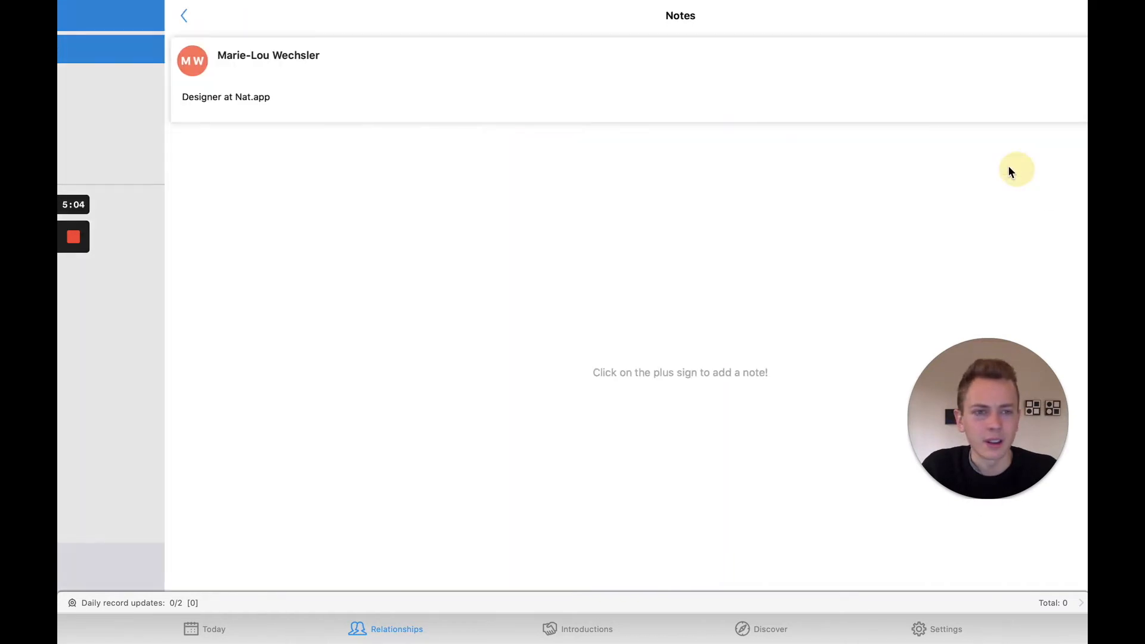
{"action": "left_click", "coordinate": [184, 15]}
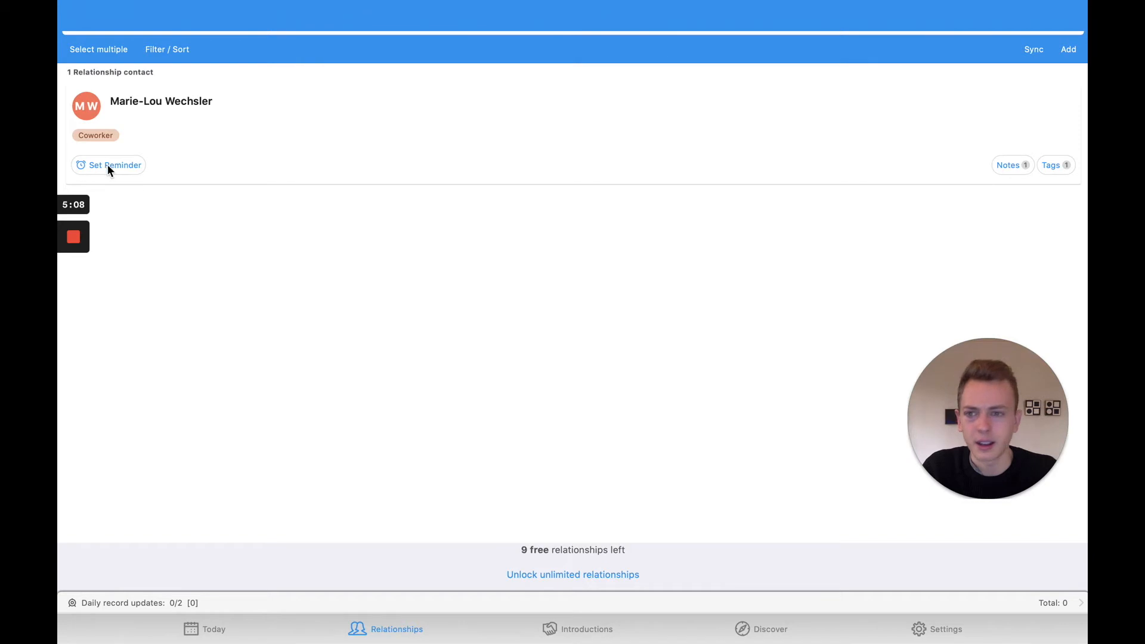
{"action": "left_click", "coordinate": [109, 165]}
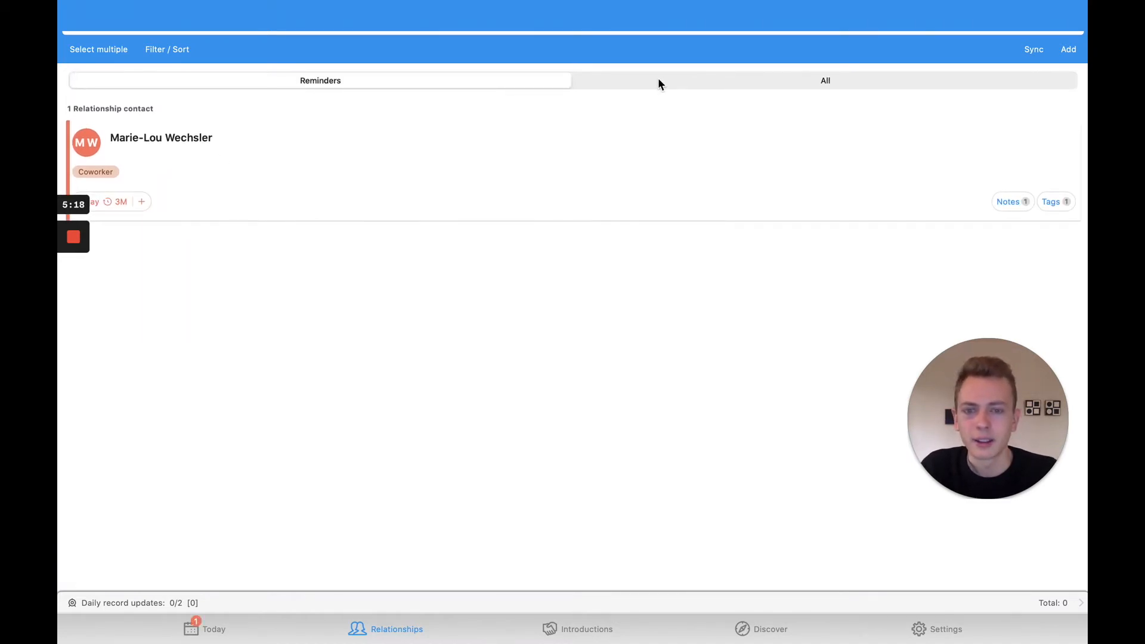
{"action": "left_click", "coordinate": [214, 628]}
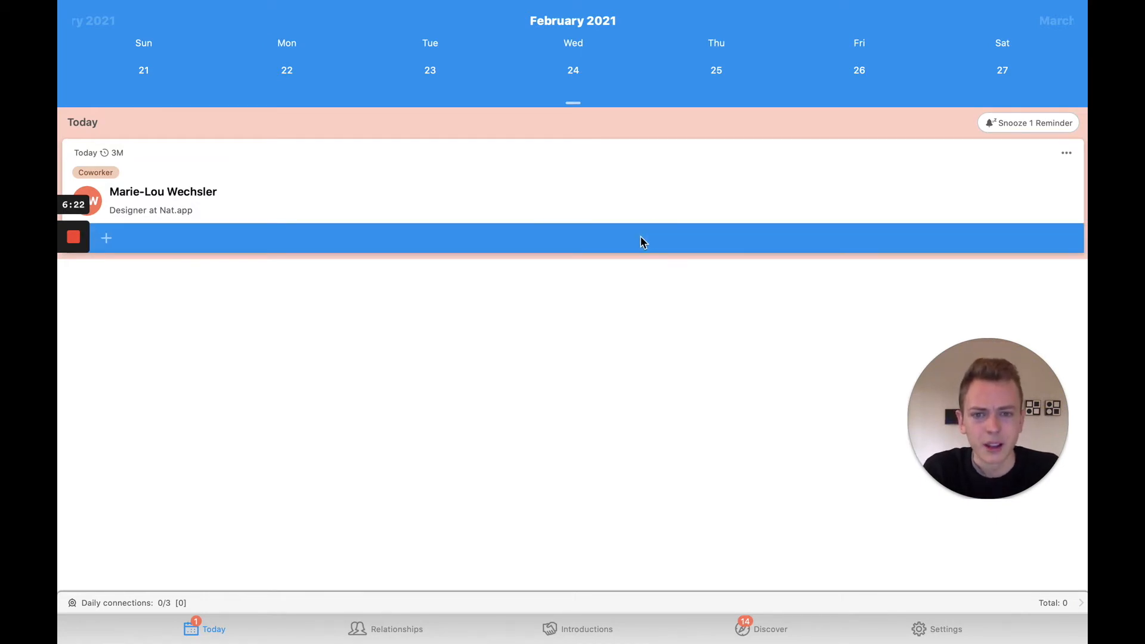
{"action": "mouse_move", "coordinate": [500, 273]}
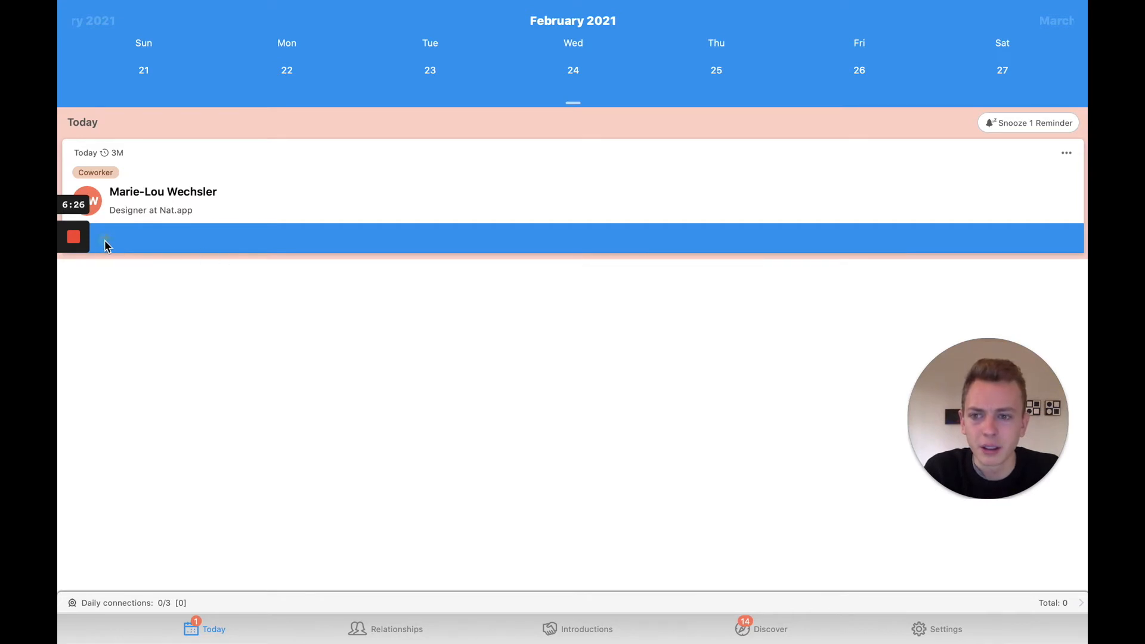
{"action": "left_click", "coordinate": [105, 238]}
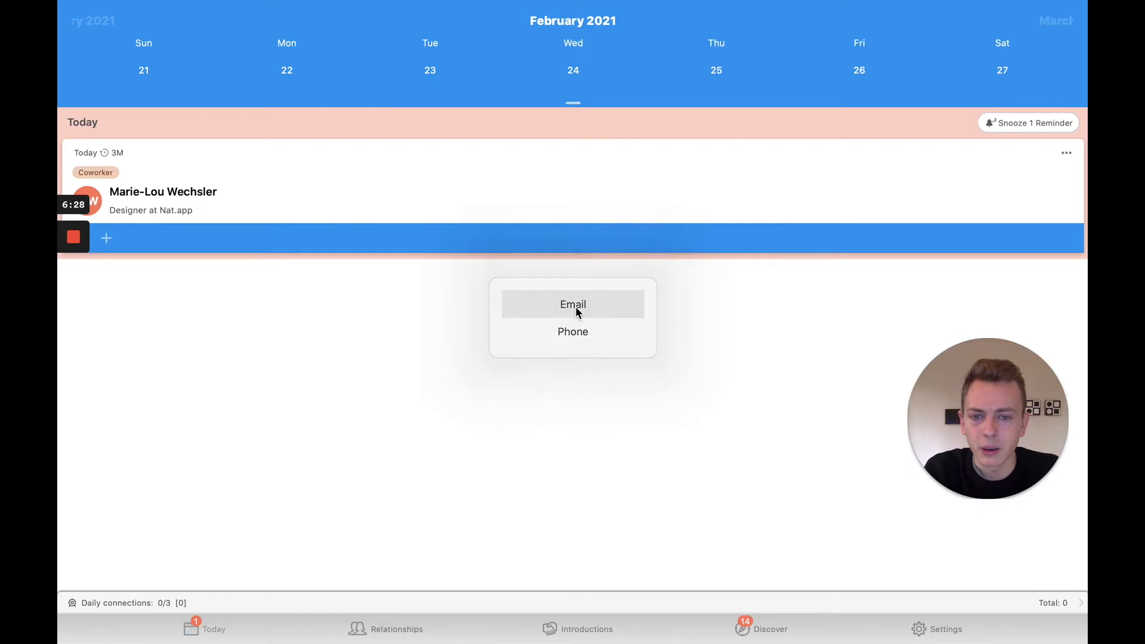
{"action": "left_click", "coordinate": [572, 304]}
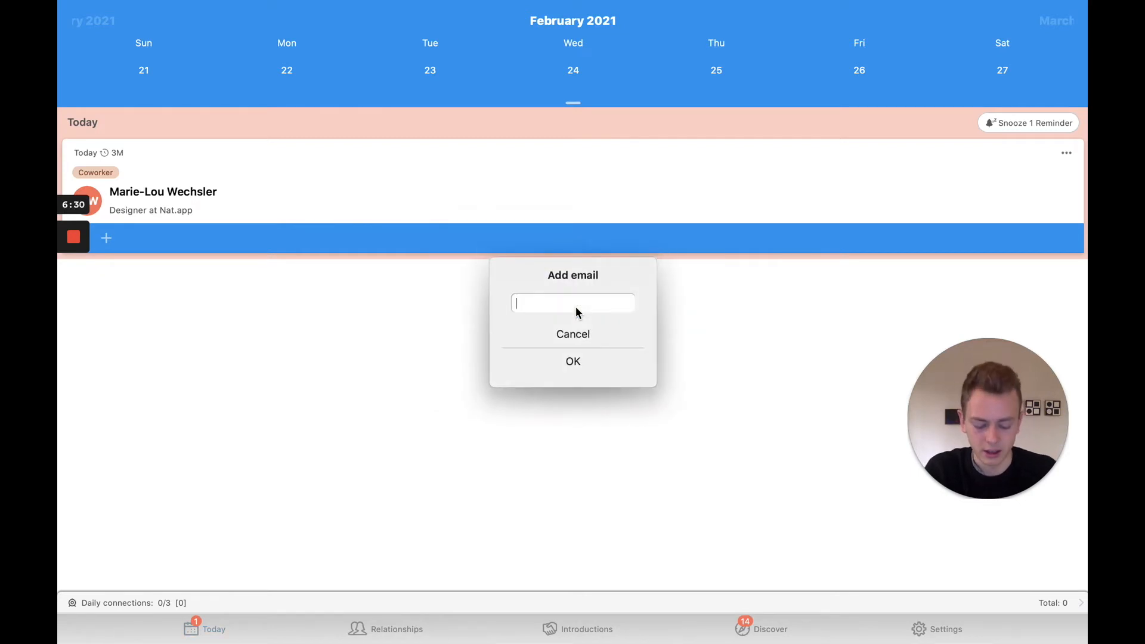
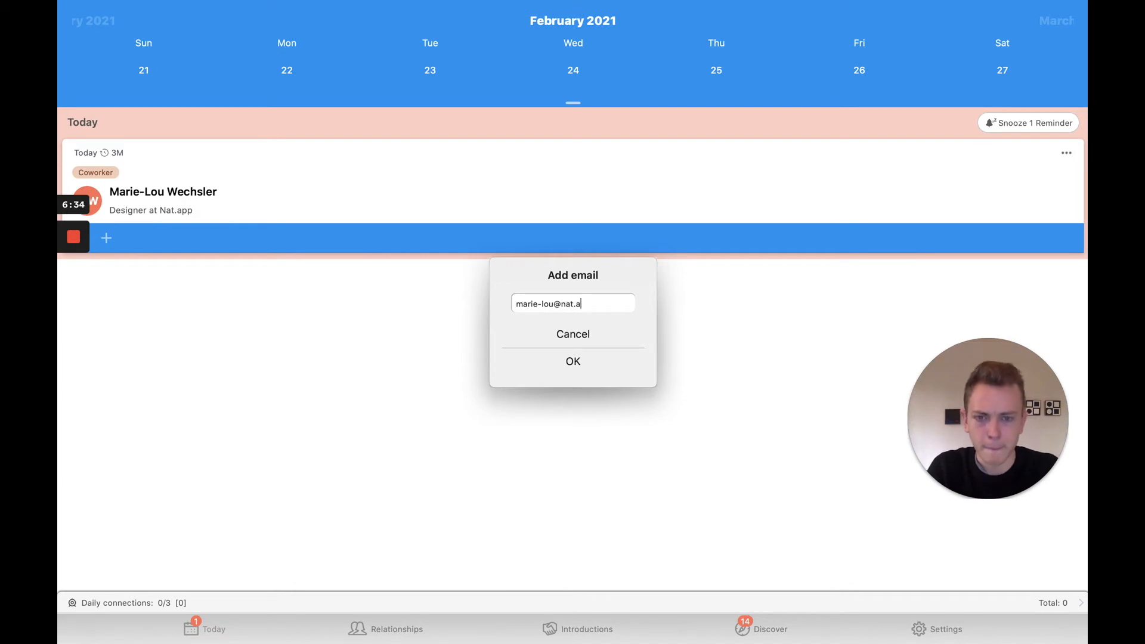
{"action": "left_click", "coordinate": [573, 360]}
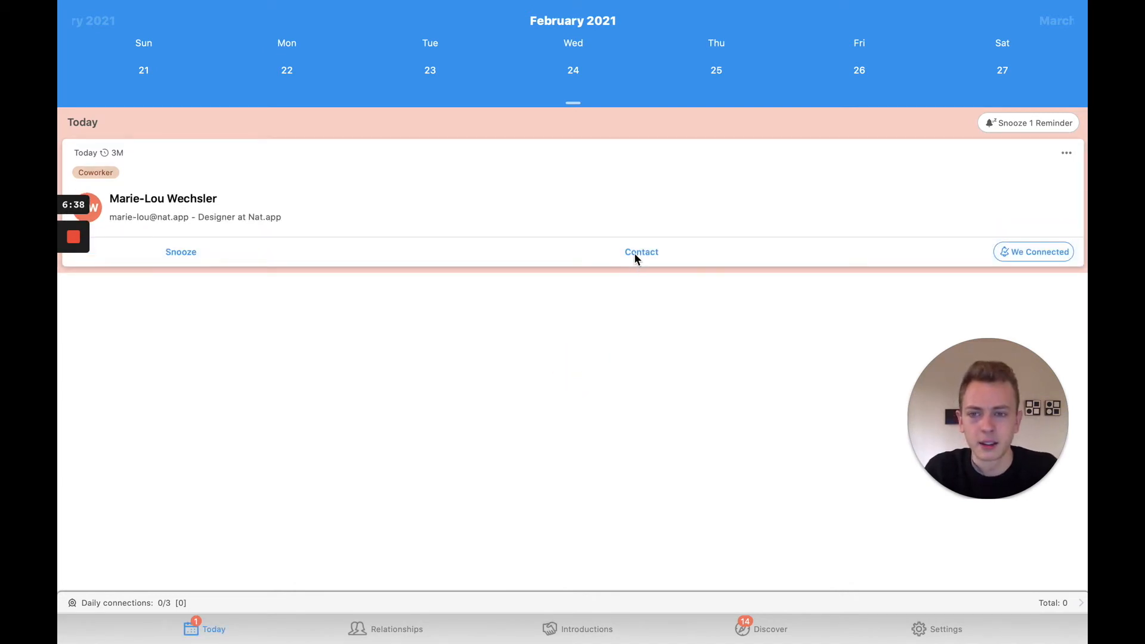
{"action": "left_click", "coordinate": [640, 251]}
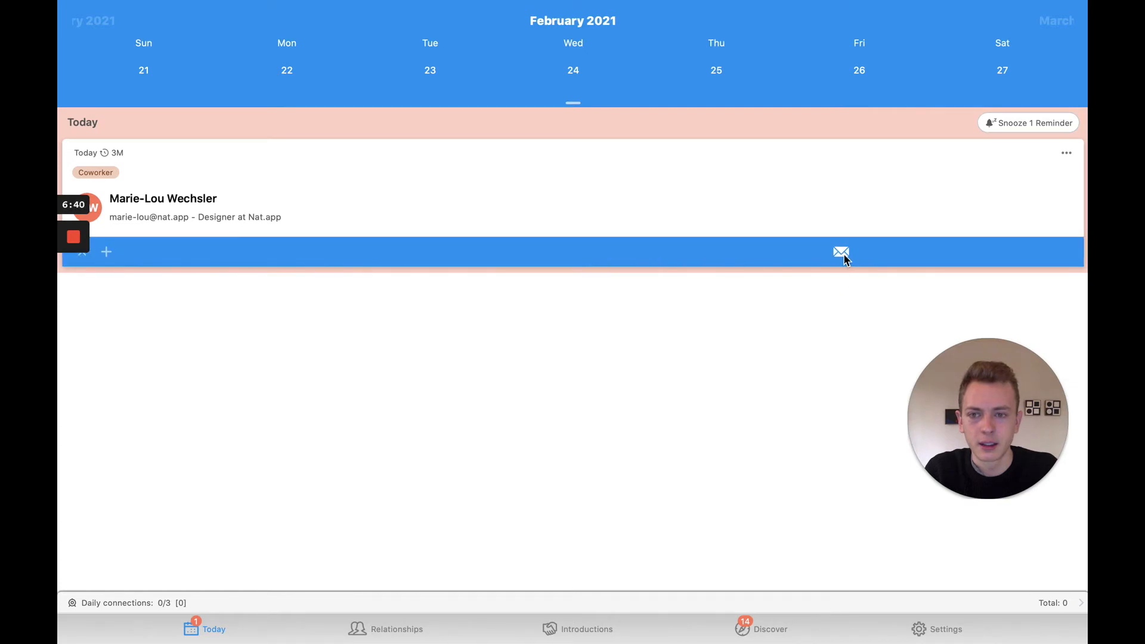
{"action": "left_click", "coordinate": [840, 252]}
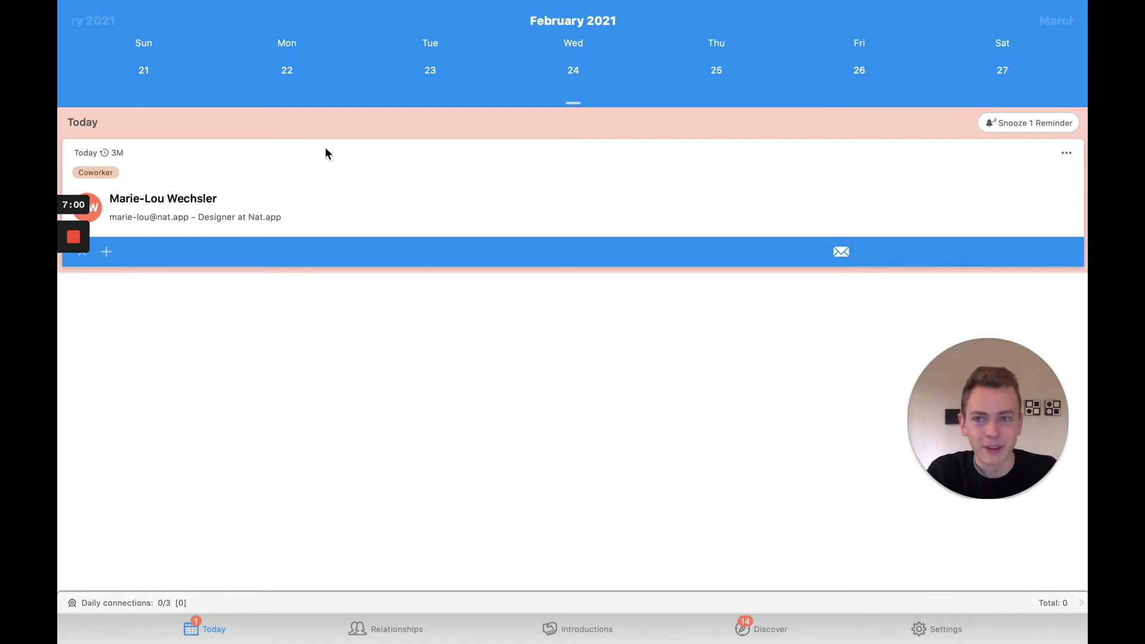
{"action": "mouse_move", "coordinate": [392, 637]}
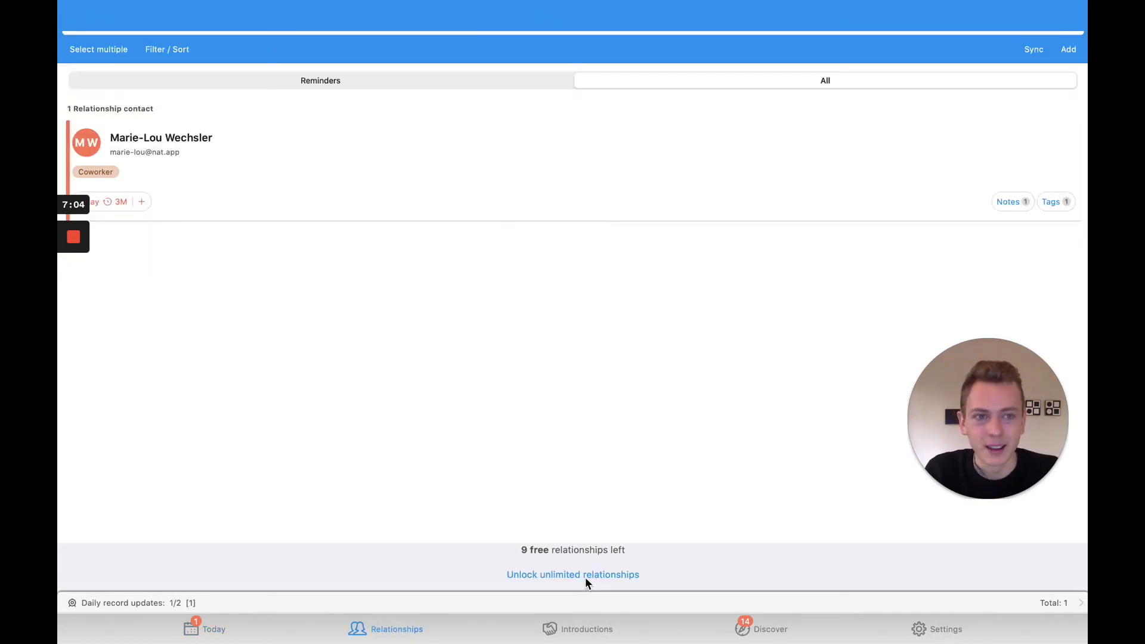
{"action": "left_click", "coordinate": [1032, 48]}
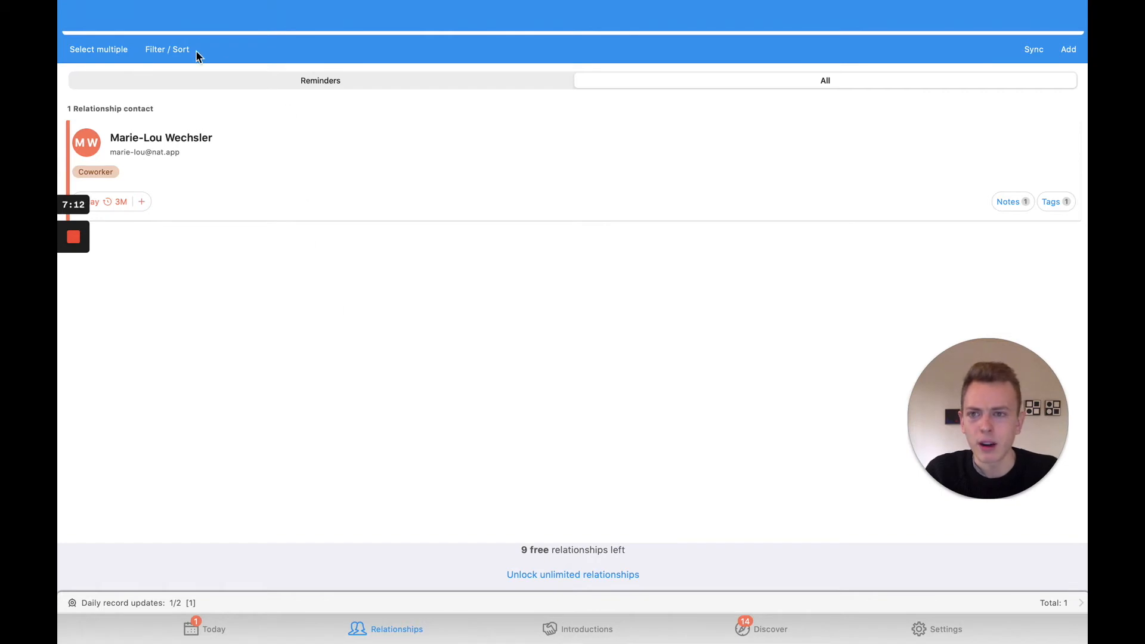
{"action": "mouse_move", "coordinate": [744, 636]}
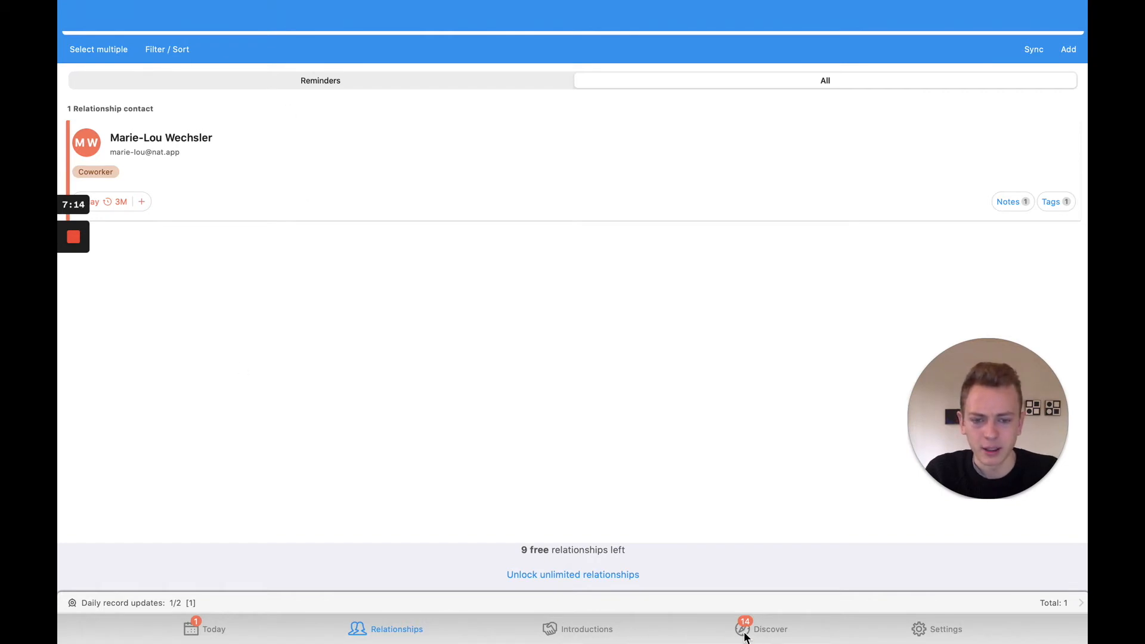
{"action": "left_click", "coordinate": [762, 629]}
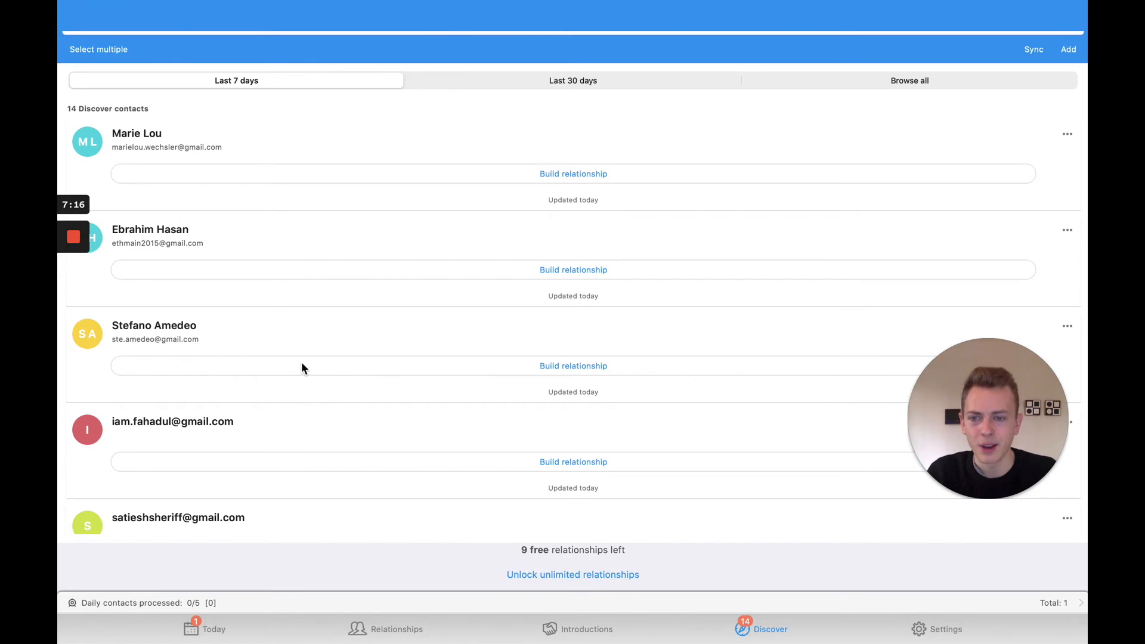
{"action": "scroll", "scroll_direction": "down", "scroll_amount": 3}
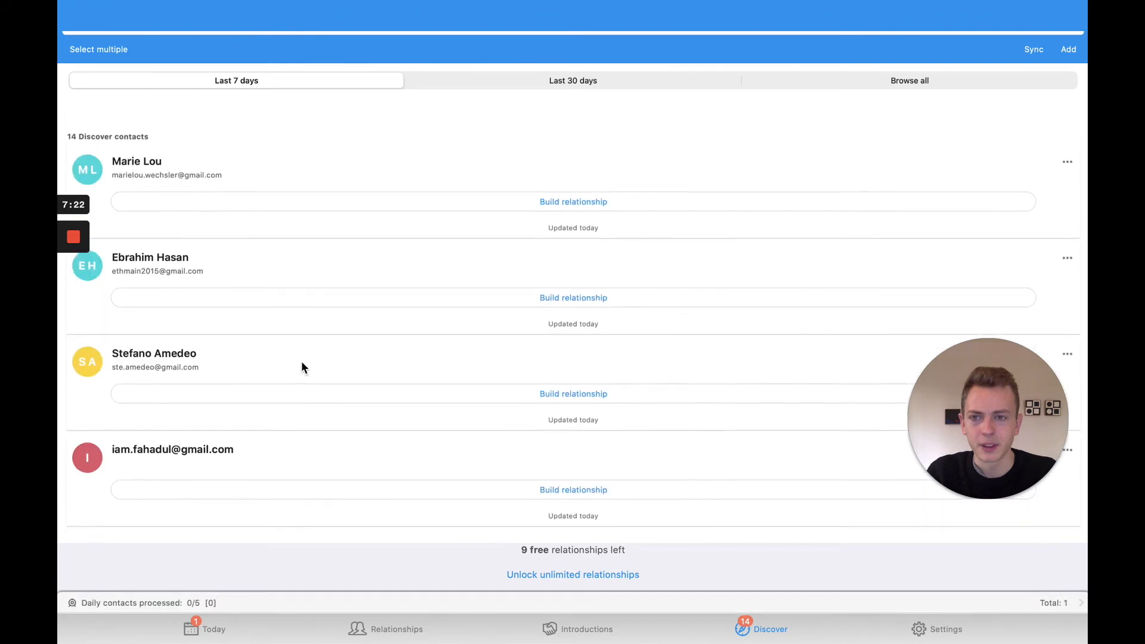
{"action": "scroll", "scroll_direction": "down", "scroll_amount": 3}
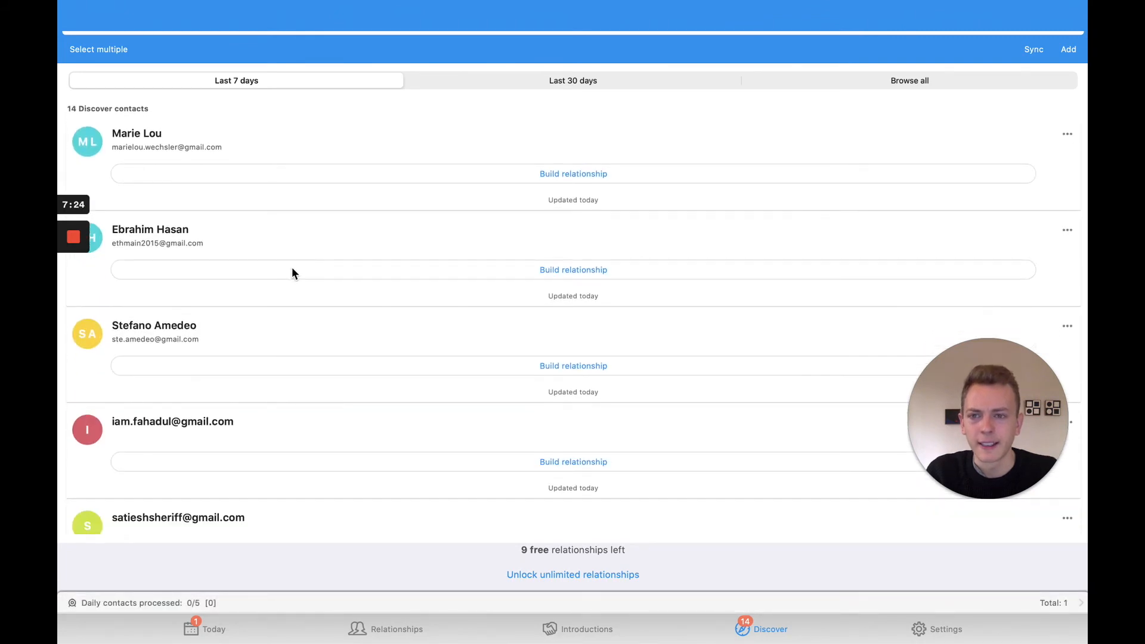
{"action": "mouse_move", "coordinate": [573, 183]}
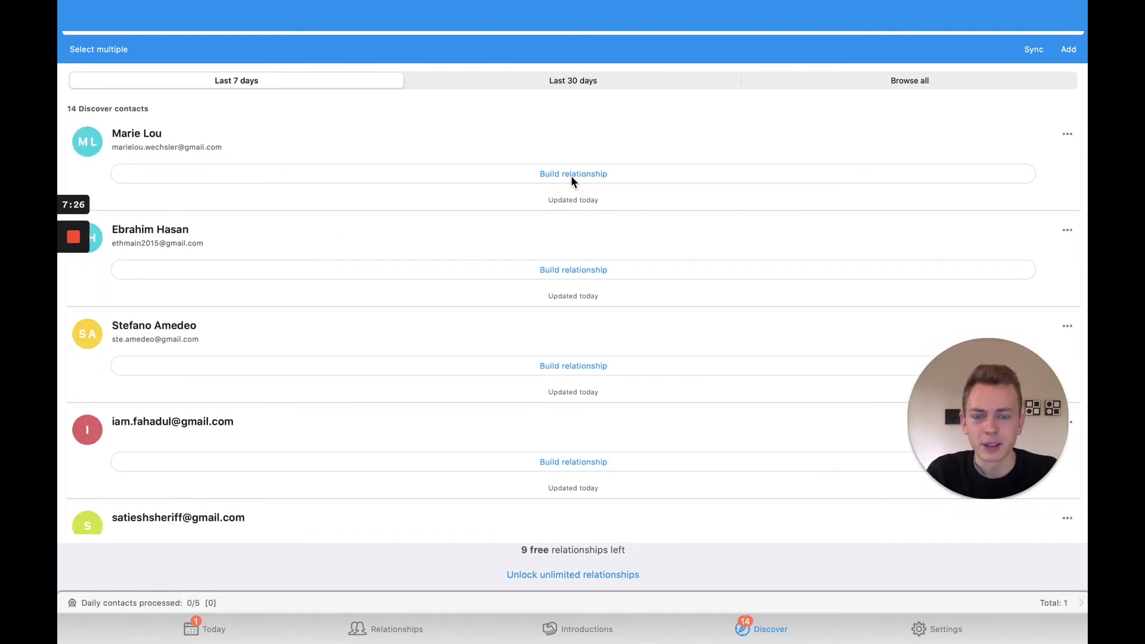
{"action": "left_click", "coordinate": [572, 174]}
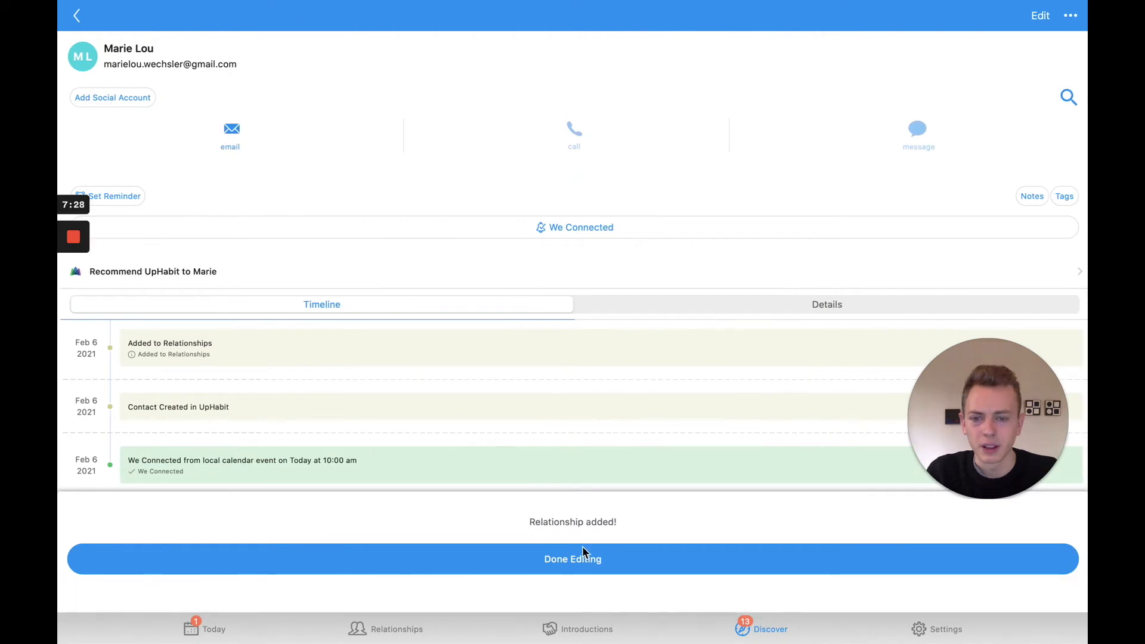
{"action": "left_click", "coordinate": [572, 558]}
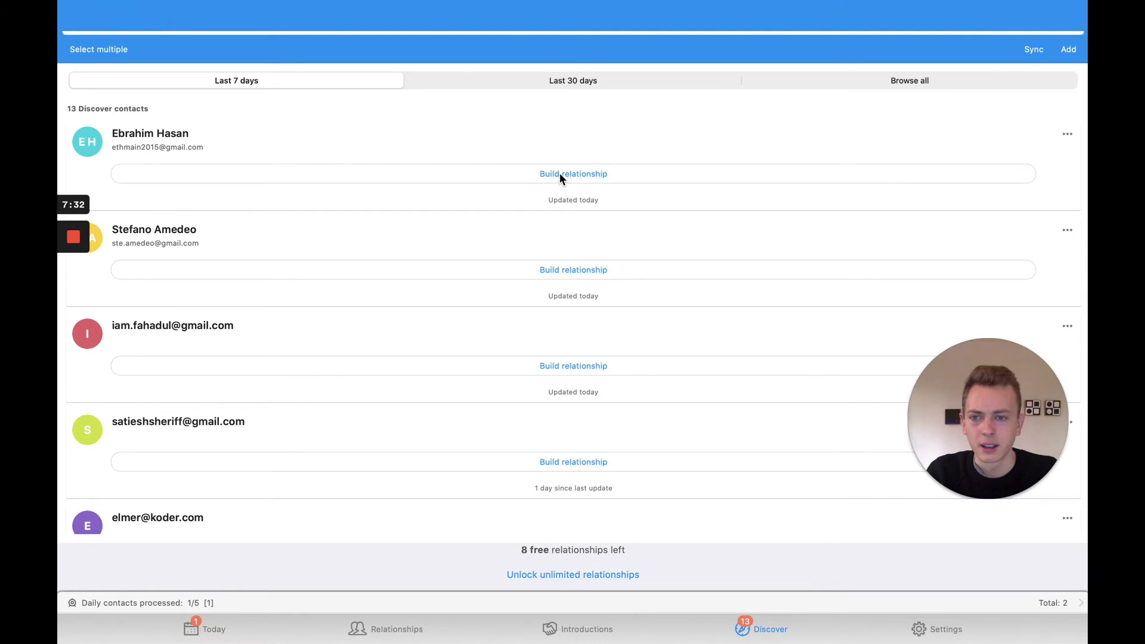
{"action": "left_click", "coordinate": [573, 174]}
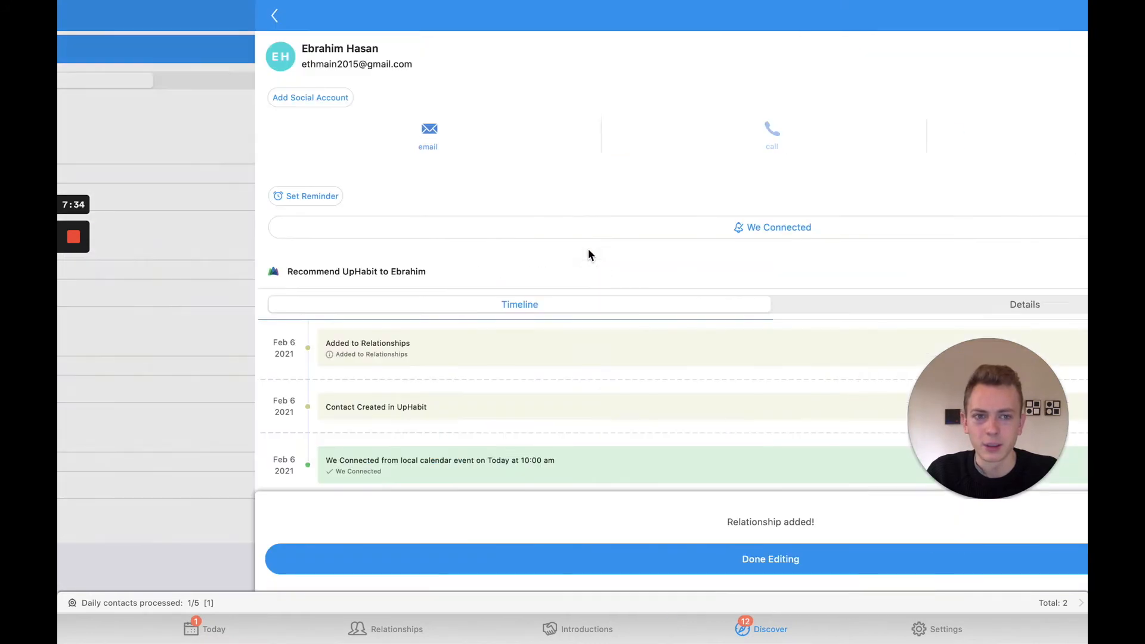
{"action": "left_click", "coordinate": [769, 558]}
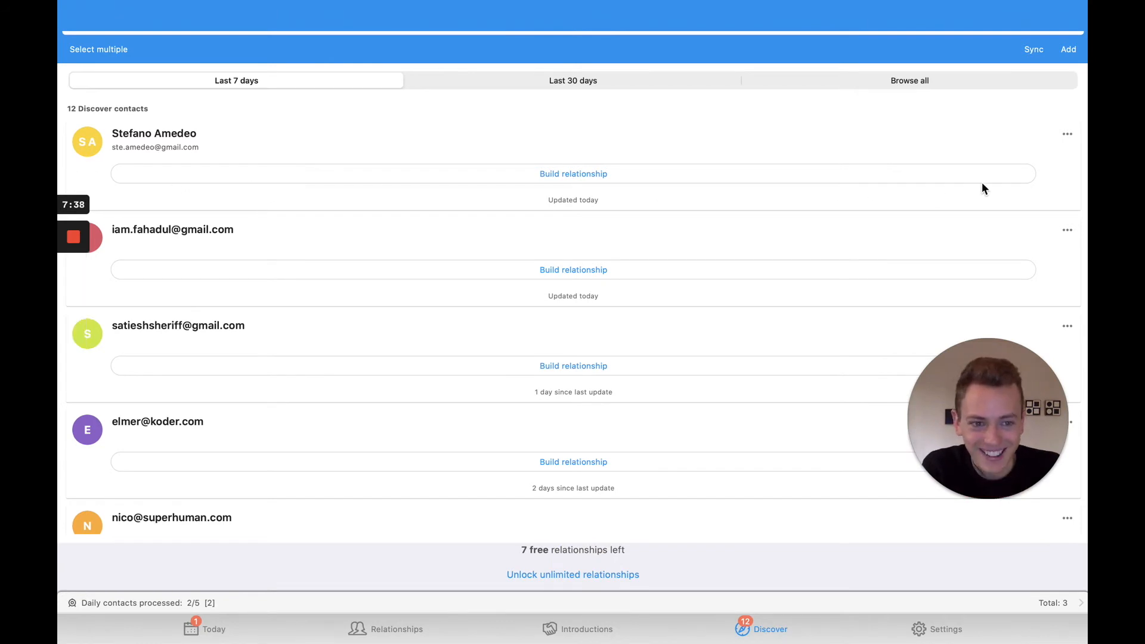
{"action": "scroll", "scroll_direction": "down", "scroll_amount": 3}
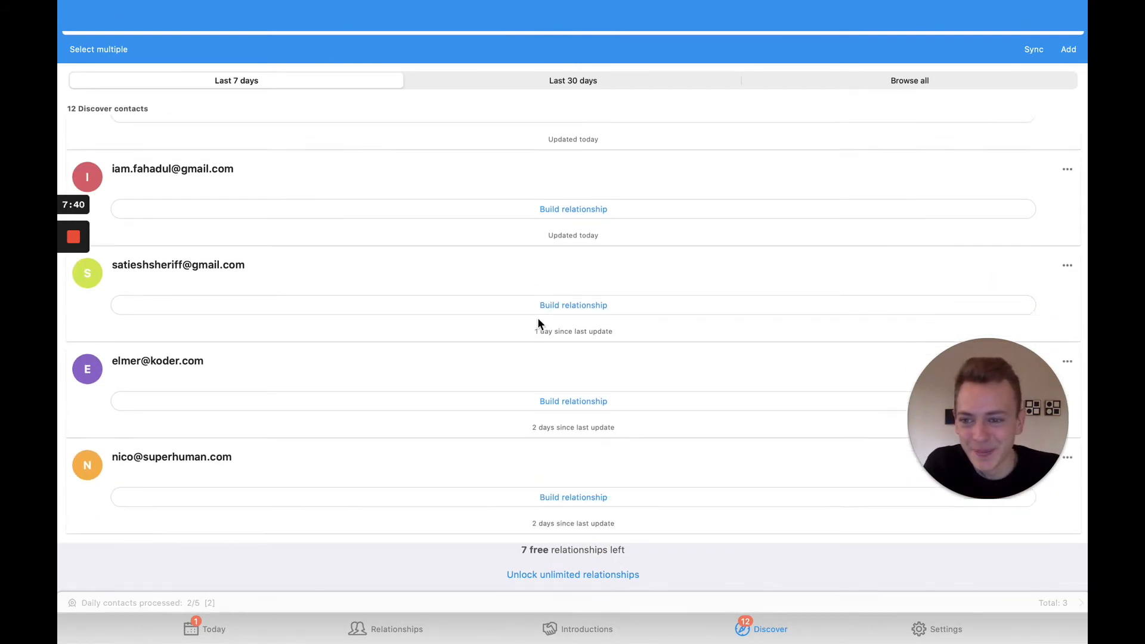
{"action": "scroll", "scroll_direction": "down", "scroll_amount": 3}
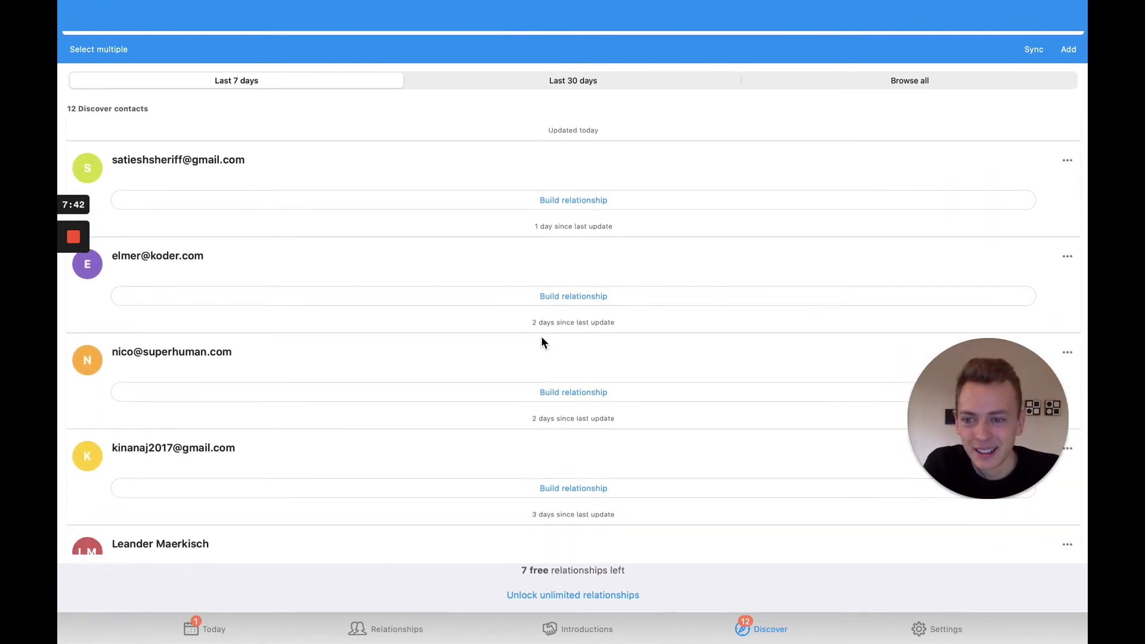
{"action": "left_click", "coordinate": [573, 393]}
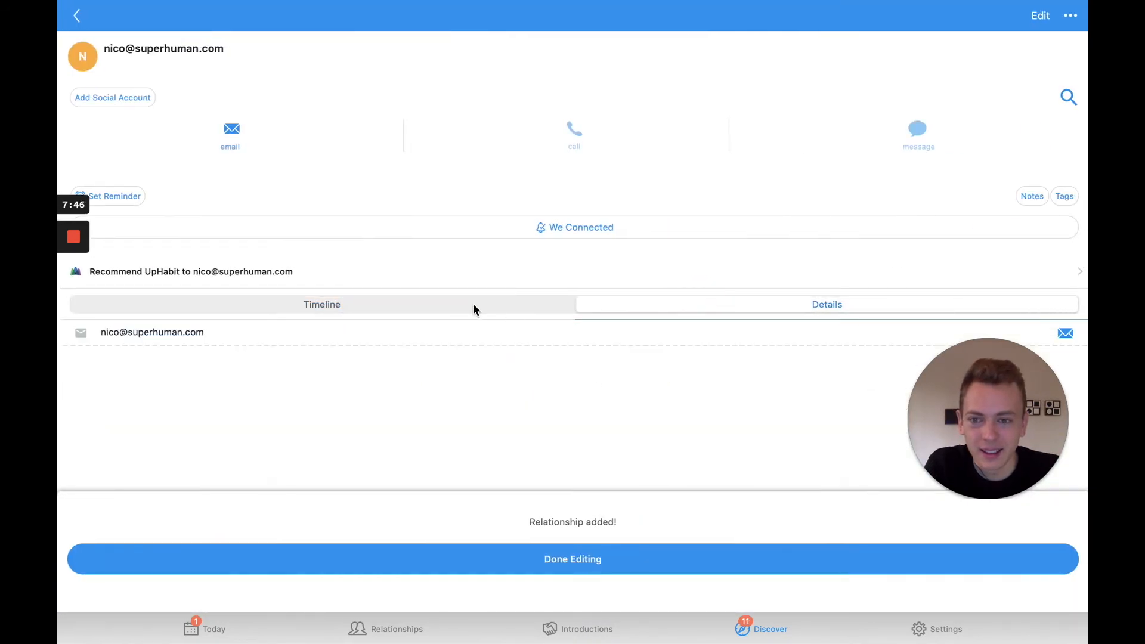
{"action": "left_click", "coordinate": [320, 304]}
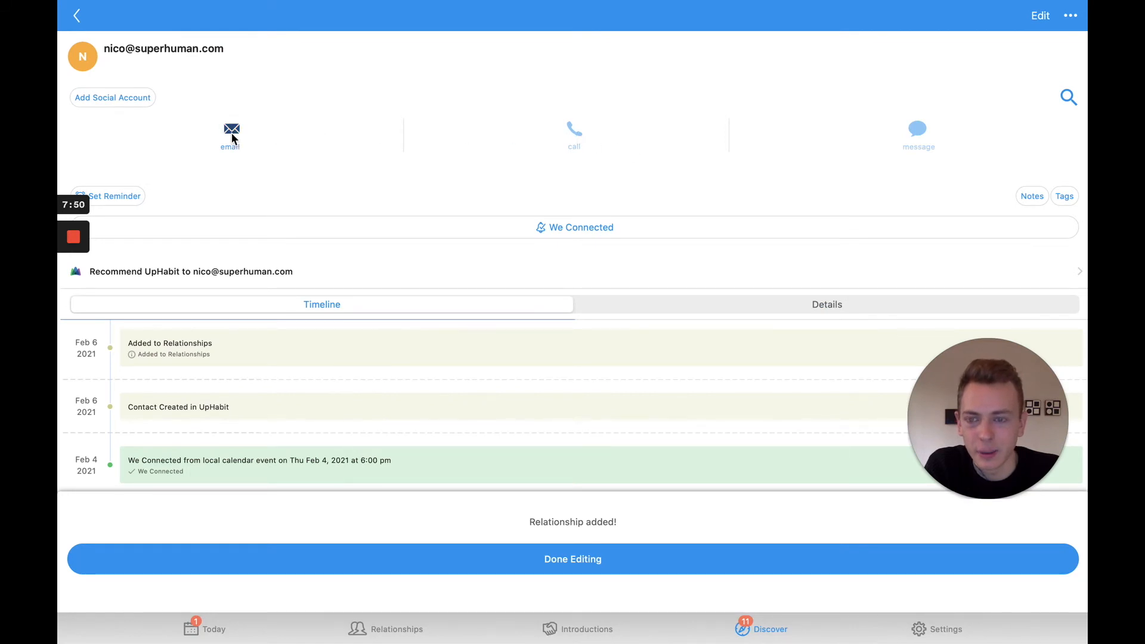
{"action": "left_click", "coordinate": [231, 131]}
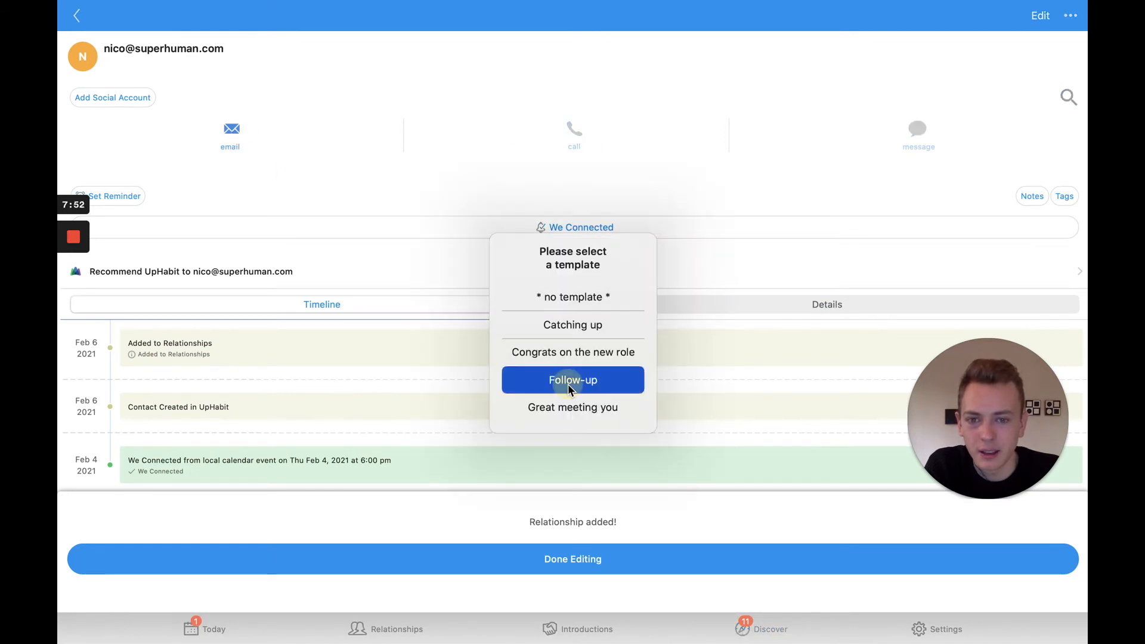
{"action": "left_click", "coordinate": [572, 379]}
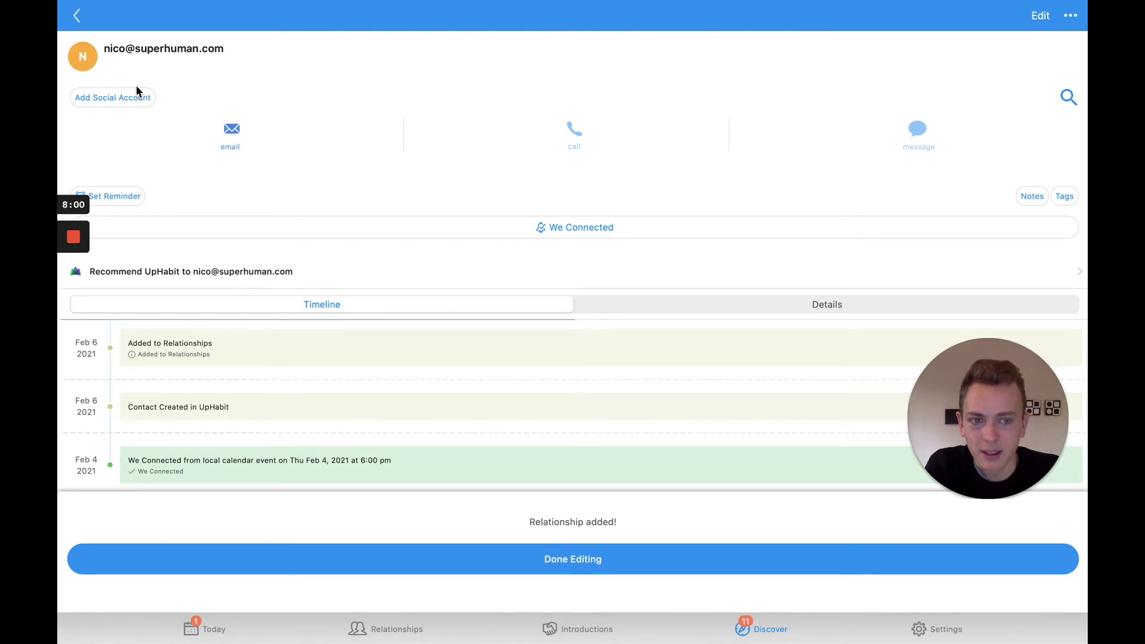
{"action": "left_click", "coordinate": [1071, 16]}
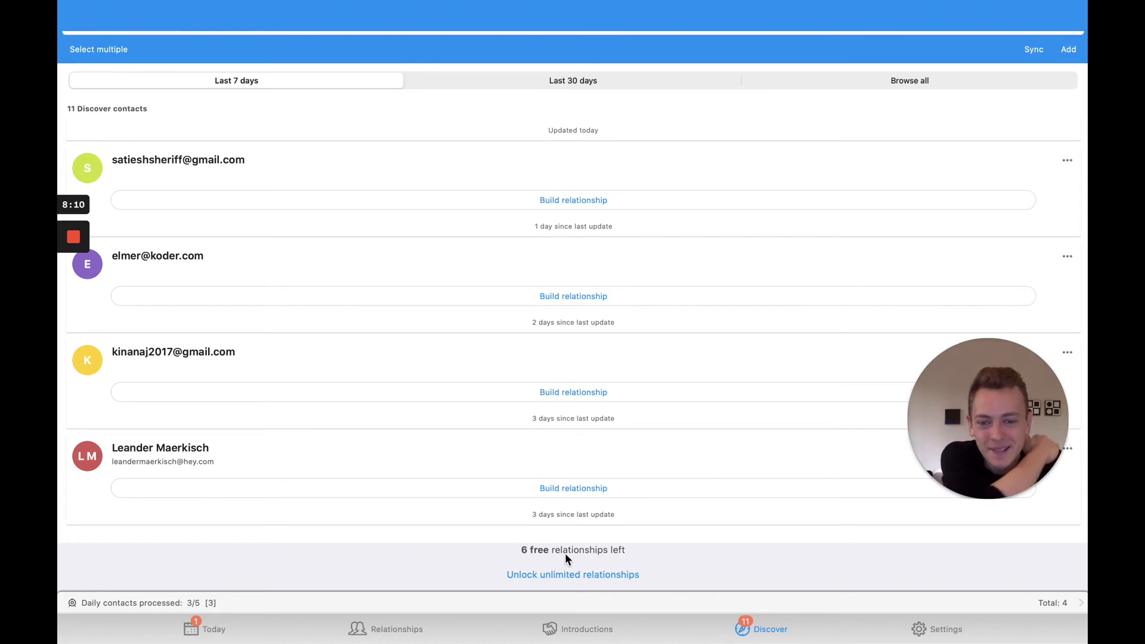
{"action": "left_click", "coordinate": [572, 573]}
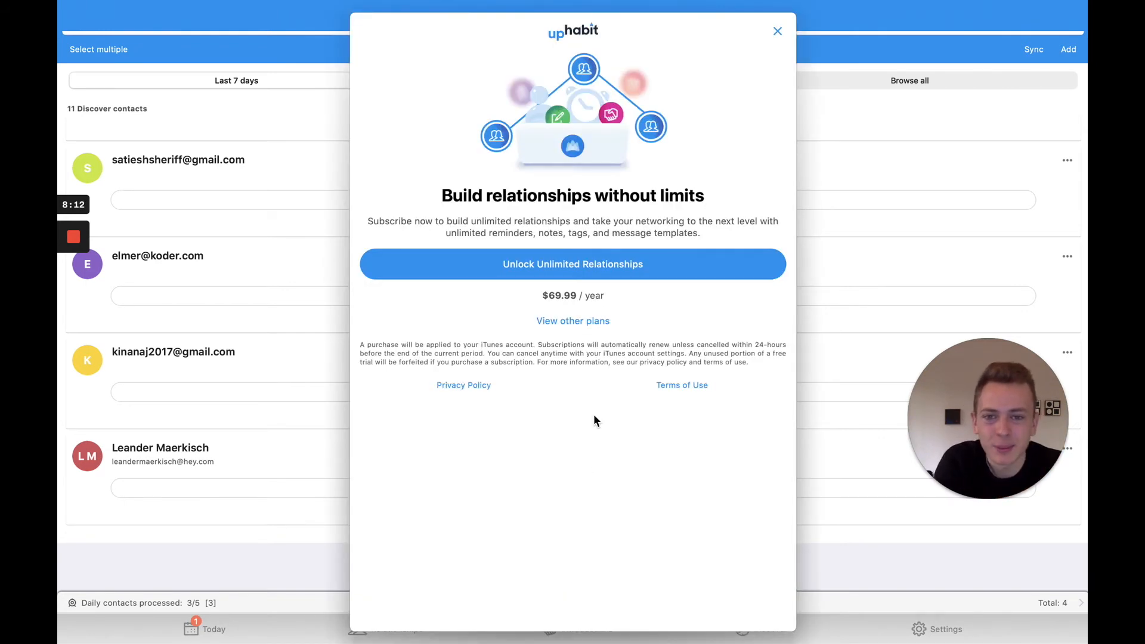
{"action": "mouse_move", "coordinate": [557, 301]}
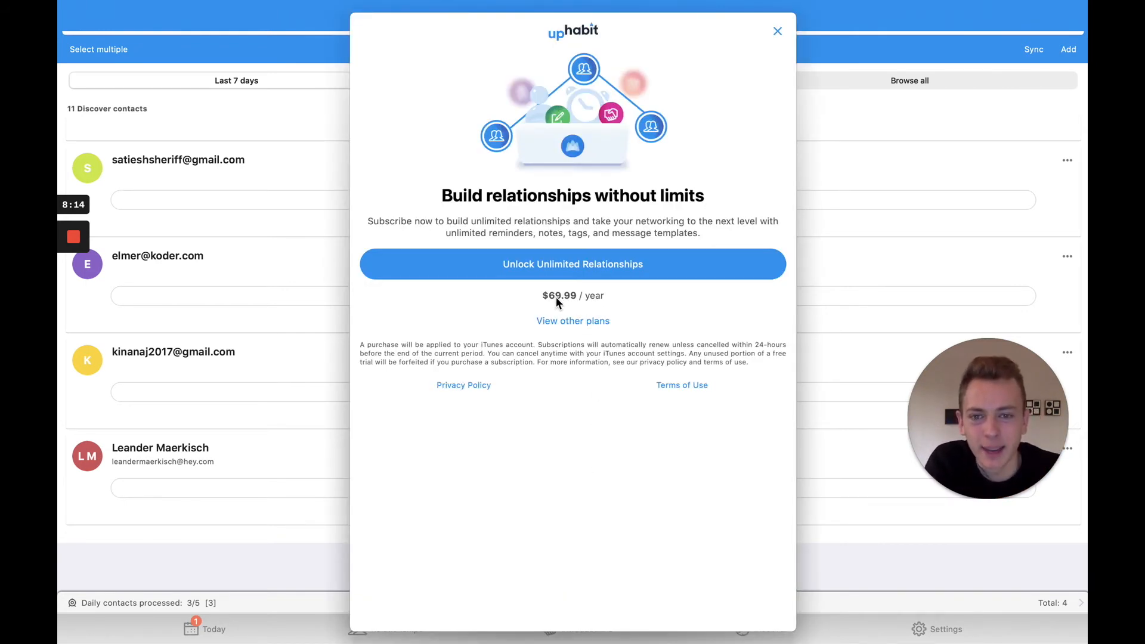
{"action": "mouse_move", "coordinate": [753, 99]}
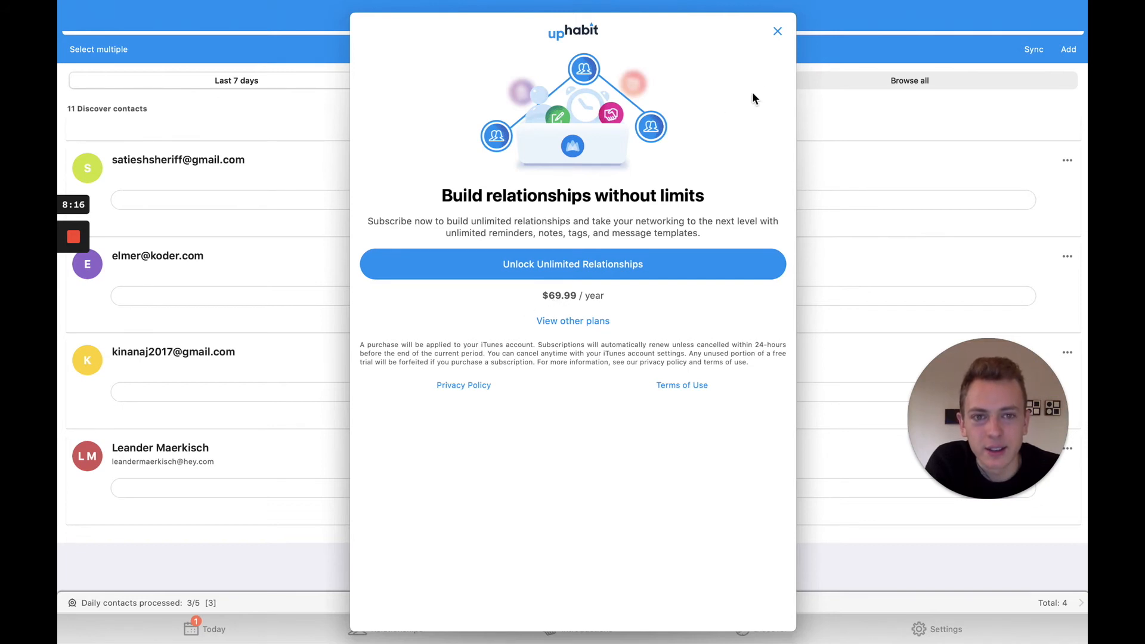
{"action": "left_click", "coordinate": [776, 31]}
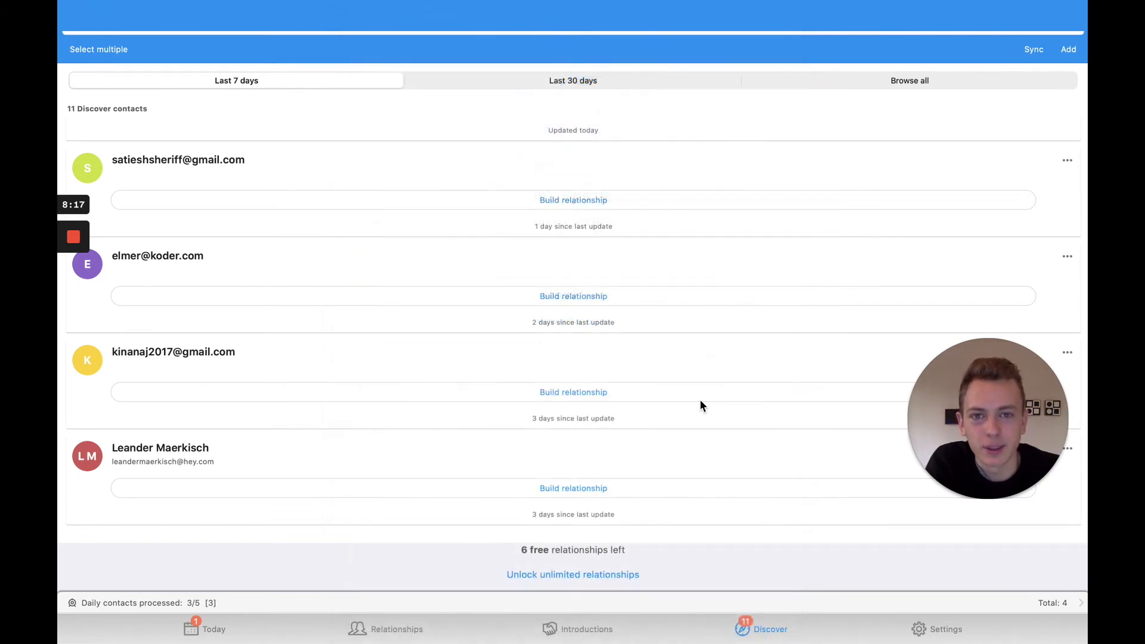
Step: Begin a new introduction from the Introductions section
{"action": "left_click", "coordinate": [584, 629]}
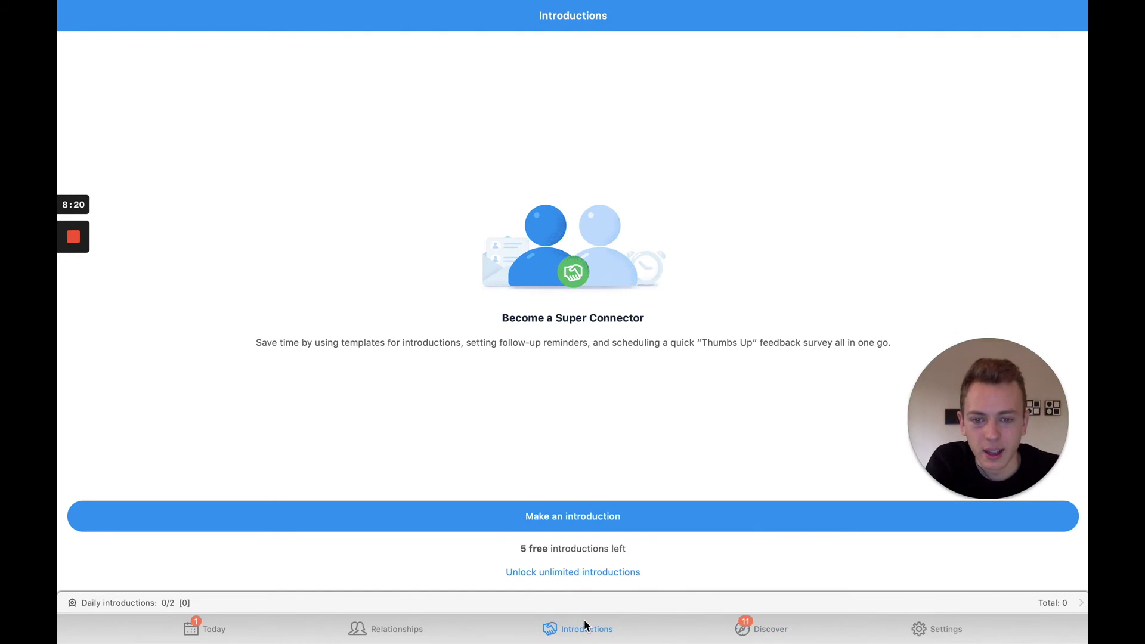
{"action": "mouse_move", "coordinate": [562, 517]}
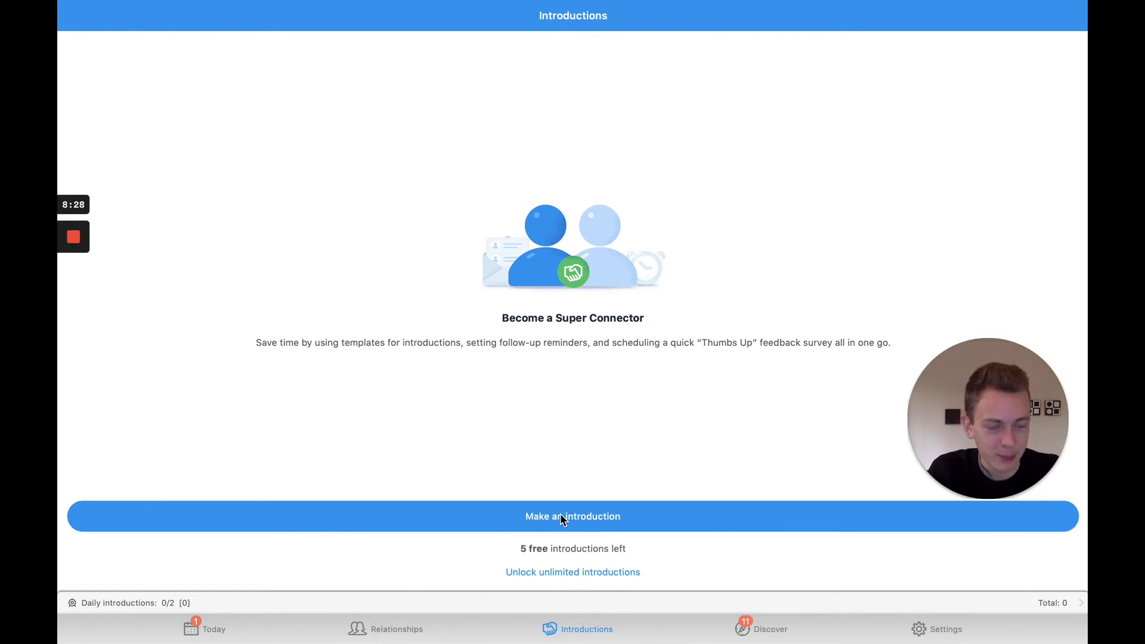
{"action": "left_click", "coordinate": [573, 517]}
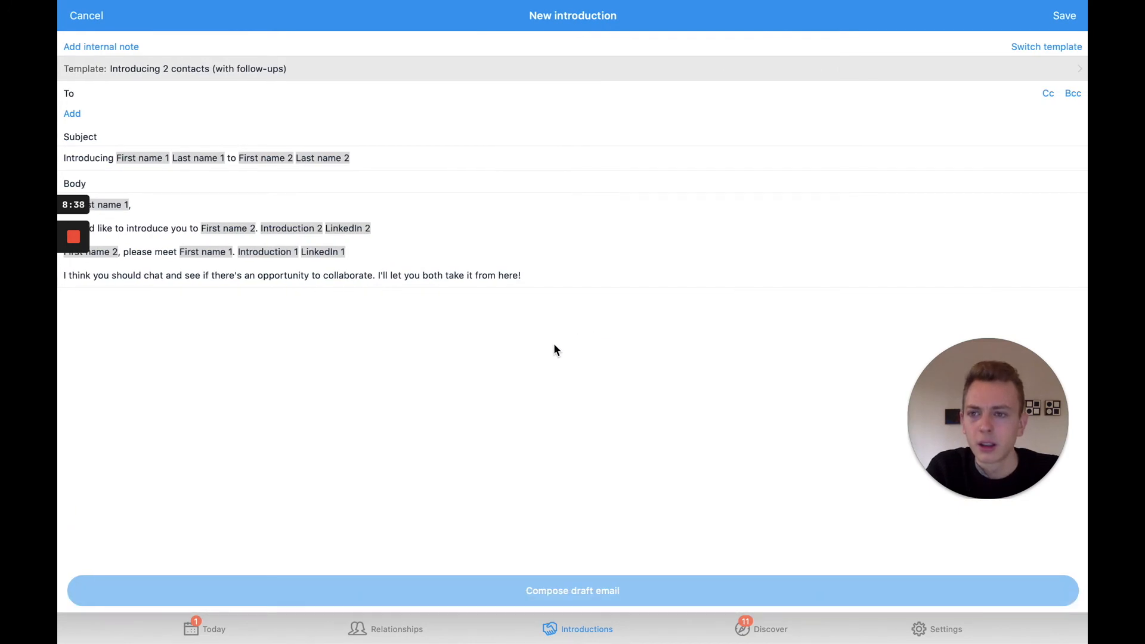
{"action": "mouse_move", "coordinate": [226, 154]}
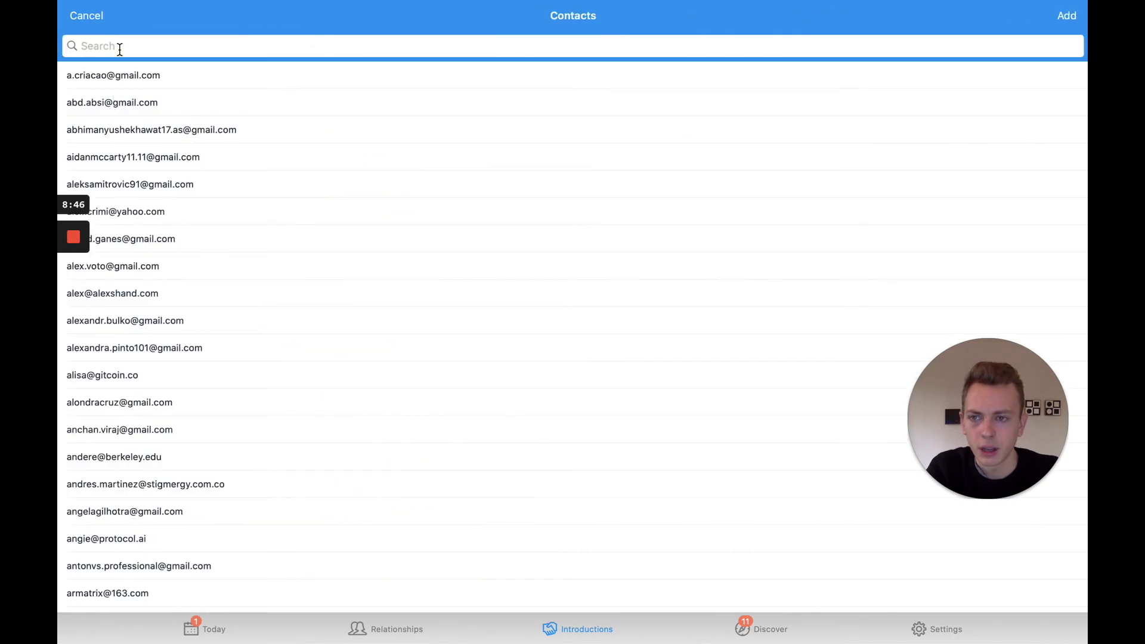
Step: Search 'mari' and choose the email match as the first introduction recipient
{"action": "type", "text": "mari"}
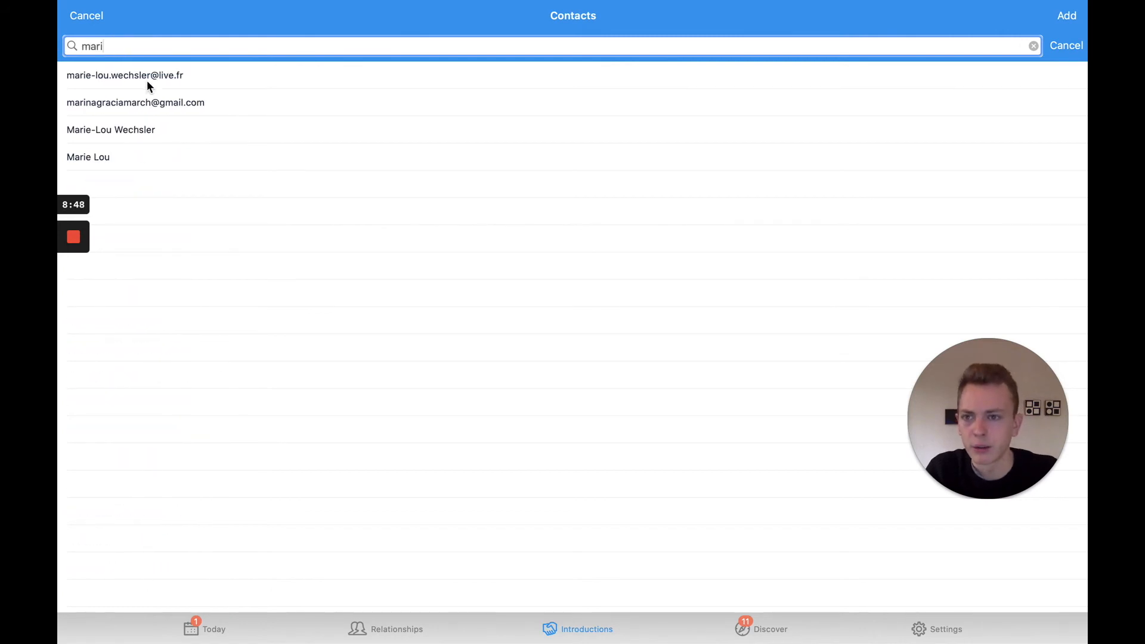
{"action": "left_click", "coordinate": [124, 74]}
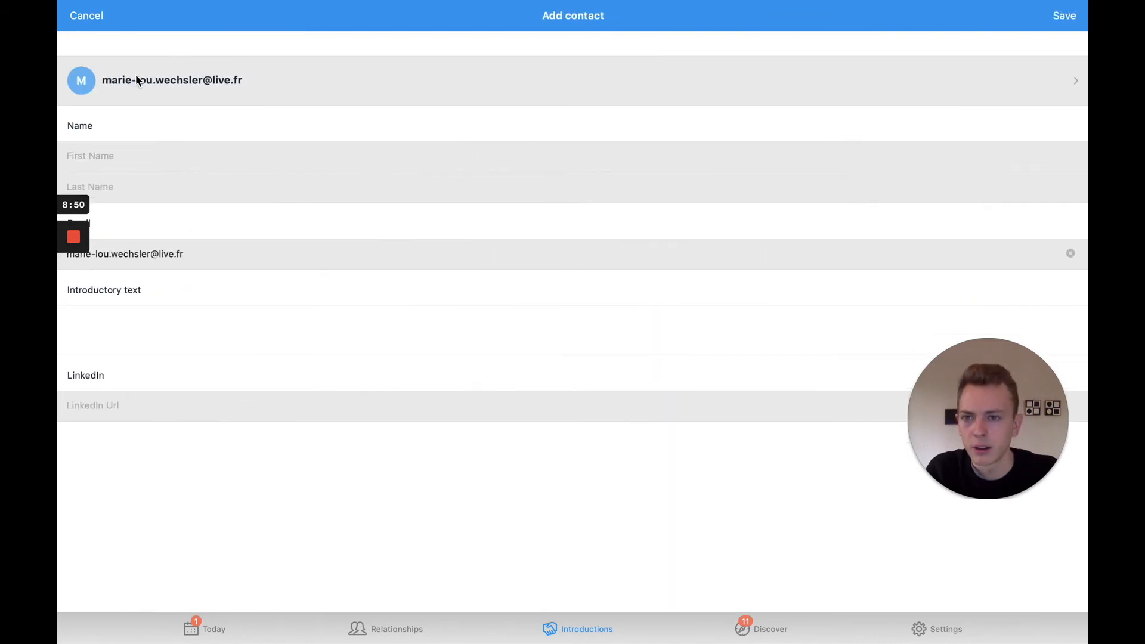
{"action": "mouse_move", "coordinate": [309, 139]}
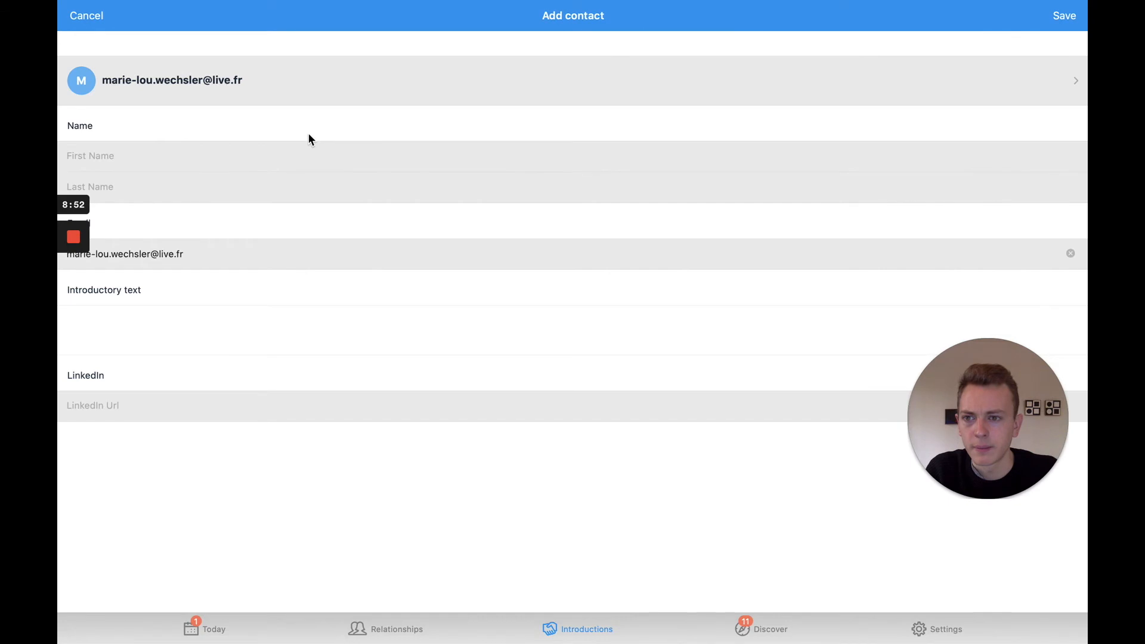
{"action": "left_click", "coordinate": [1062, 15]}
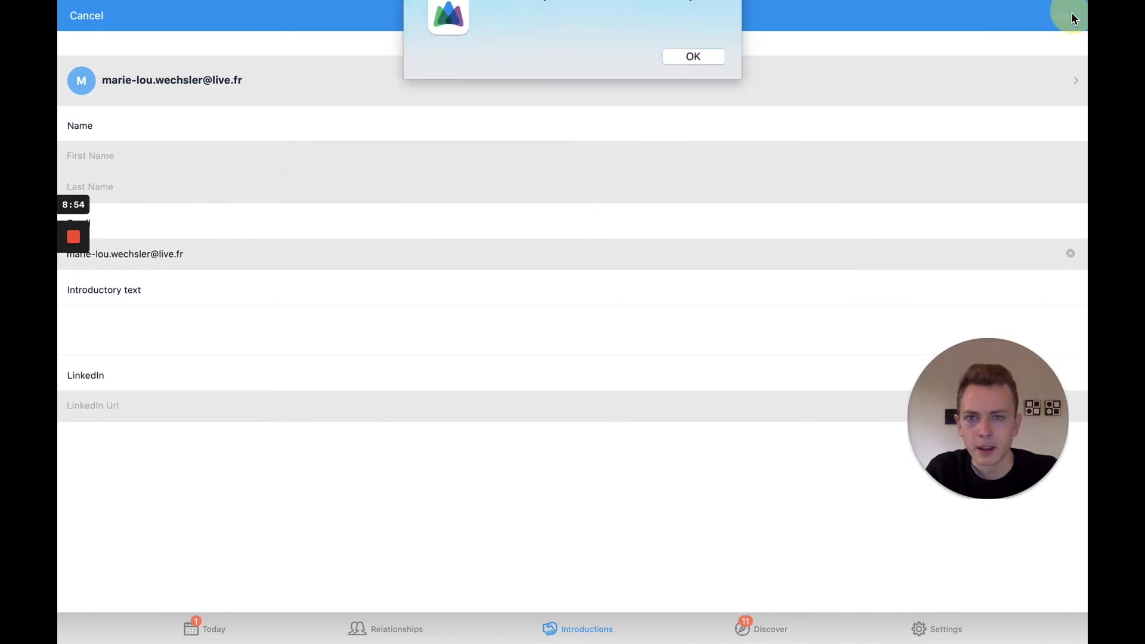
{"action": "left_click", "coordinate": [692, 56]}
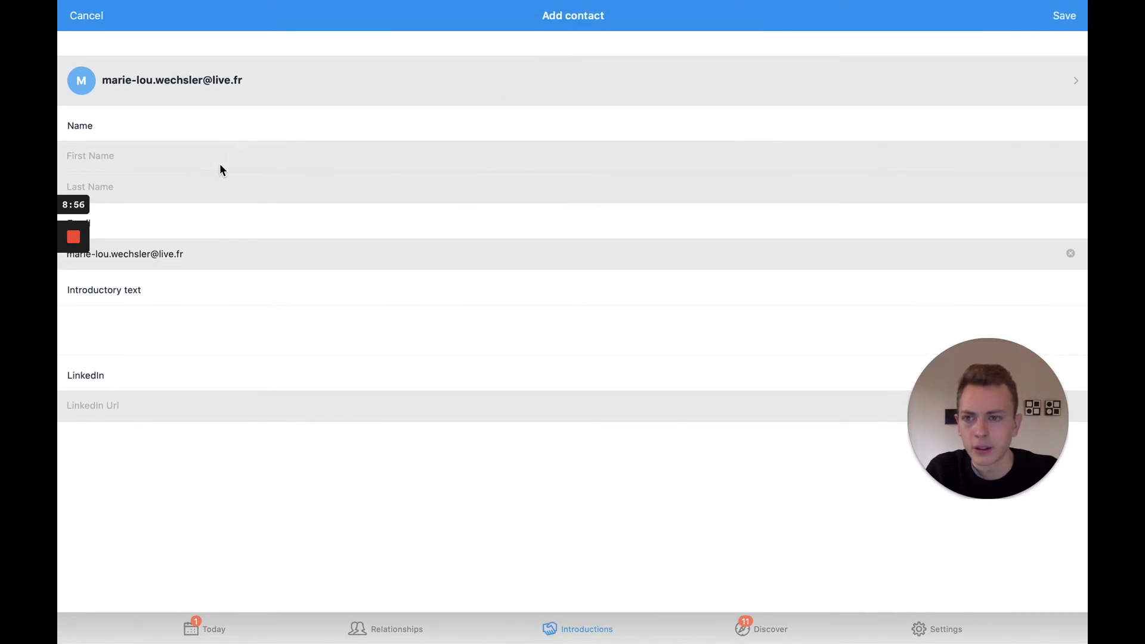
{"action": "left_click", "coordinate": [137, 155]}
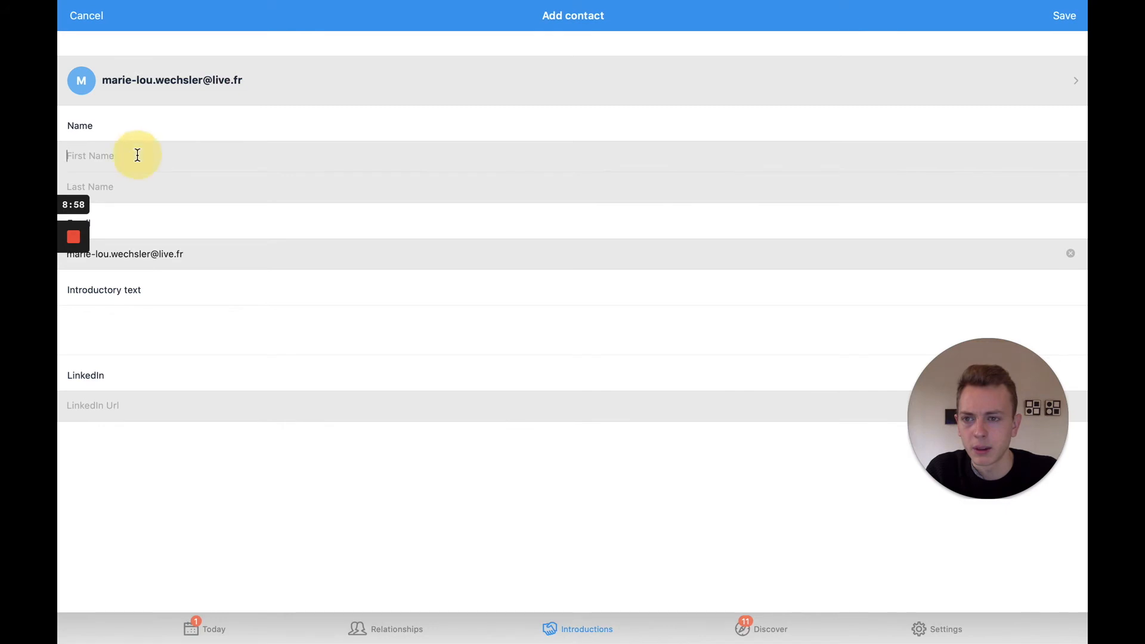
{"action": "type", "text": "Marie"}
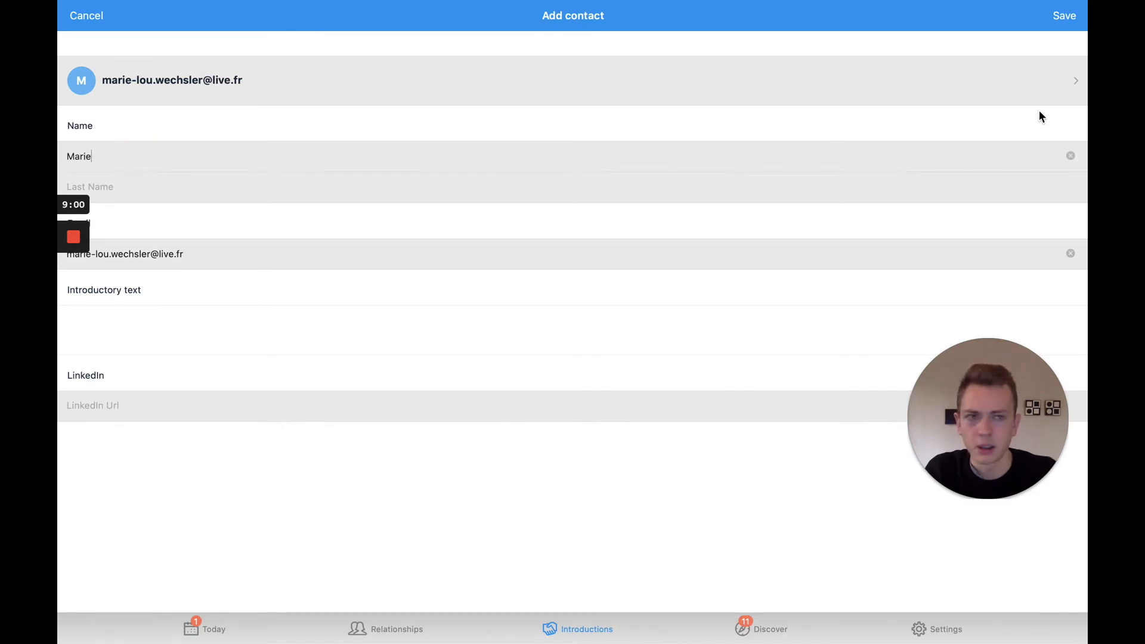
{"action": "left_click", "coordinate": [1063, 16]}
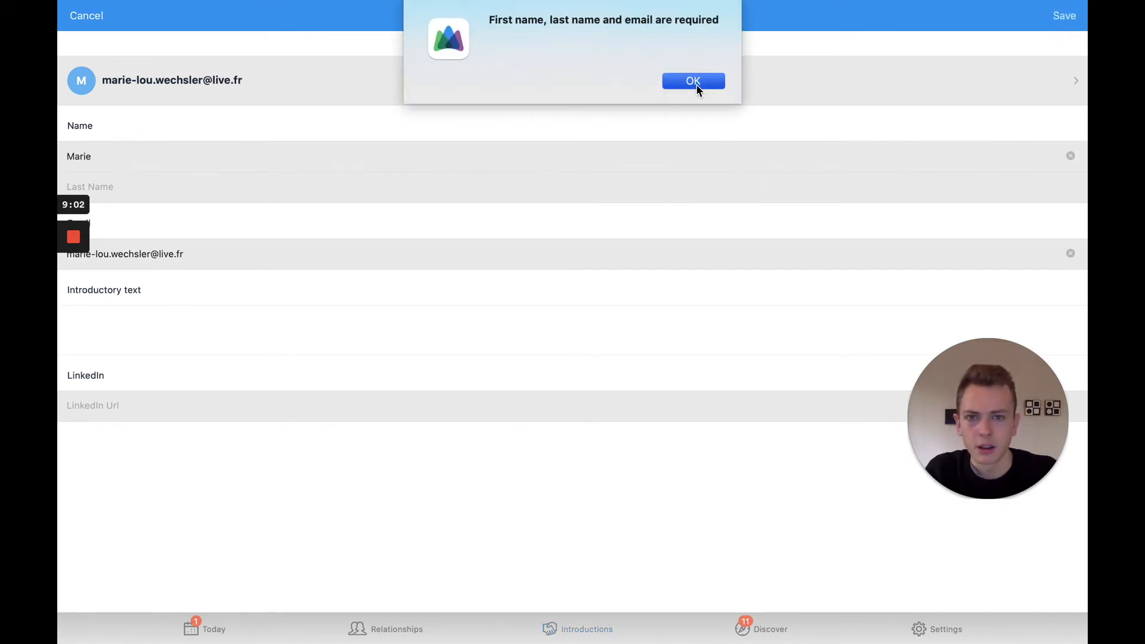
{"action": "left_click", "coordinate": [692, 80]}
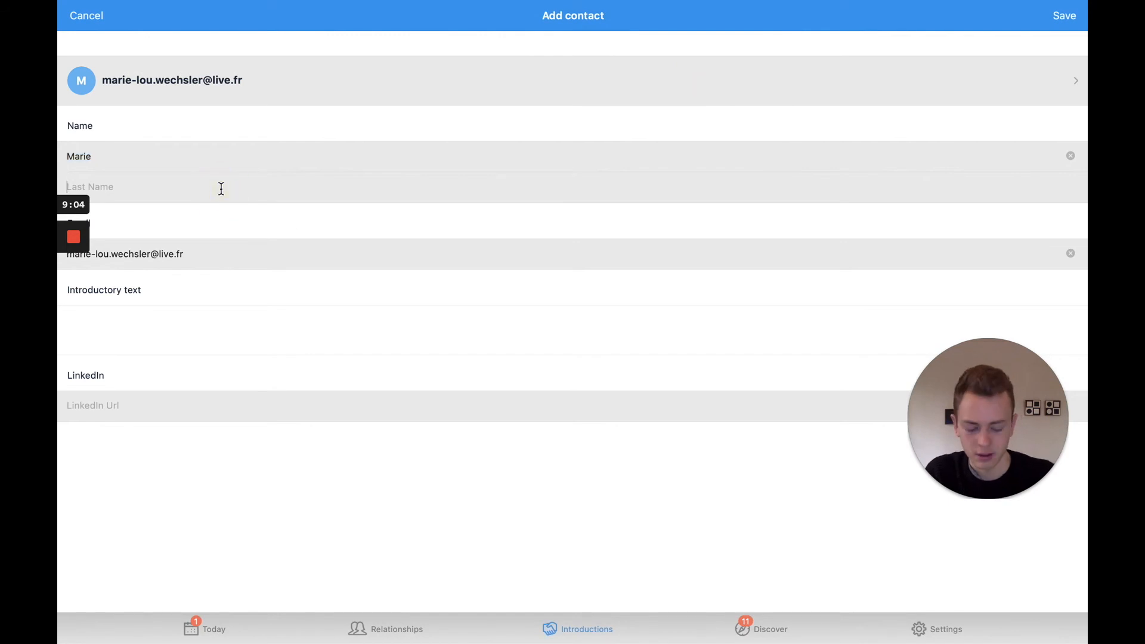
{"action": "type", "text": "Lou"}
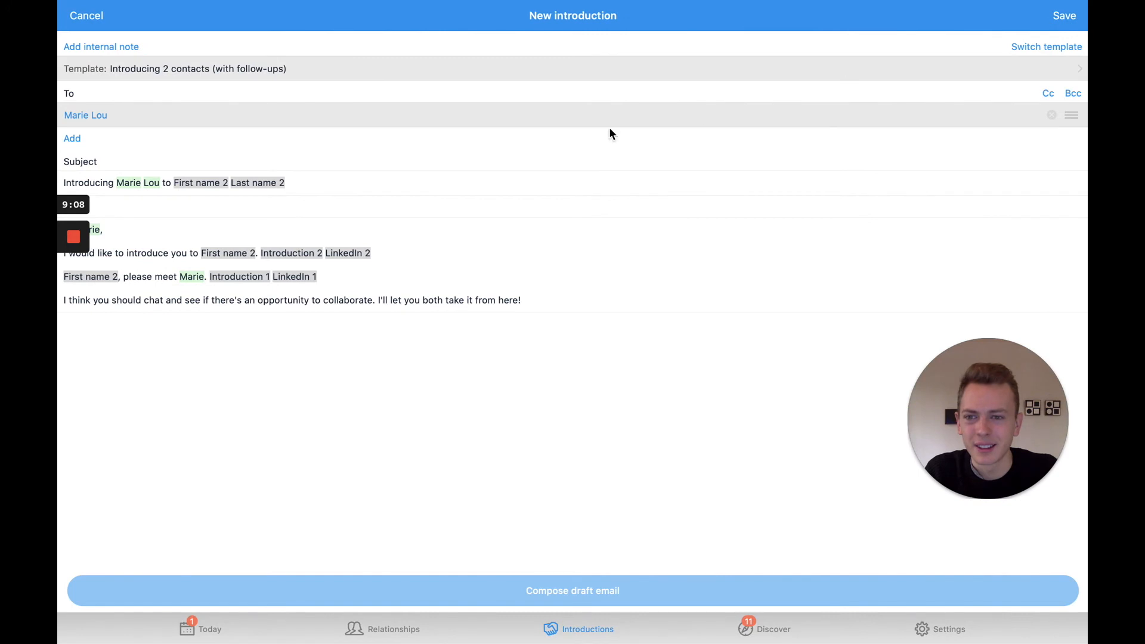
{"action": "mouse_move", "coordinate": [96, 148]}
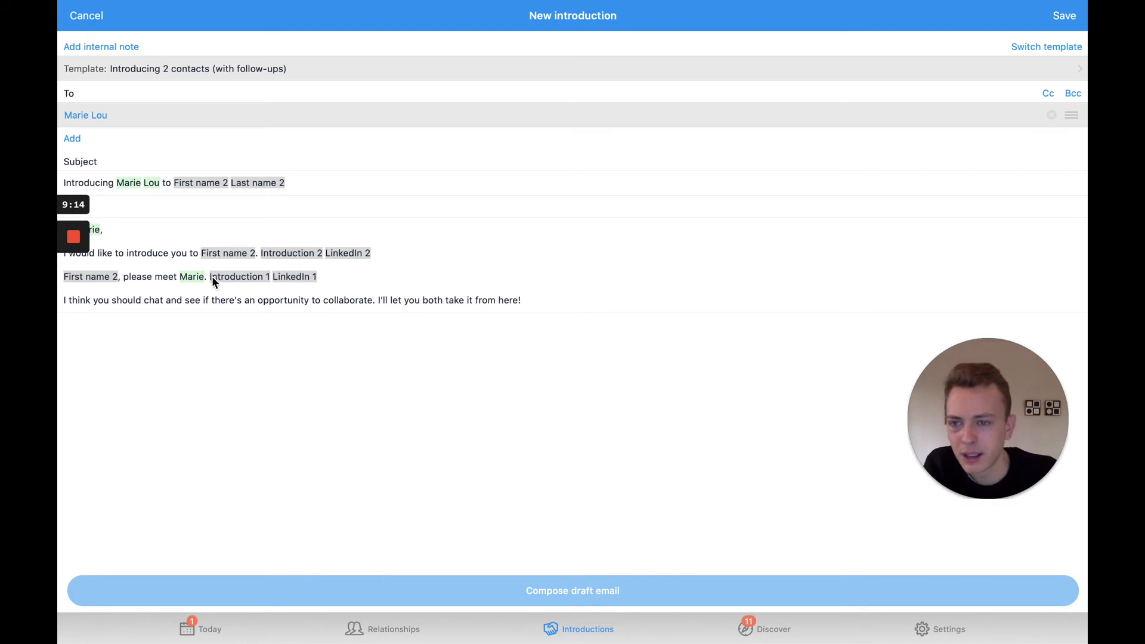
{"action": "mouse_move", "coordinate": [103, 157]}
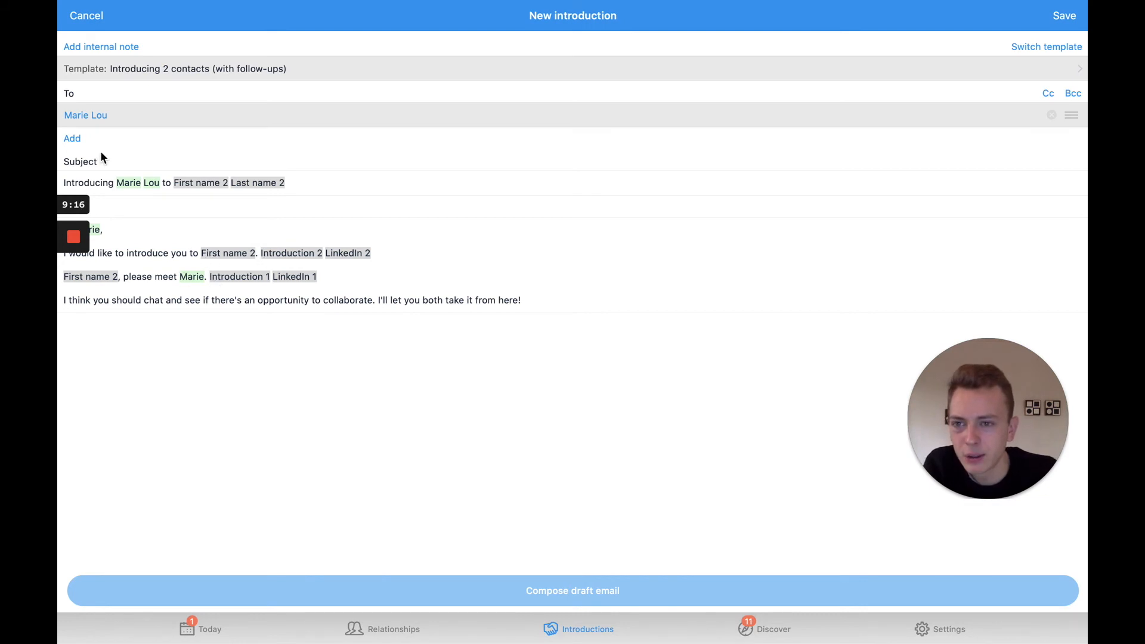
{"action": "left_click", "coordinate": [71, 139]}
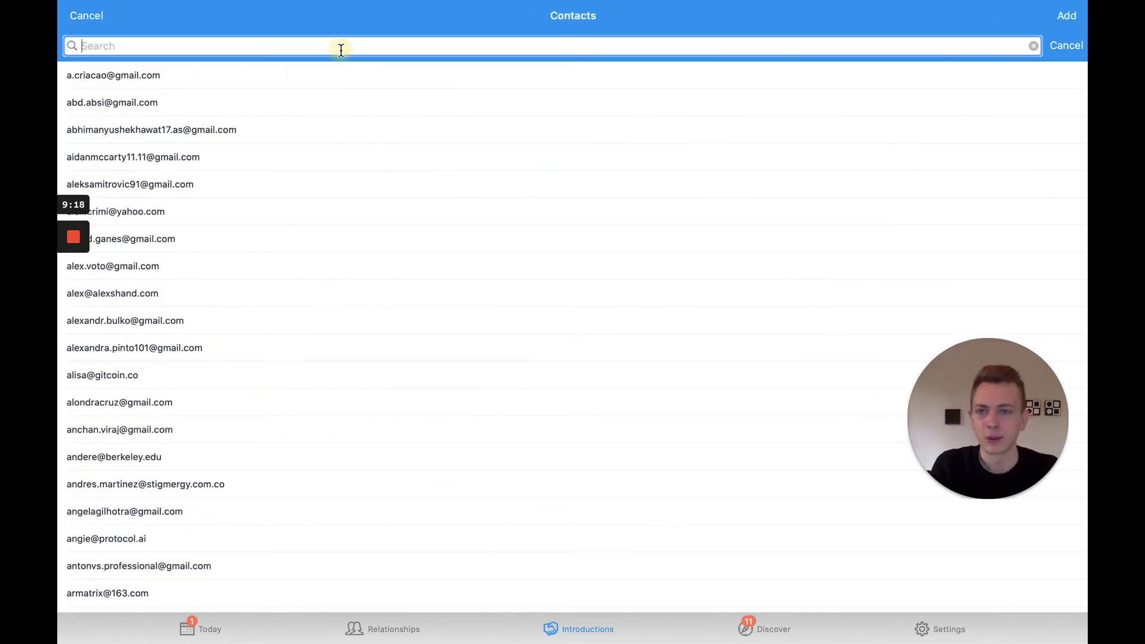
{"action": "type", "text": "Stefa"}
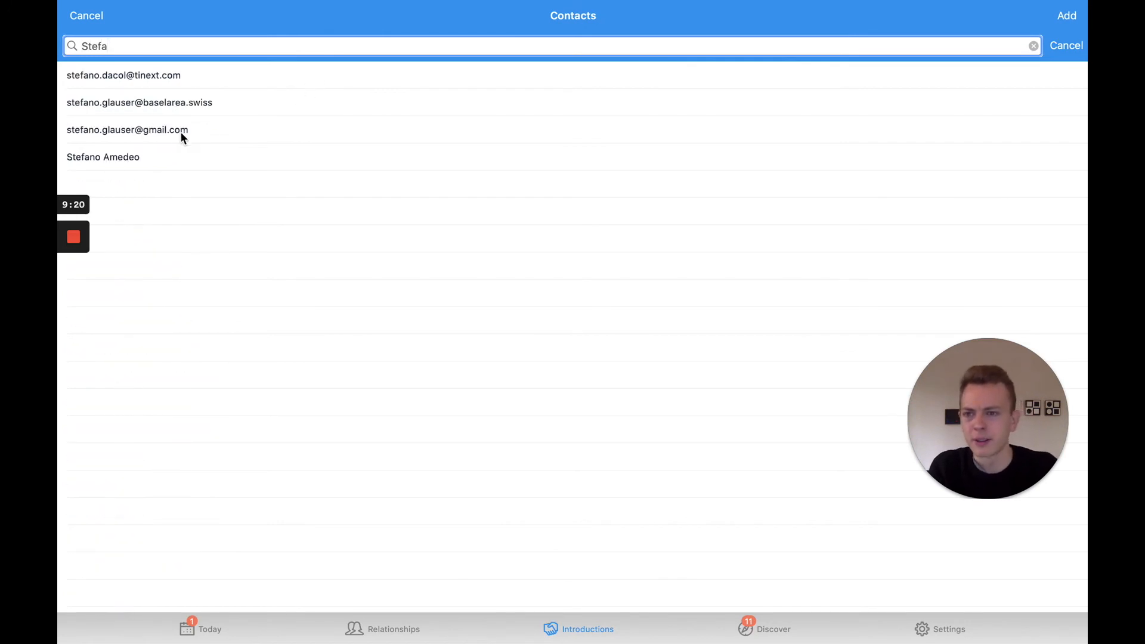
{"action": "left_click", "coordinate": [103, 158]}
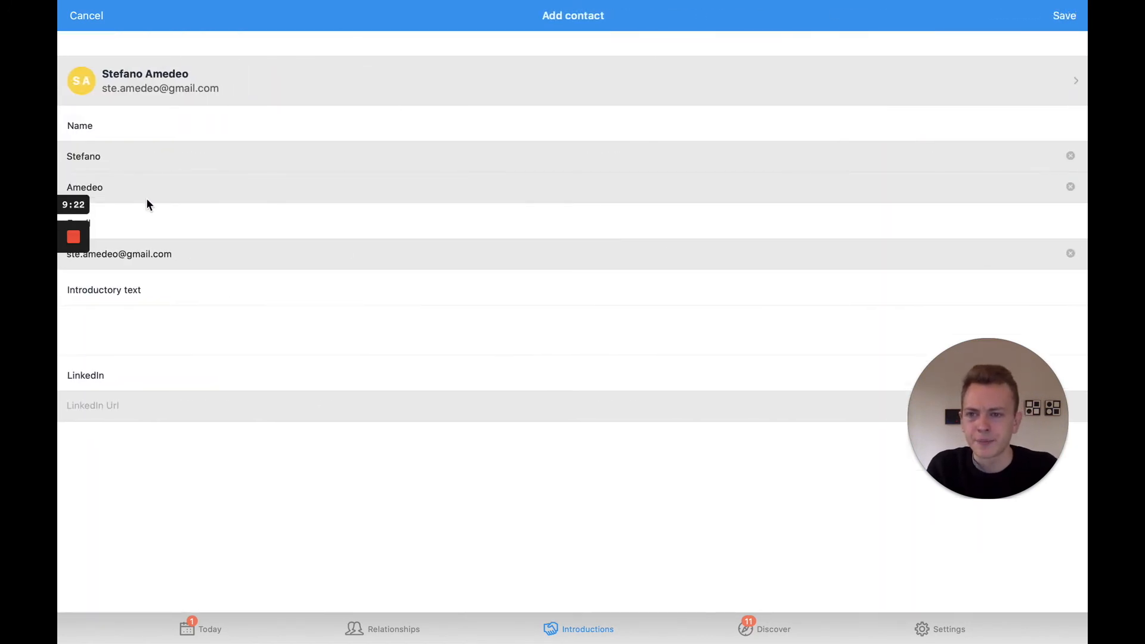
{"action": "left_click", "coordinate": [1064, 16]}
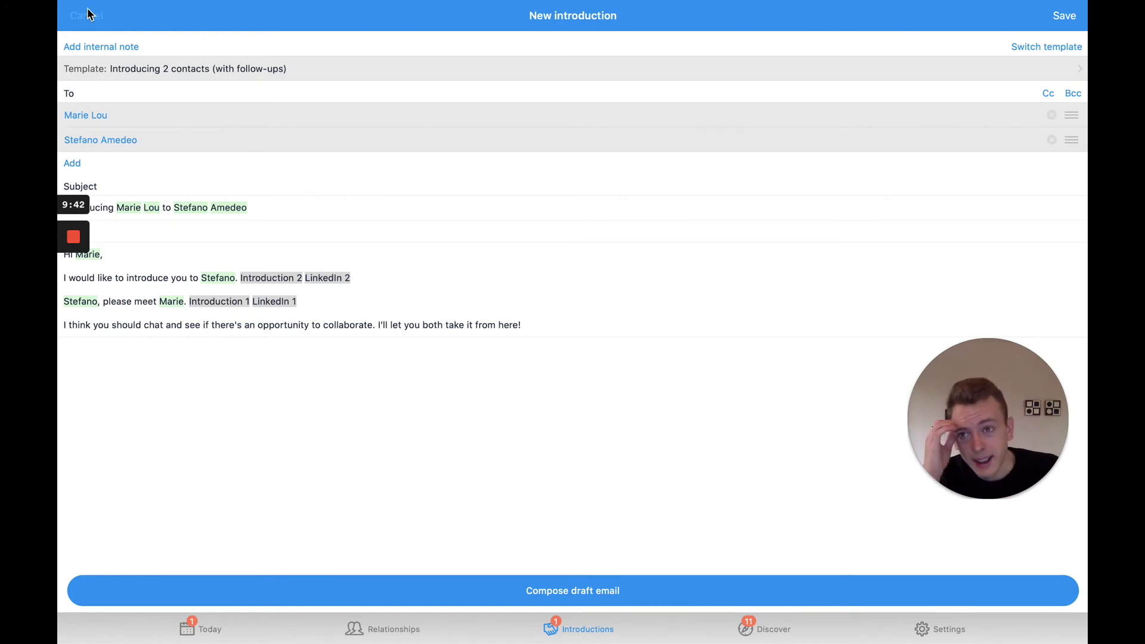
{"action": "left_click", "coordinate": [772, 628]}
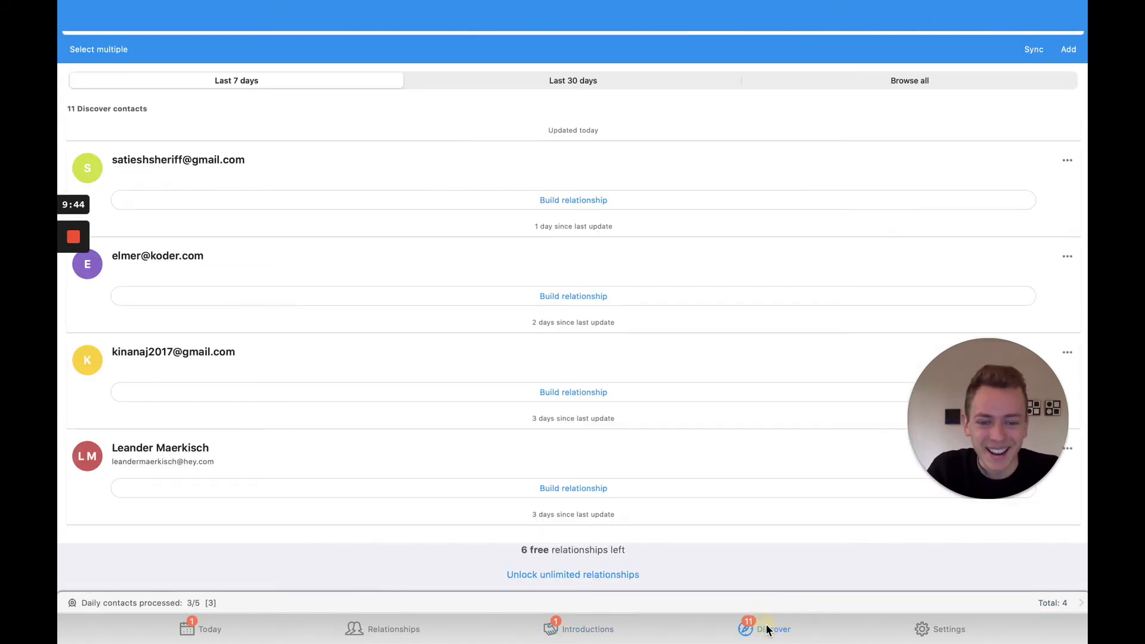
Step: Go to Settings and scroll through subscription, help, linked sources and account options
{"action": "scroll", "scroll_direction": "down", "scroll_amount": 3}
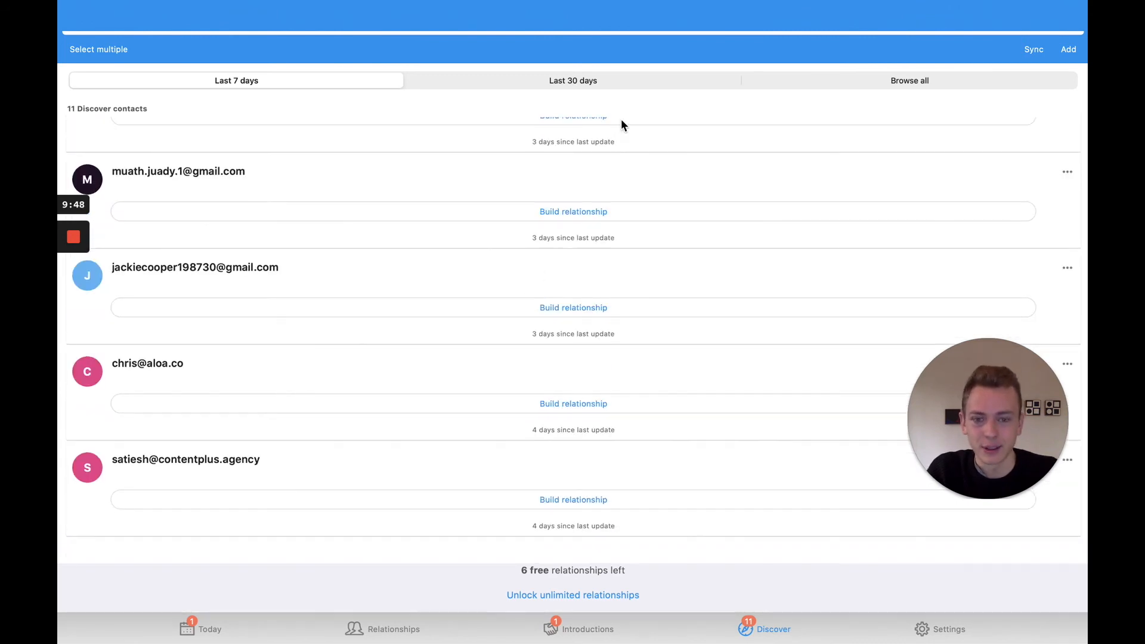
{"action": "left_click", "coordinate": [948, 628]}
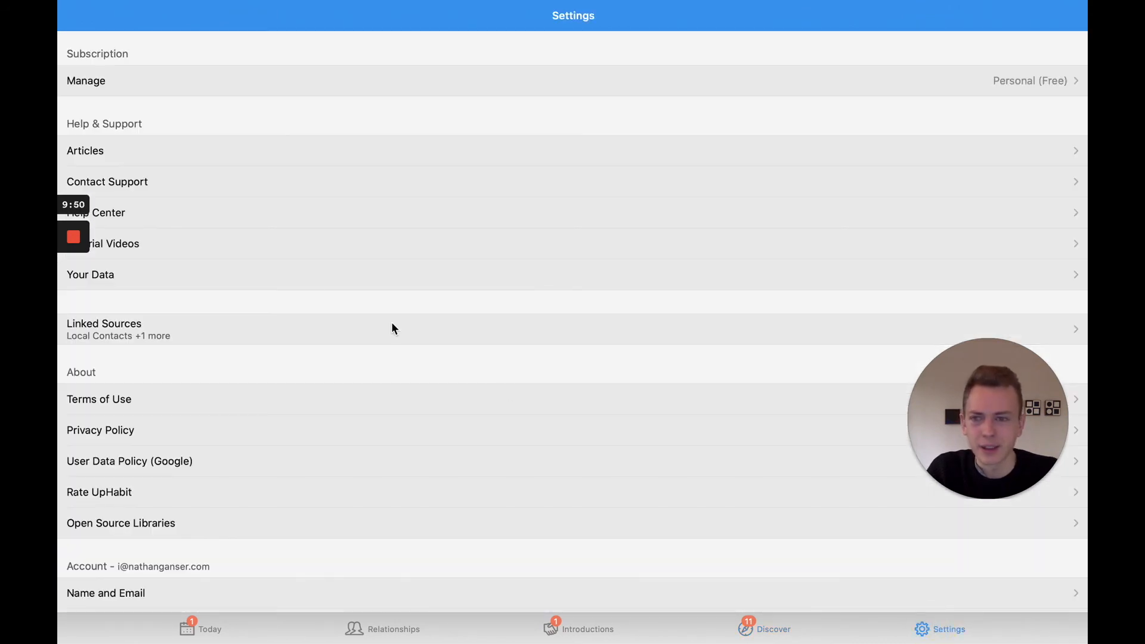
{"action": "mouse_move", "coordinate": [279, 223]}
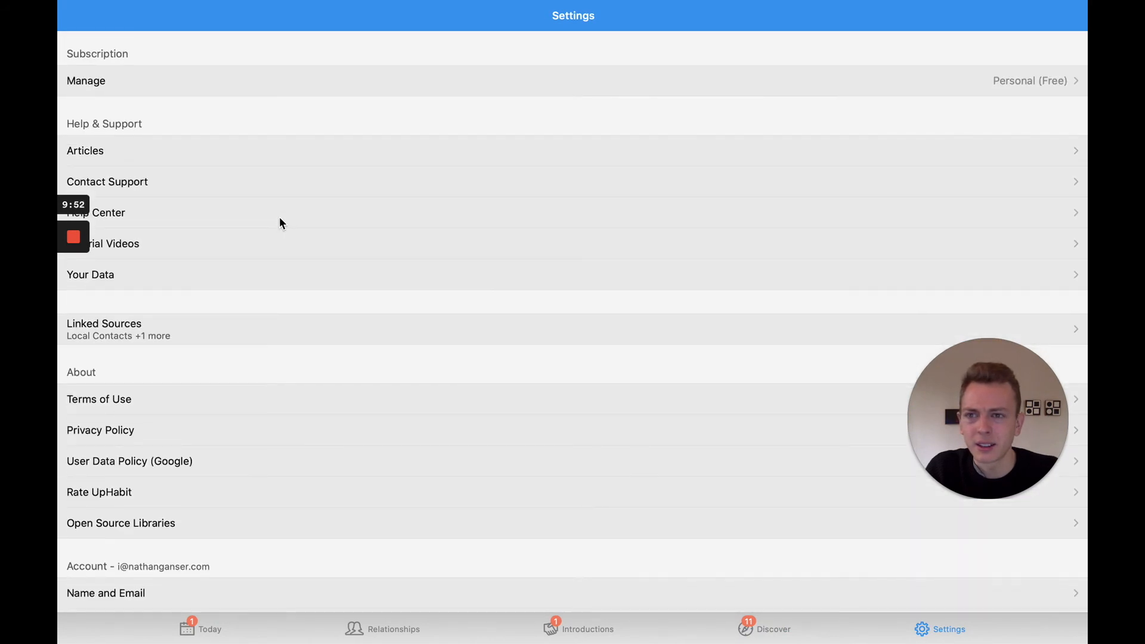
{"action": "scroll", "scroll_direction": "down", "scroll_amount": 3}
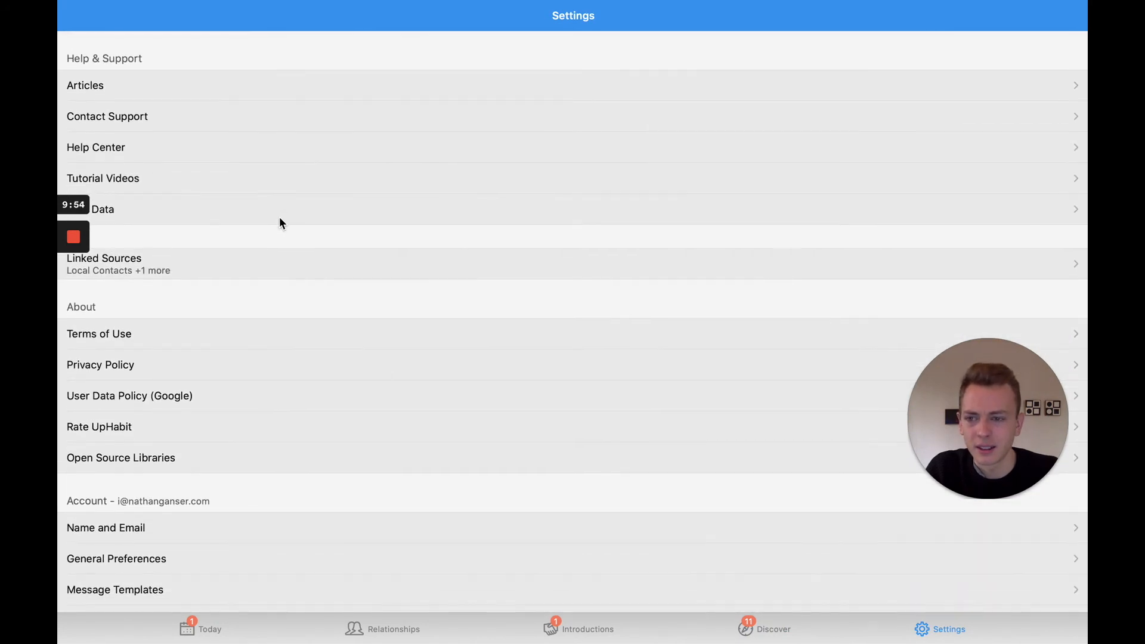